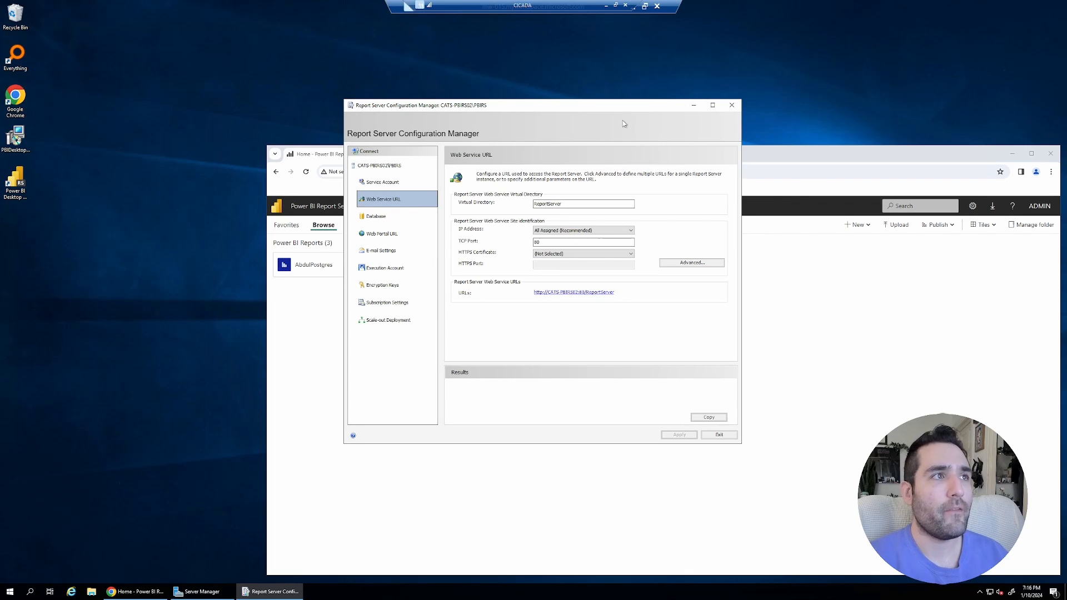
mouse_move(617, 134)
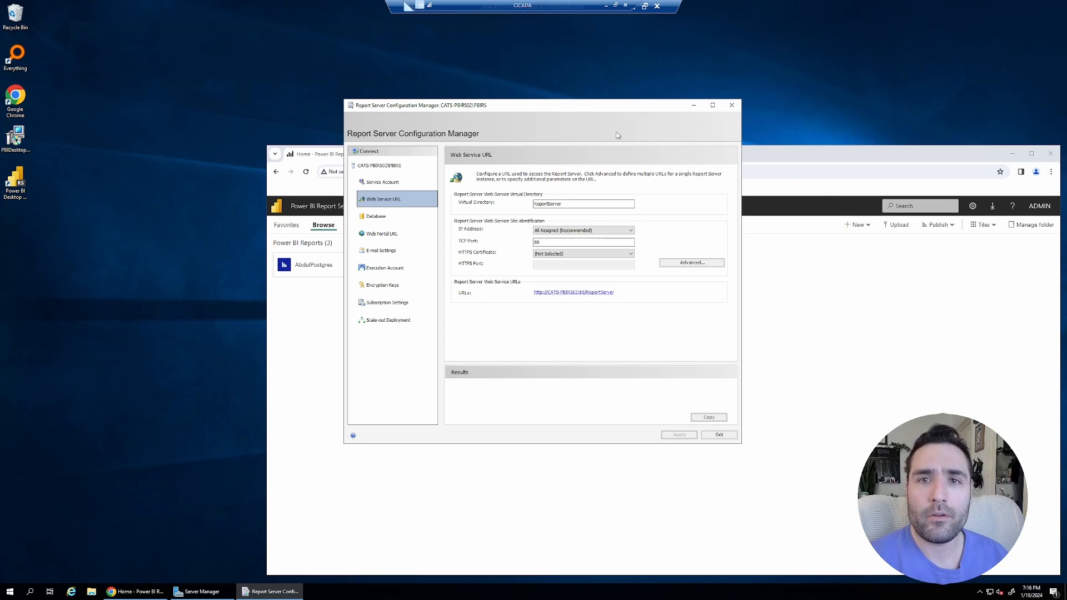
mouse_move(618, 172)
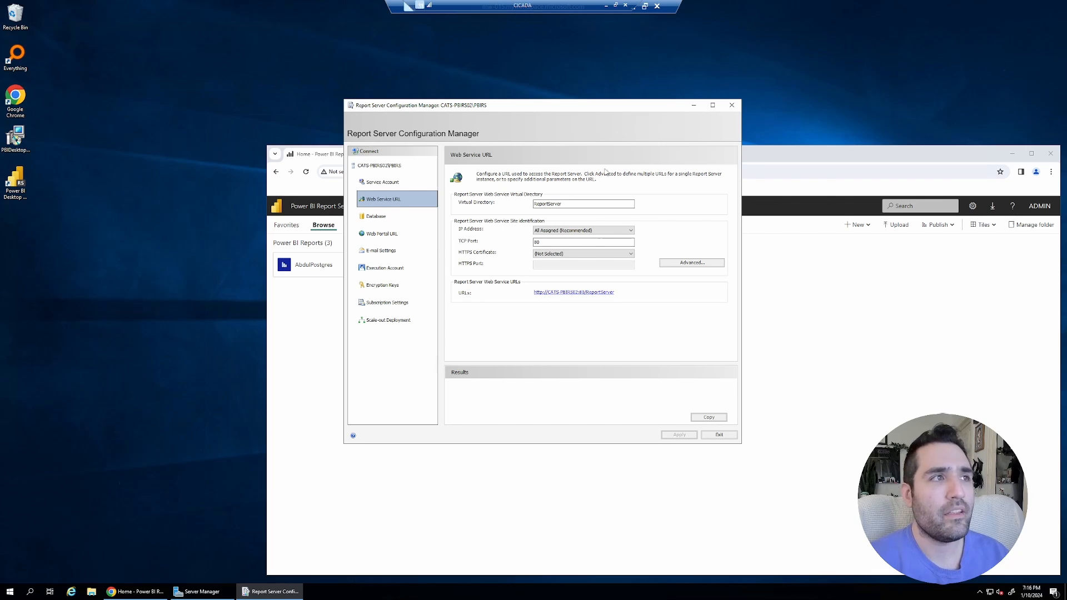
mouse_move(196, 487)
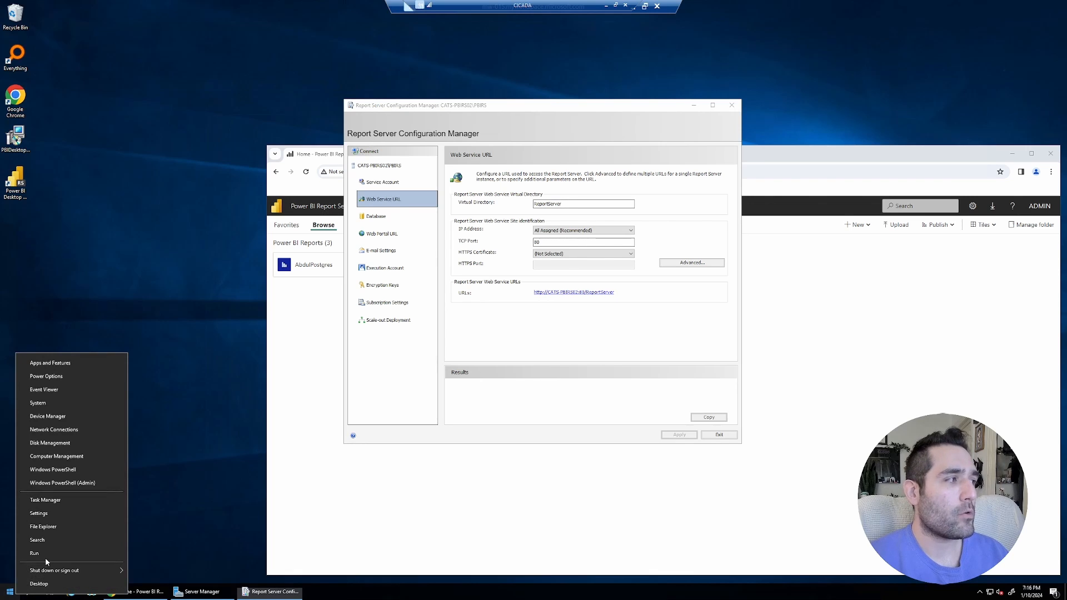
- Add the Certificates snap-in for the Local computer in mmc and expand its stores
click(31, 551)
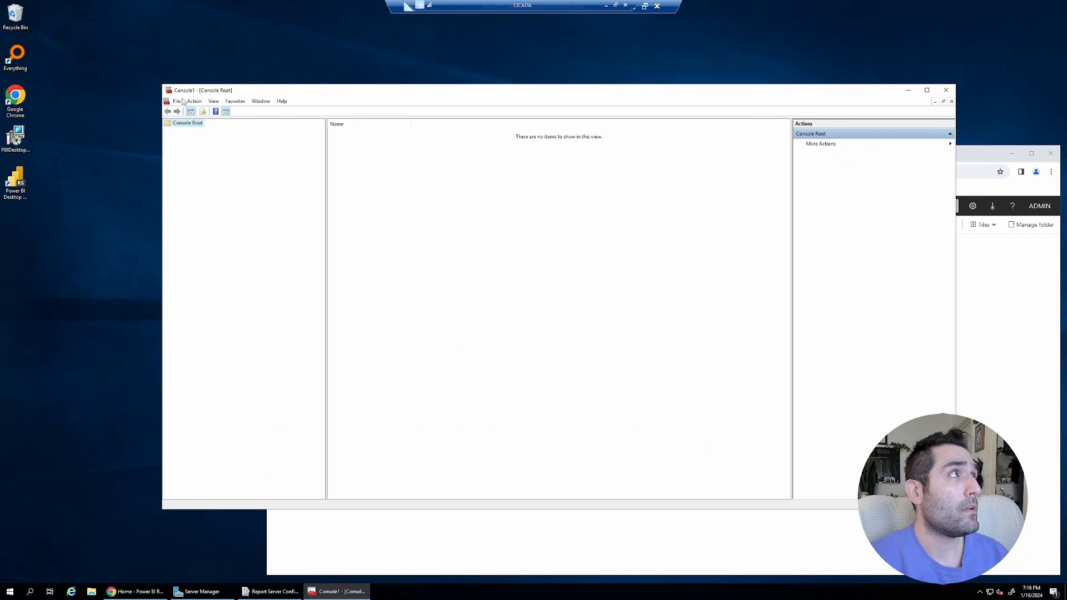
click(177, 100)
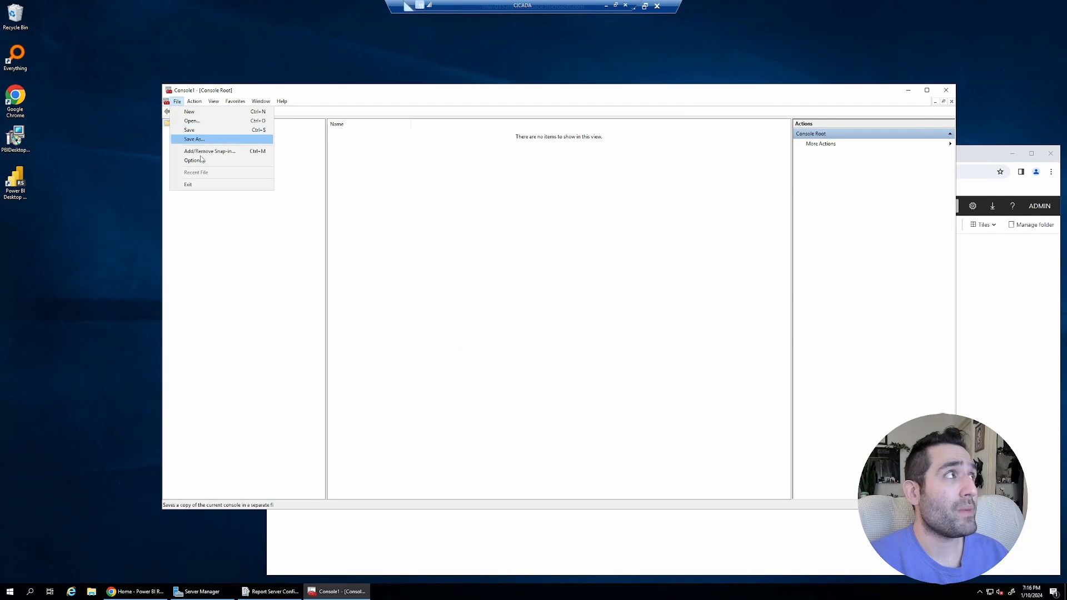
click(209, 151)
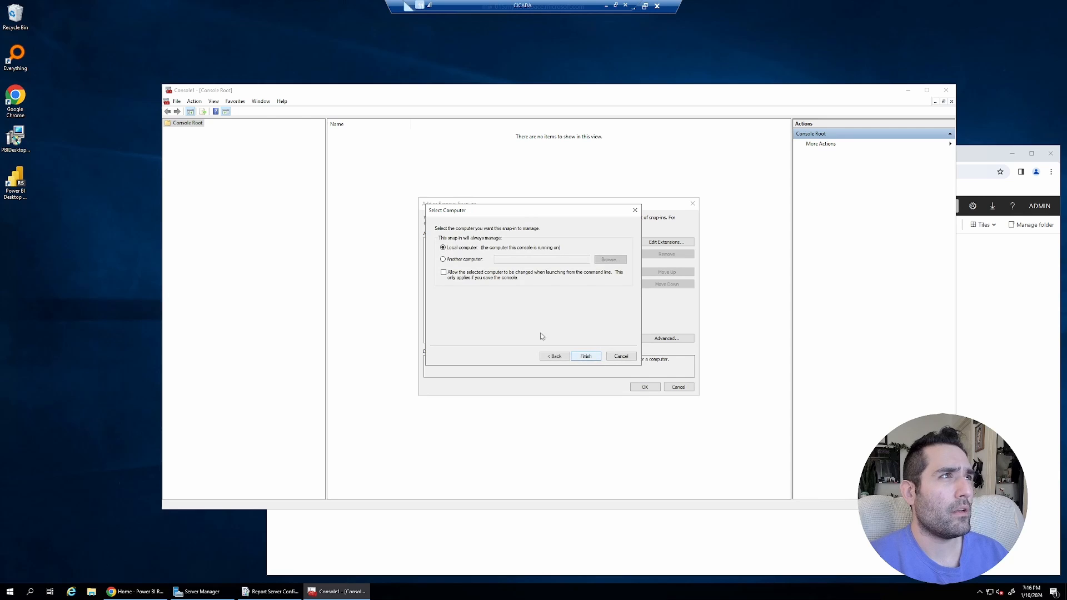
click(586, 355)
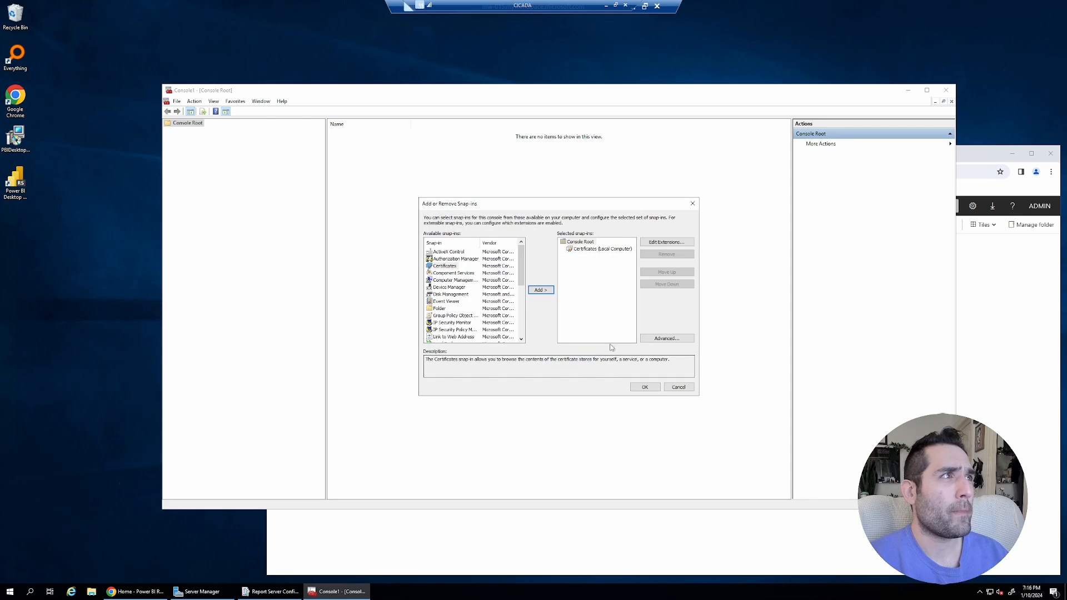
click(644, 386)
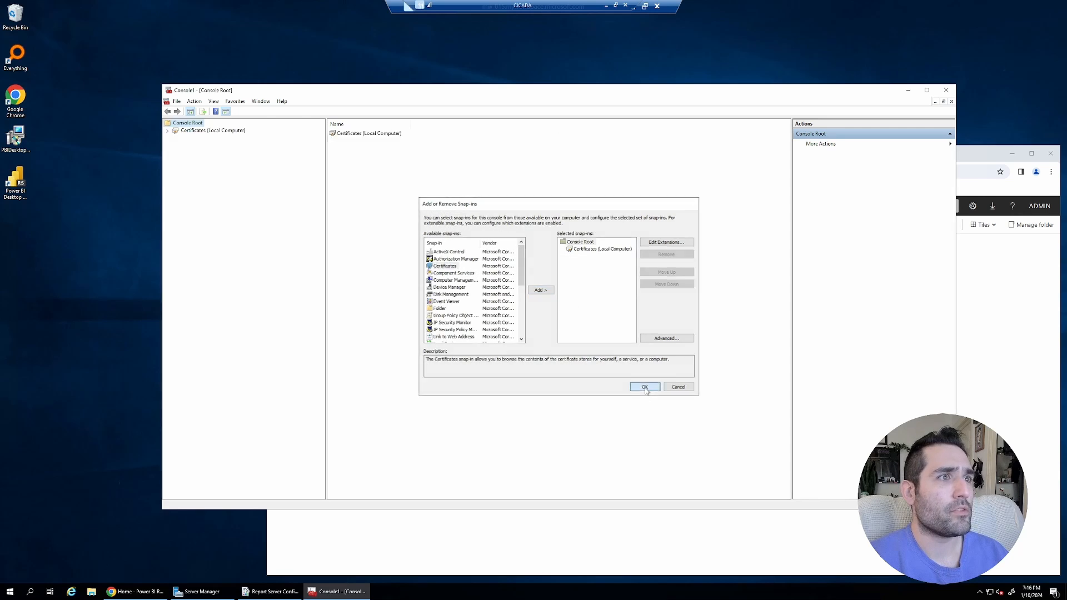
click(645, 386)
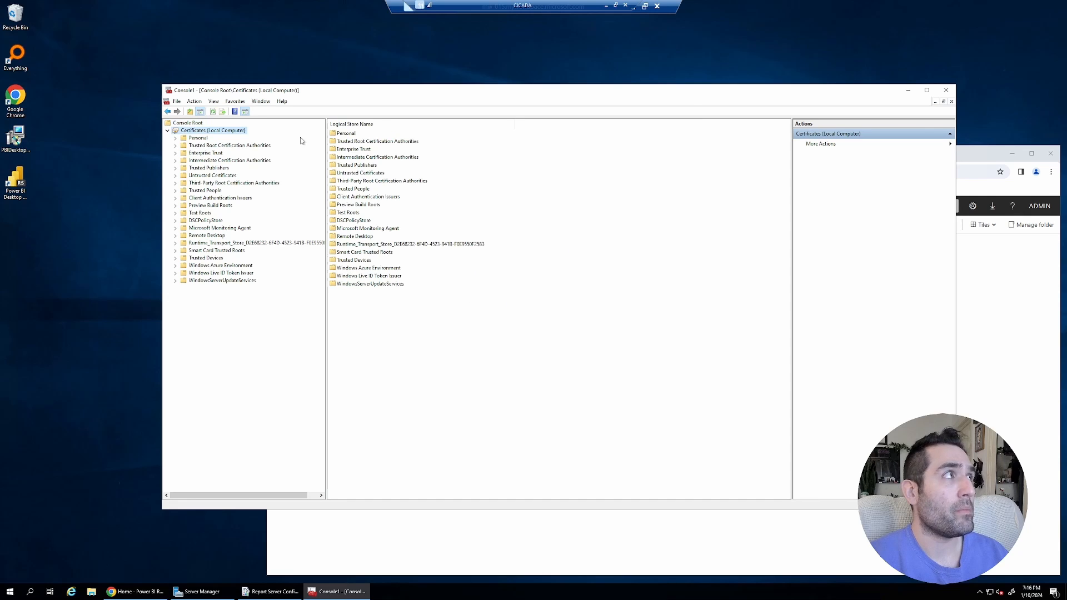
- Request a new certificate from the Personal store, accepting the Active Directory enrollment policy
click(175, 137)
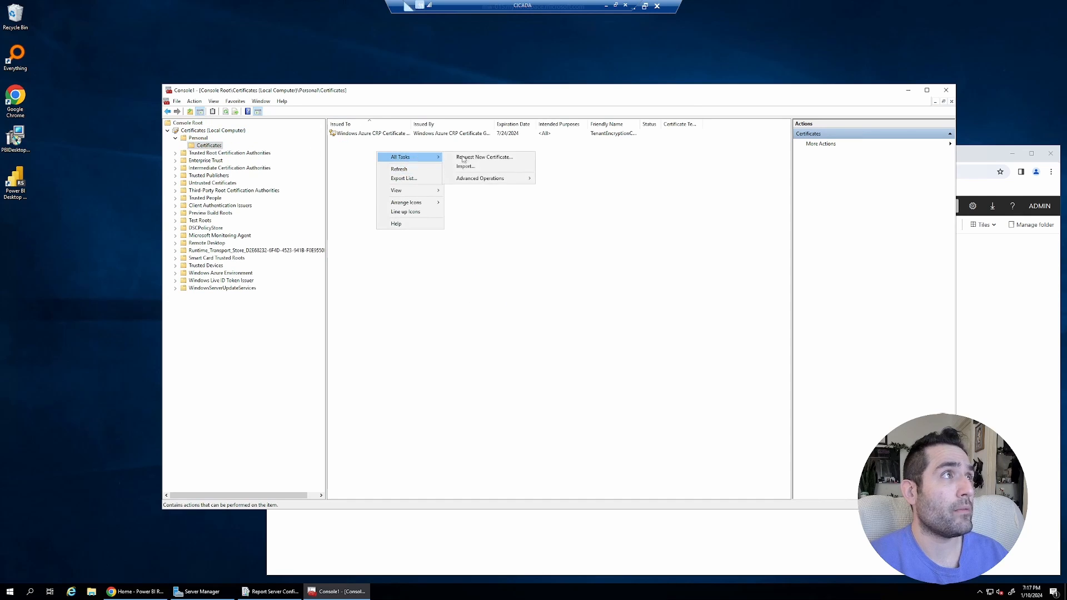
click(484, 157)
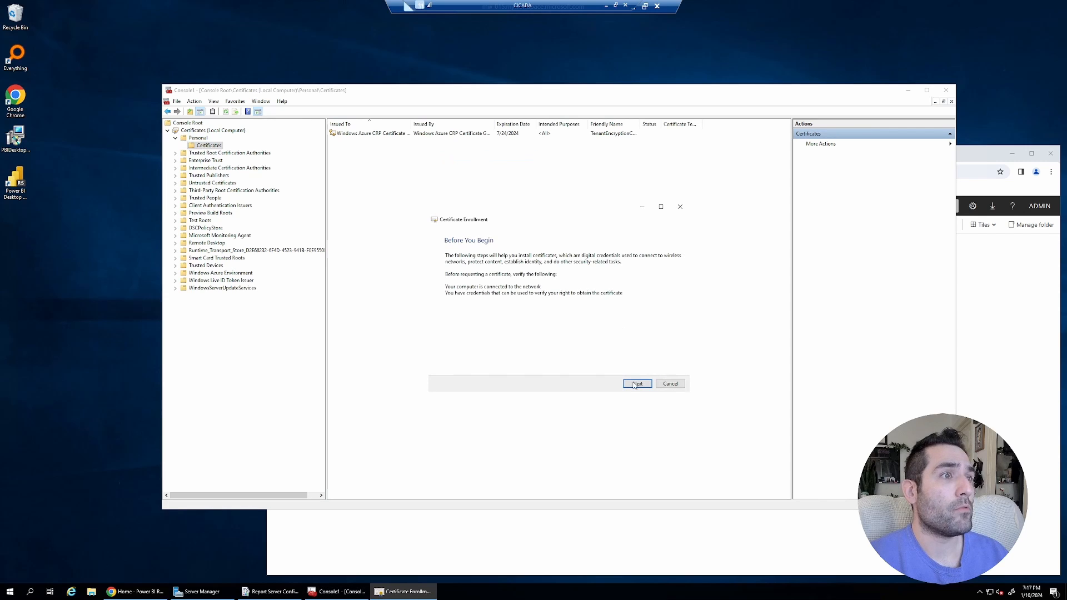
click(636, 383)
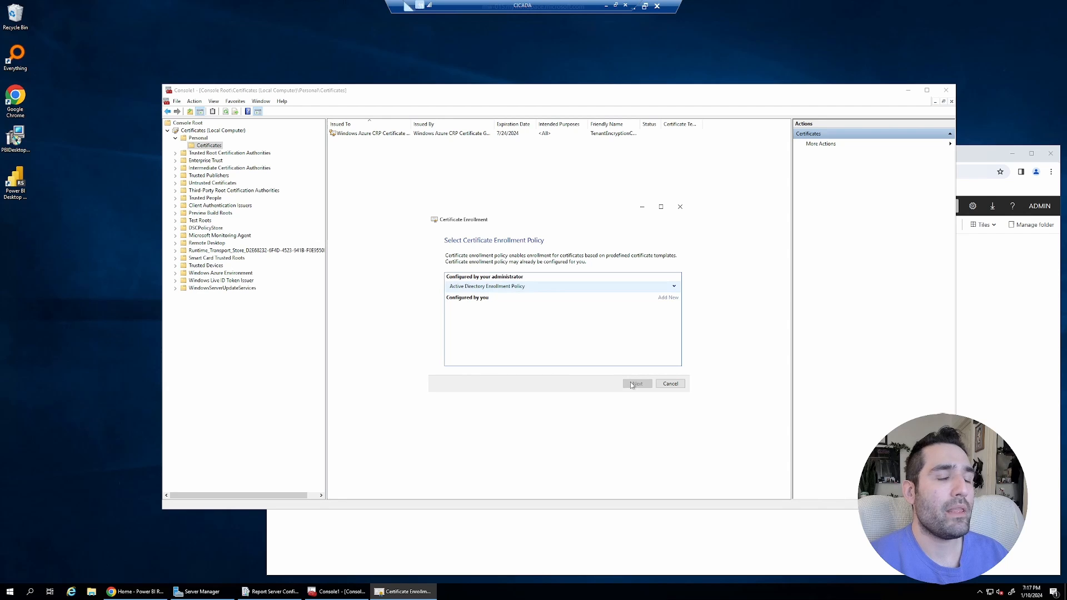
click(637, 383)
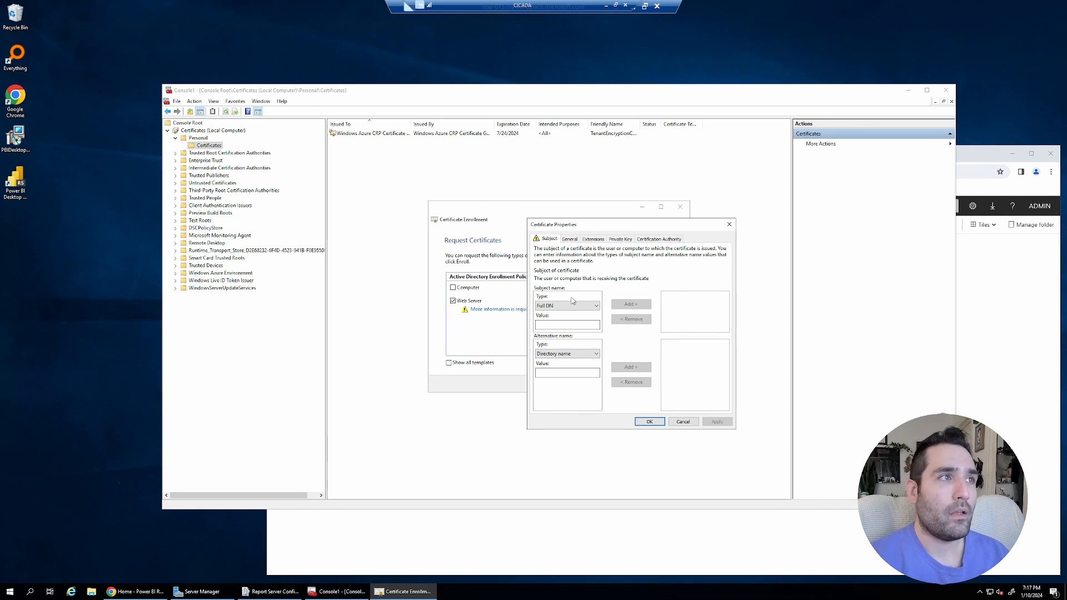
- Add DNS alternative names cats-pbirs02 and cats-pbirs02.cats.lab to the request
click(595, 305)
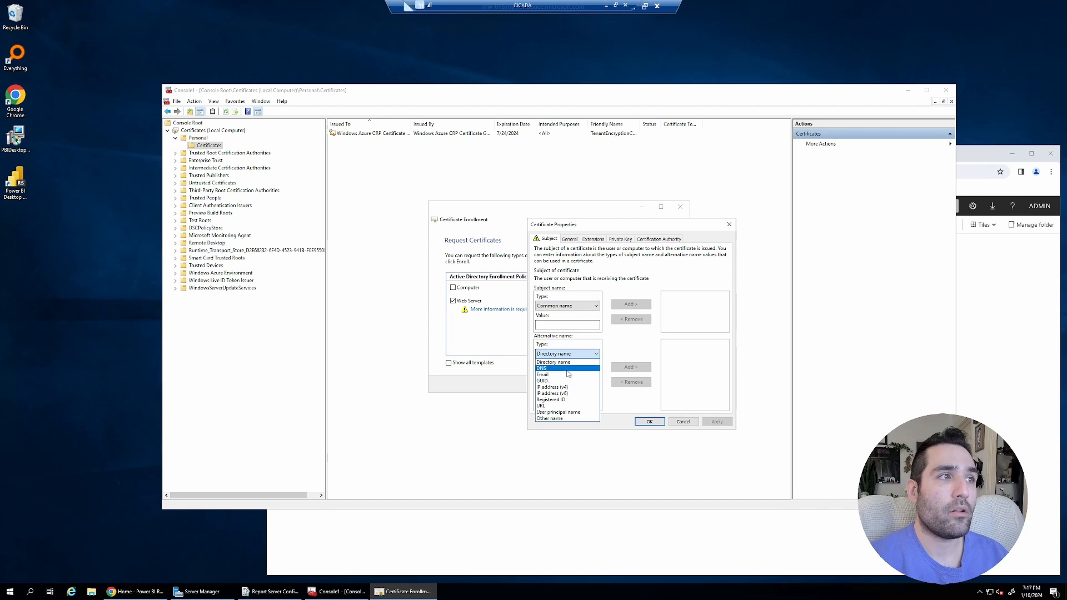
click(539, 368)
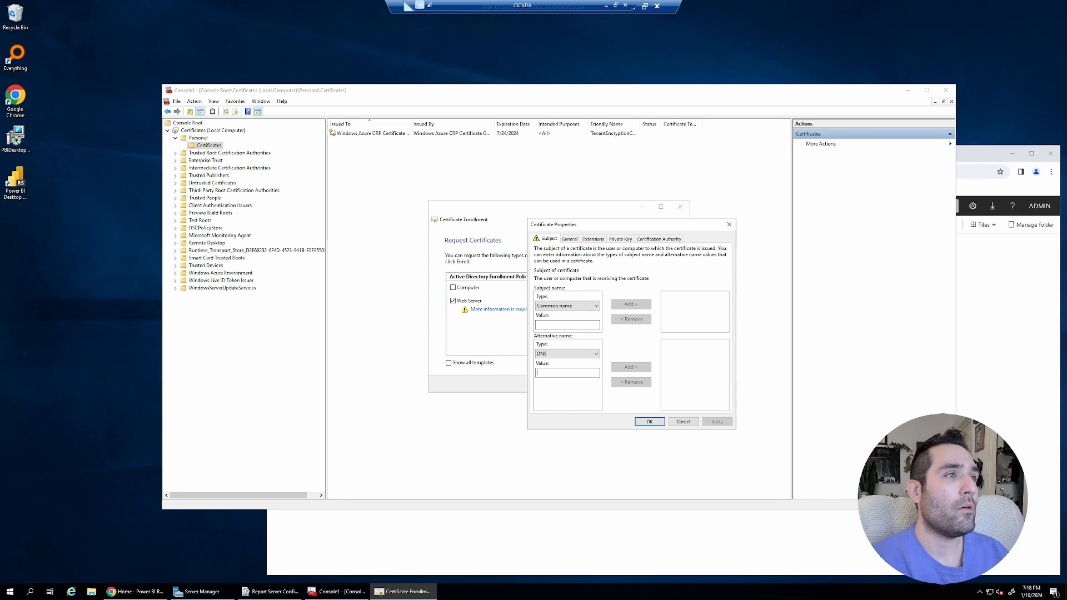
text(cats-pbirs)
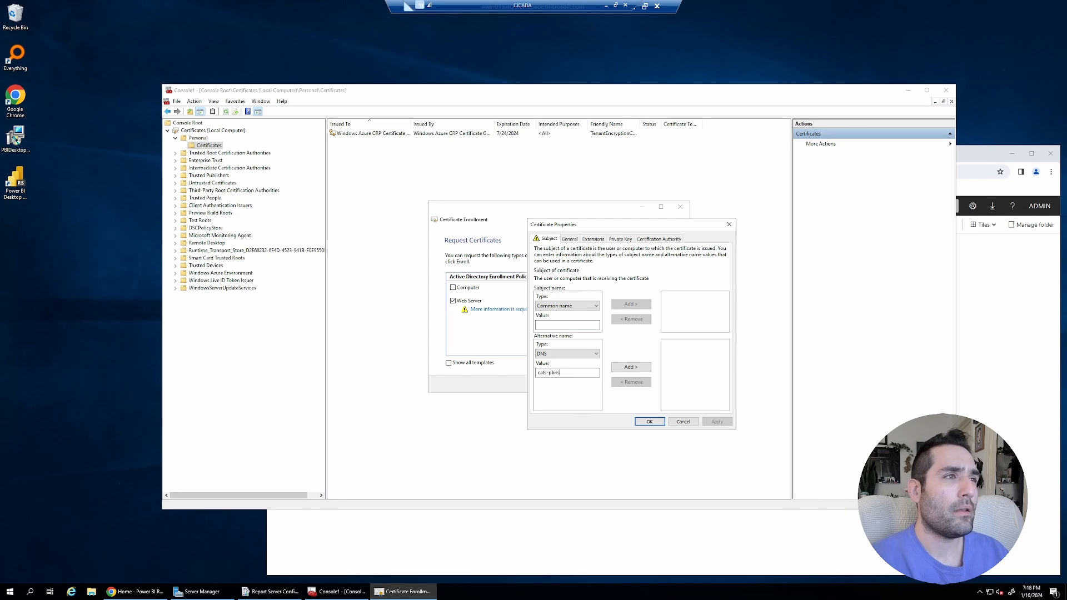
text(01)
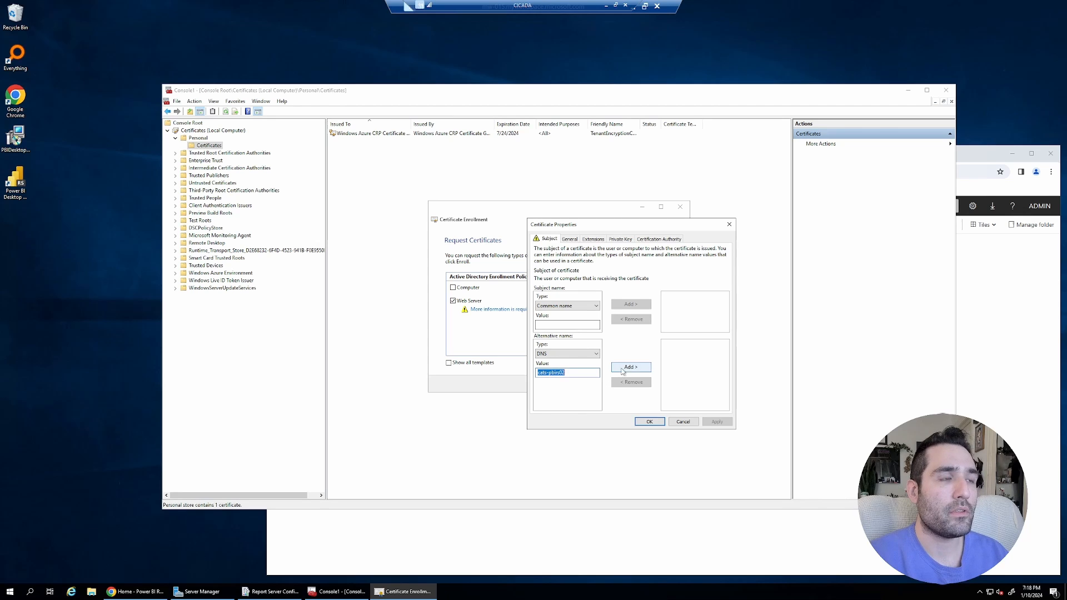
click(630, 366)
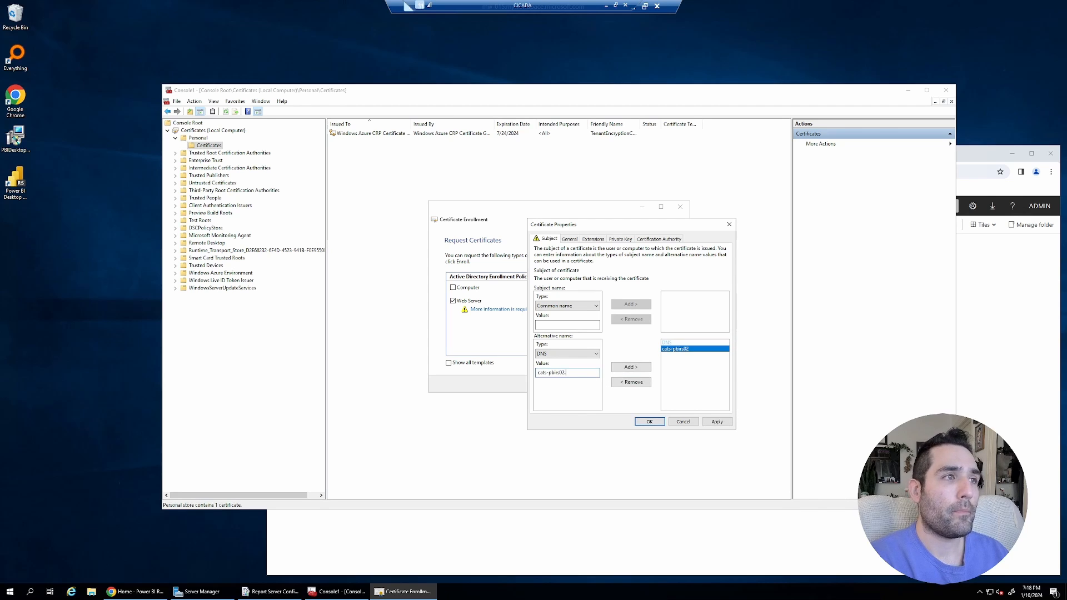
text(cats.lab)
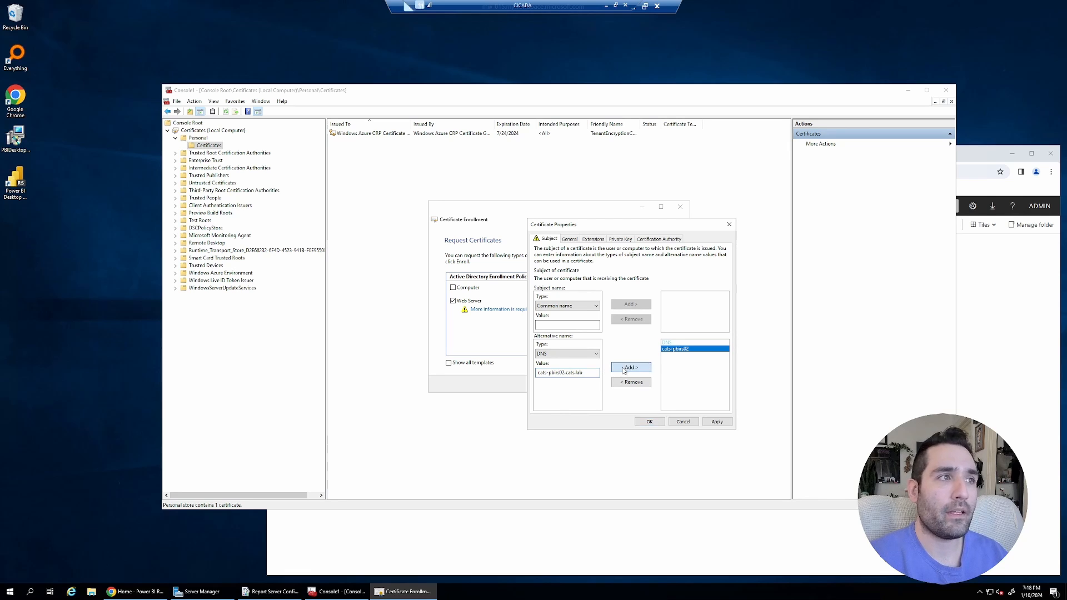
click(630, 367)
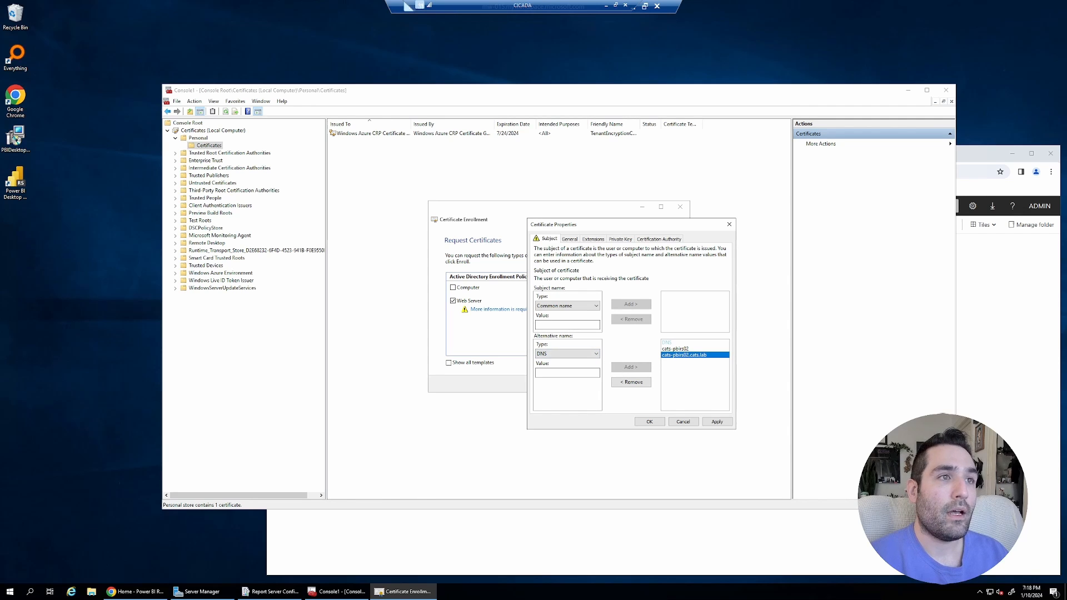
- Add cats-pbirs02 as the subject common name of the request
text(cats-pbirs02)
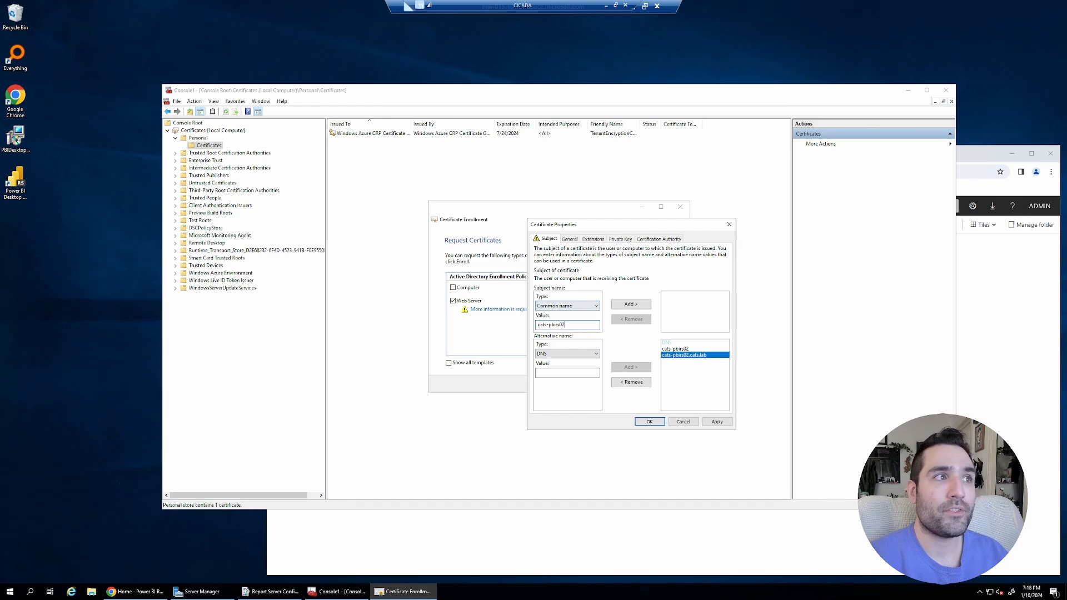
click(630, 303)
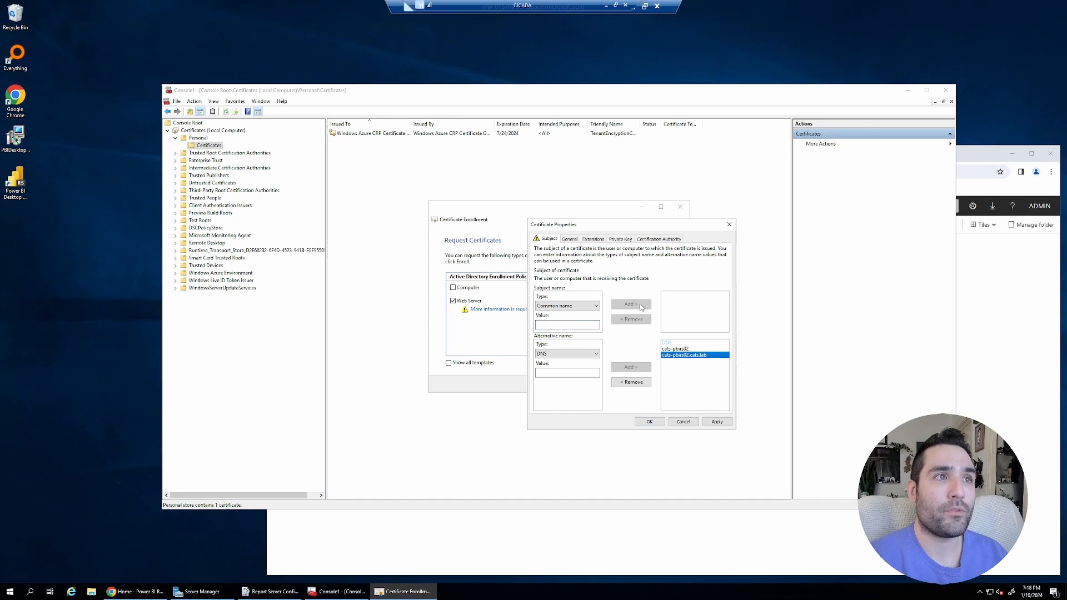
click(630, 303)
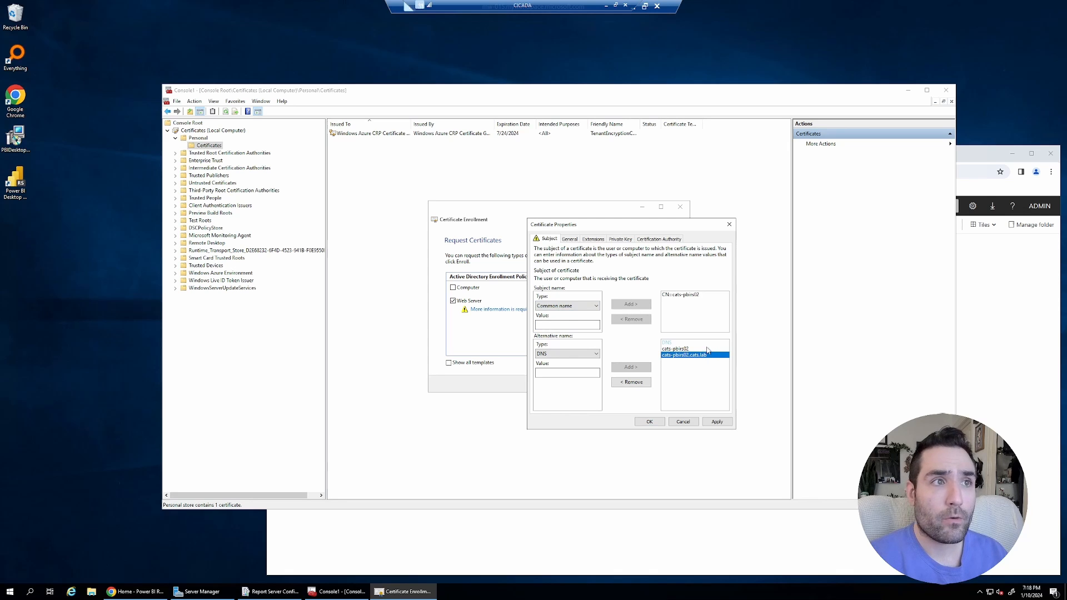
mouse_move(693, 351)
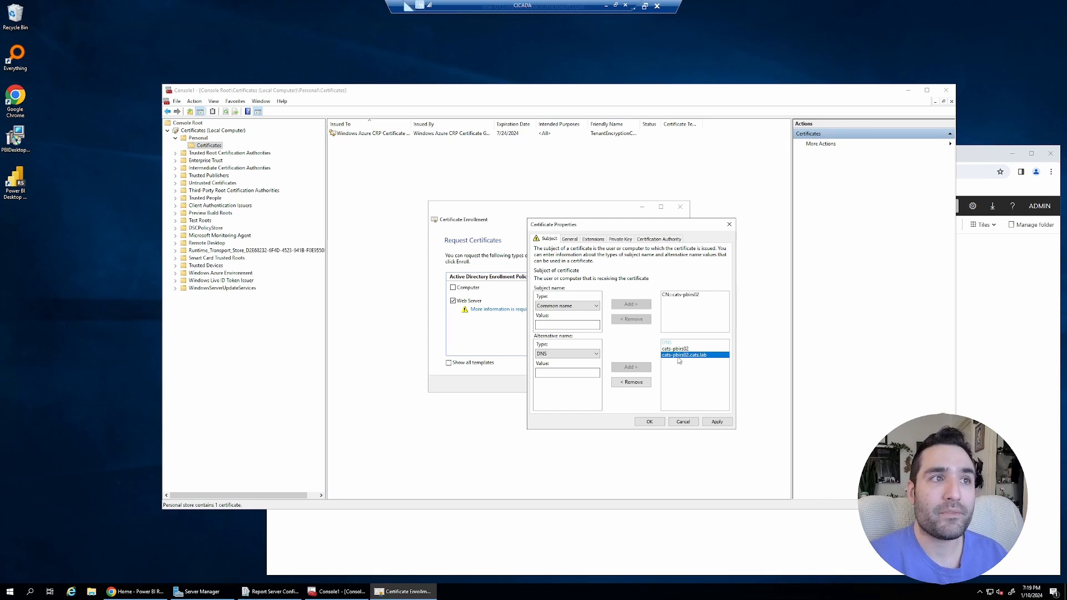
mouse_move(702, 355)
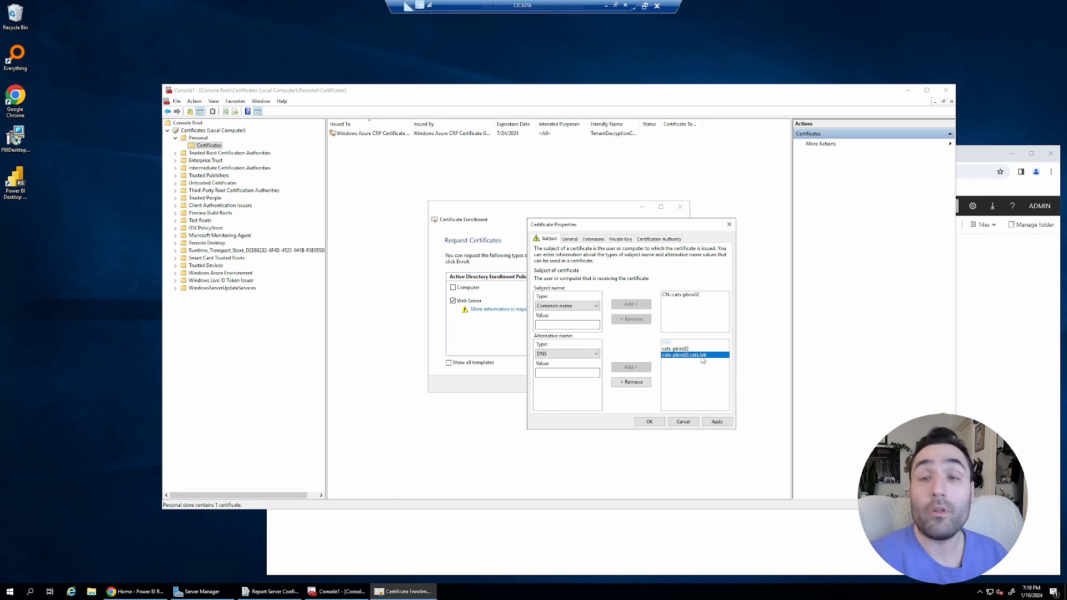
mouse_move(697, 371)
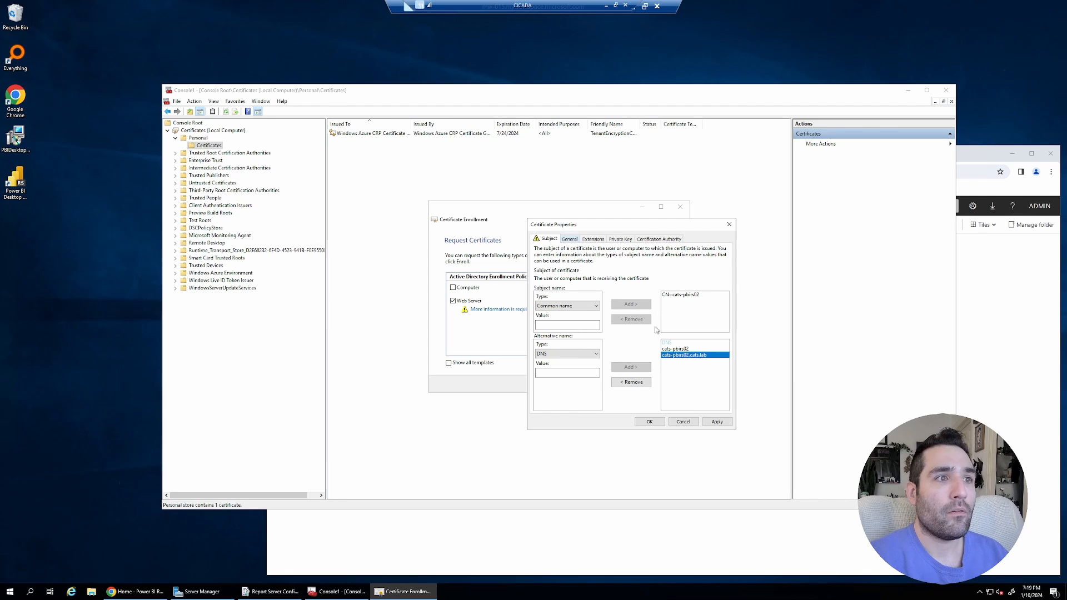
- Name the certificate dual-hostname-cert, make its private key exportable and confirm the properties
click(570, 239)
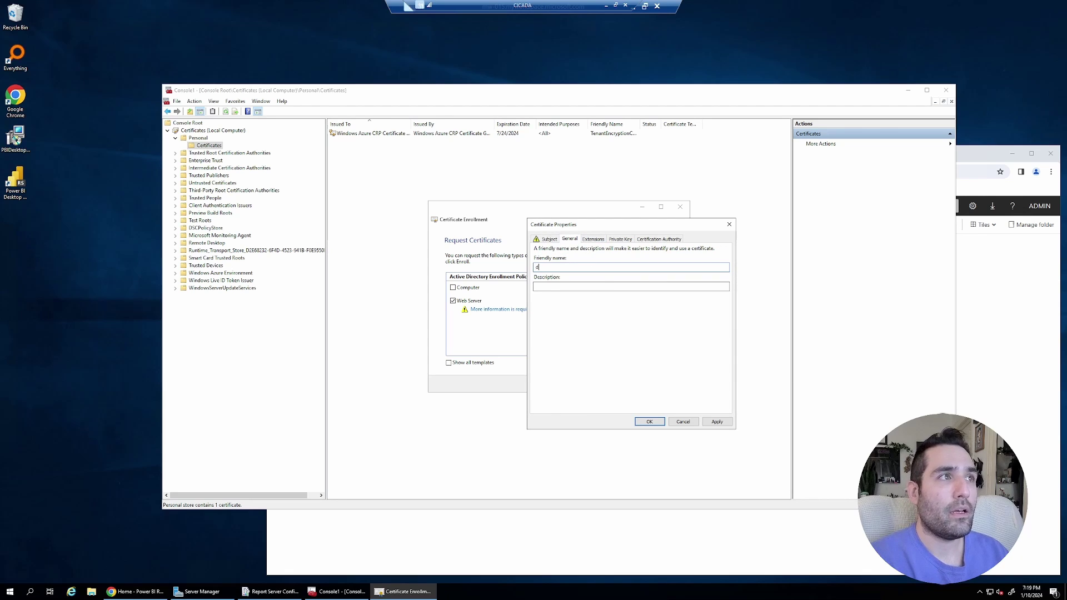
text(dual-hostname-cert)
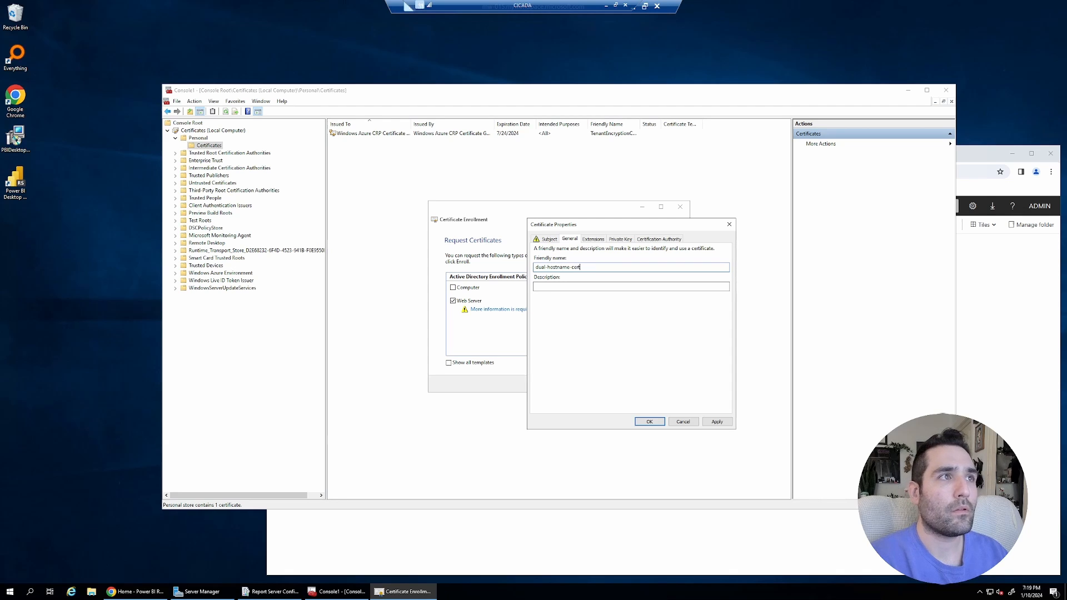
click(594, 238)
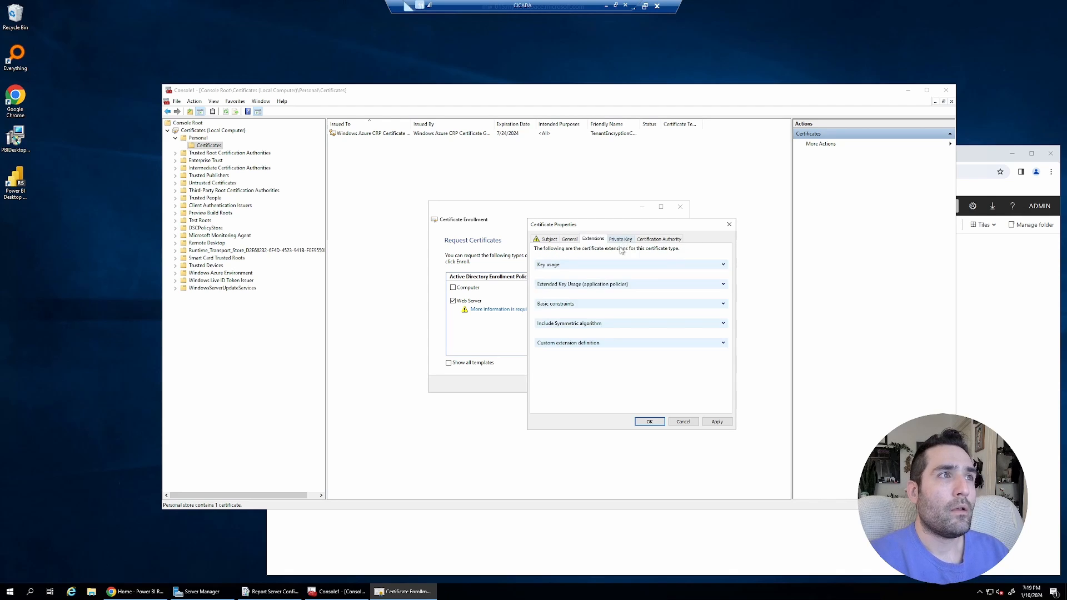
click(620, 238)
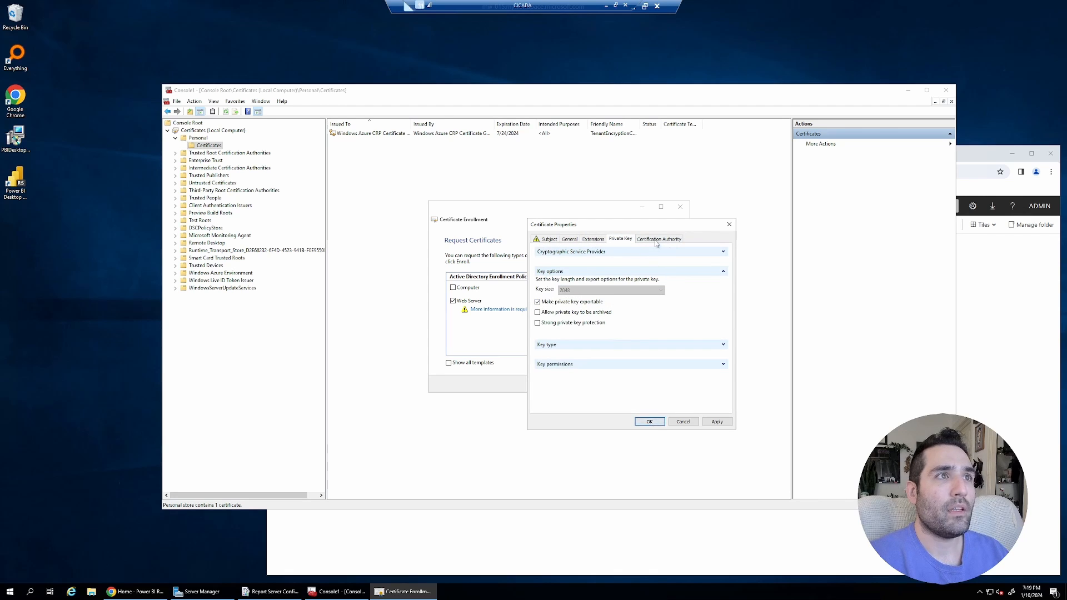
click(649, 421)
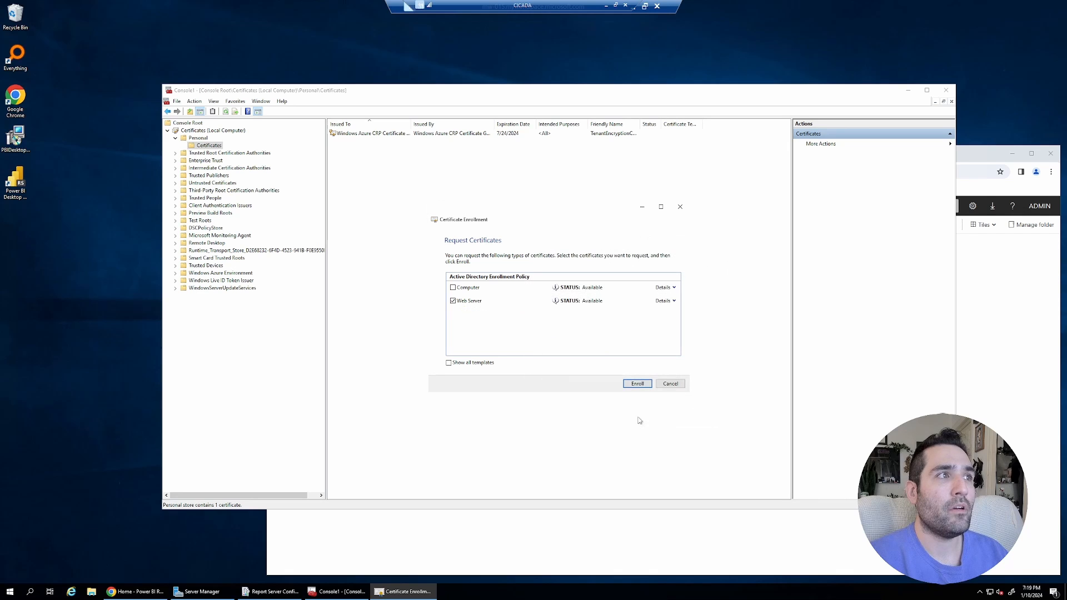
- Enroll the Web Server certificate and finish once the status reports Succeeded
click(637, 383)
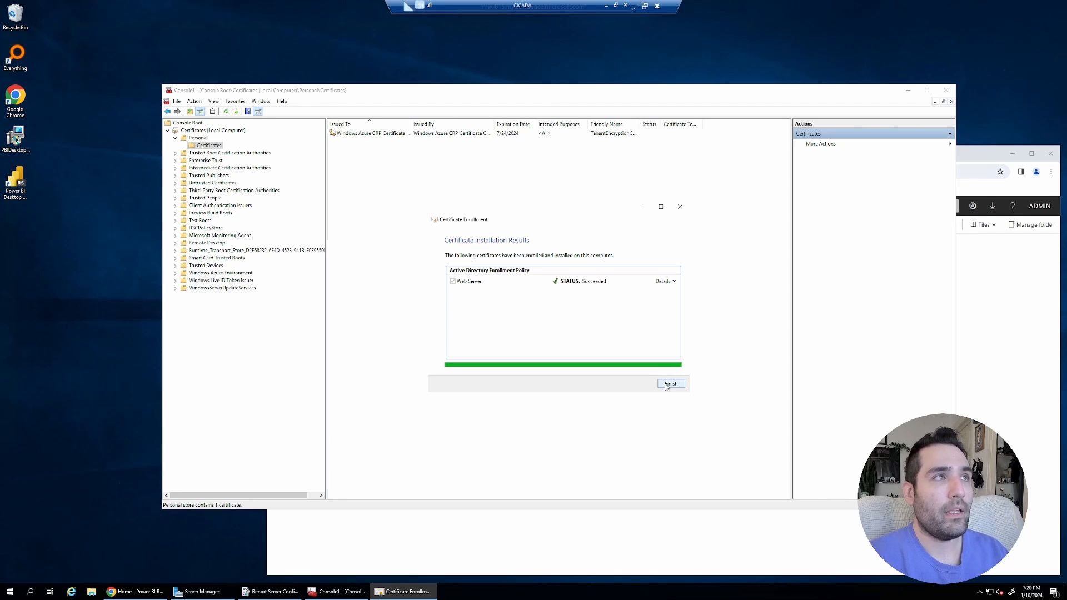
click(671, 383)
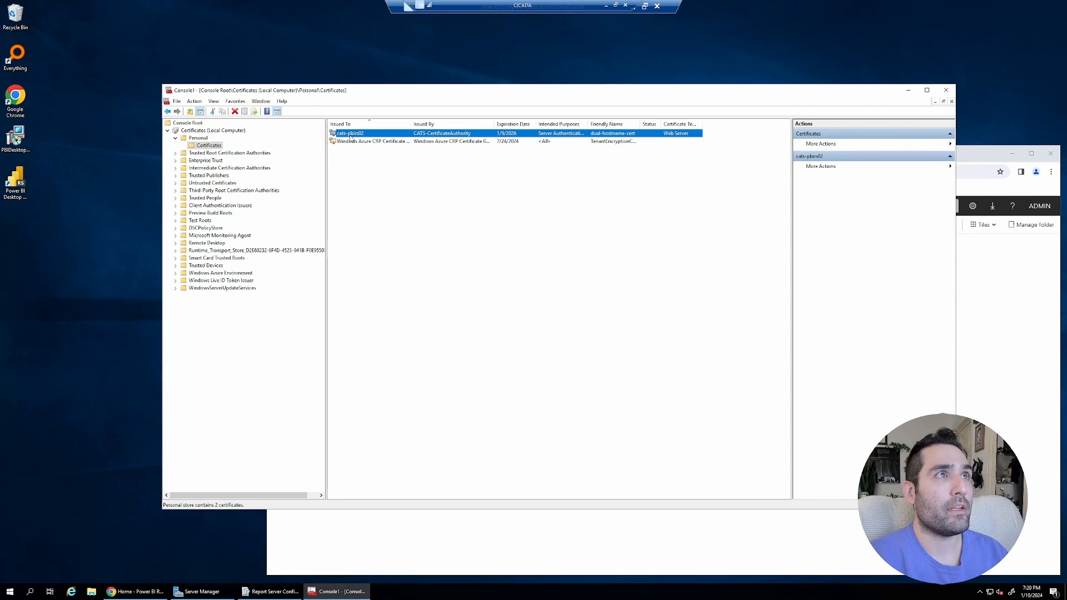
double_click(349, 133)
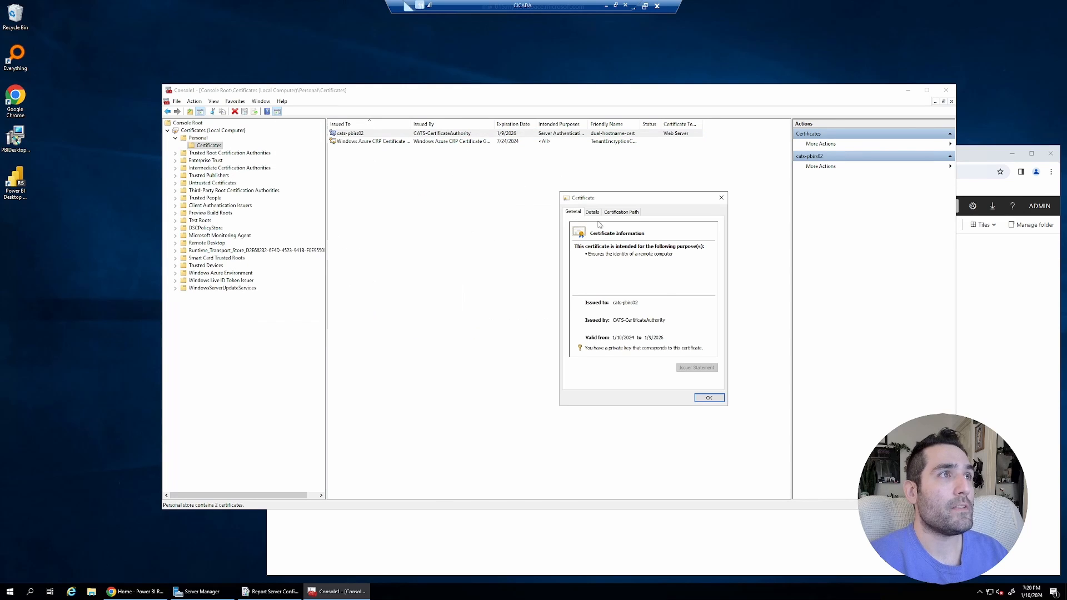
click(592, 211)
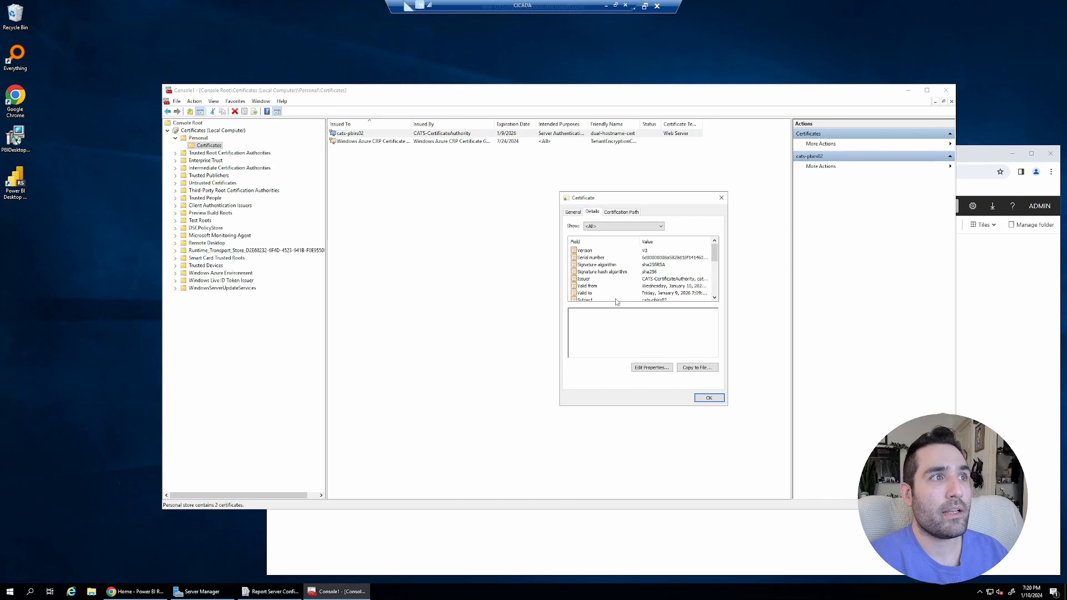
click(591, 278)
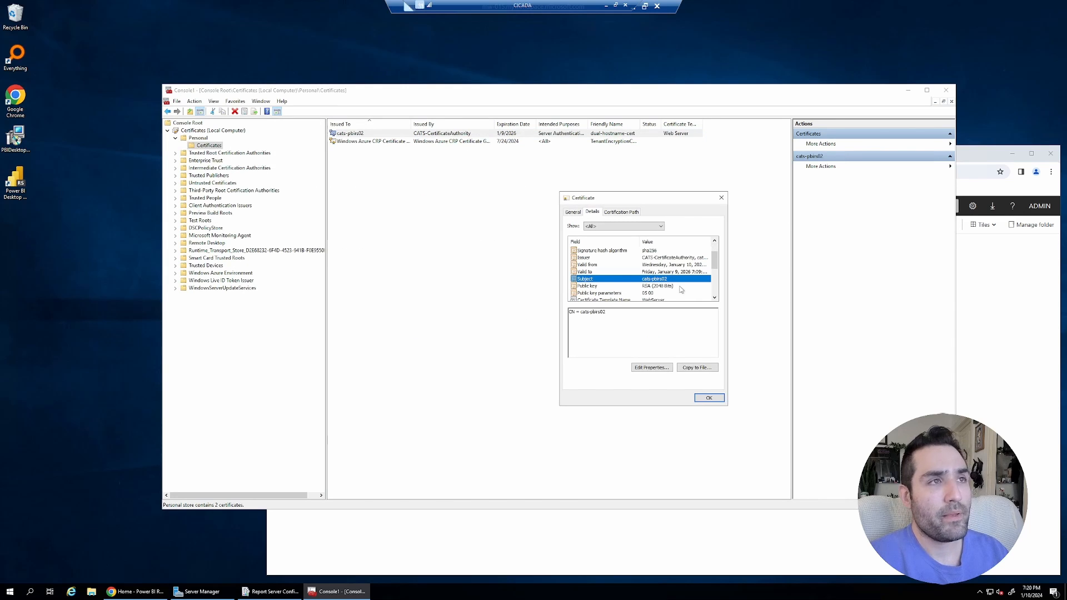
scroll(down, 3)
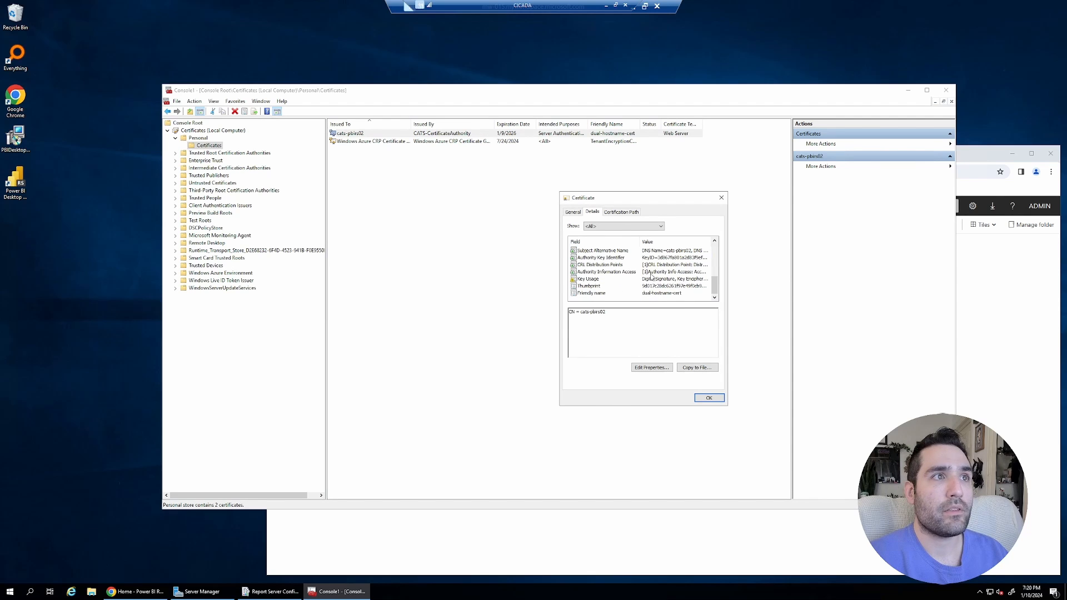
click(606, 258)
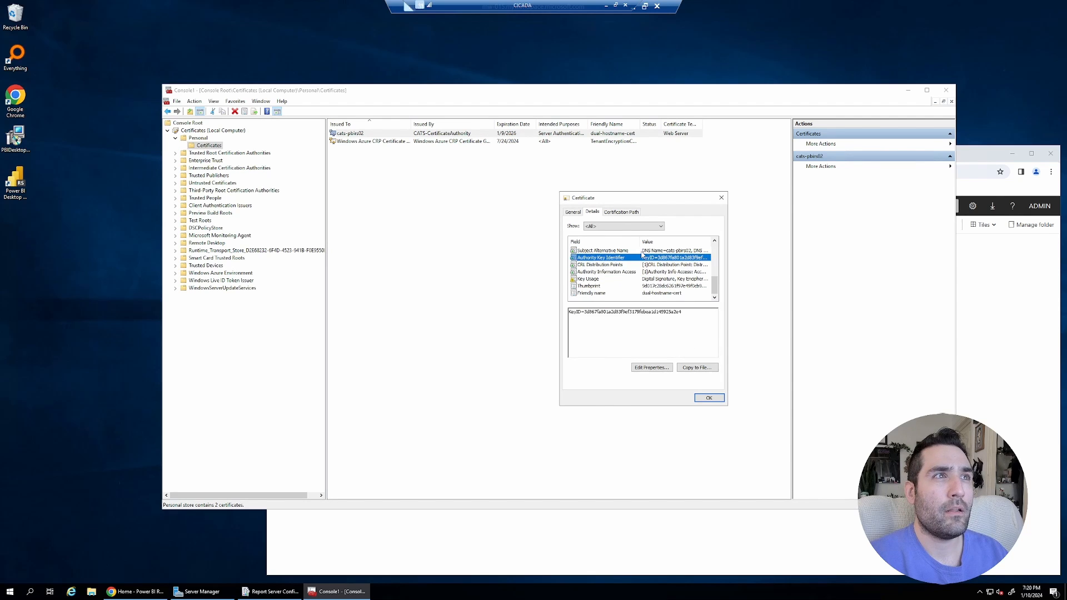
click(603, 250)
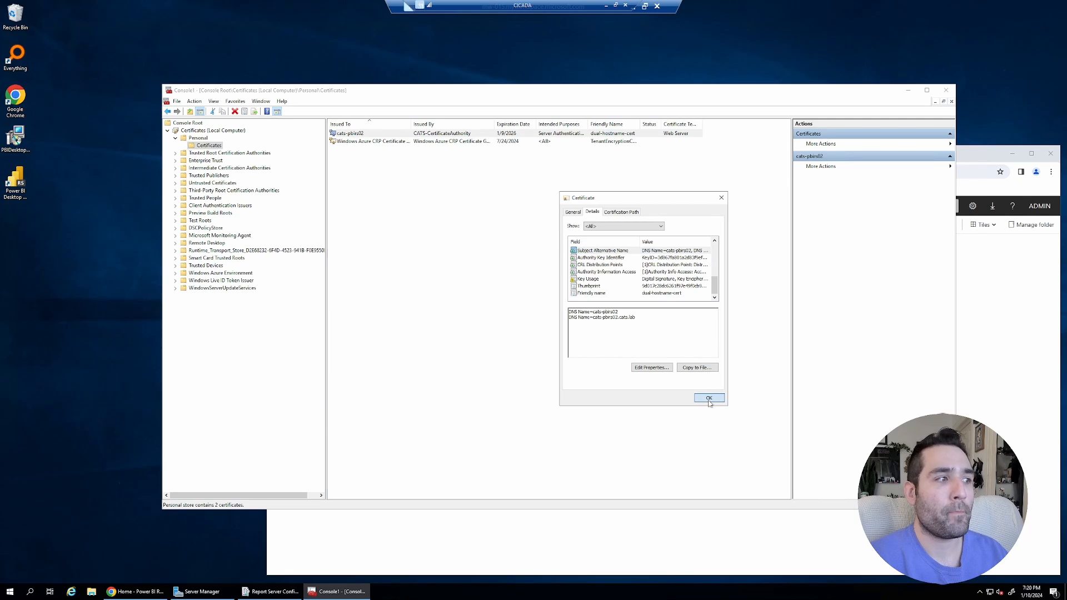
click(709, 398)
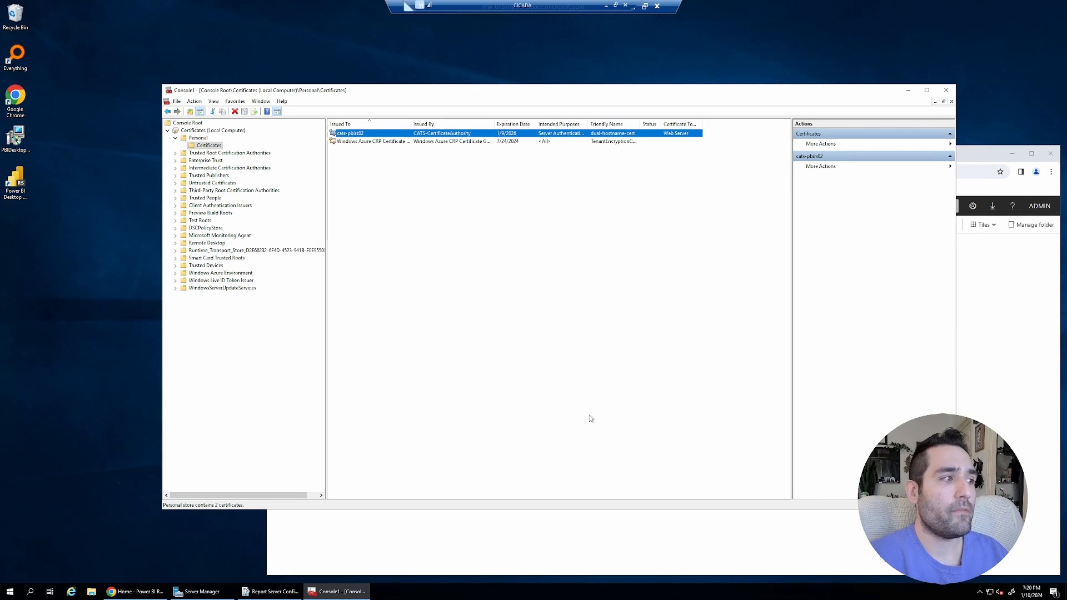
- Add a new HTTPS identity under the Web Service URL advanced settings
click(275, 592)
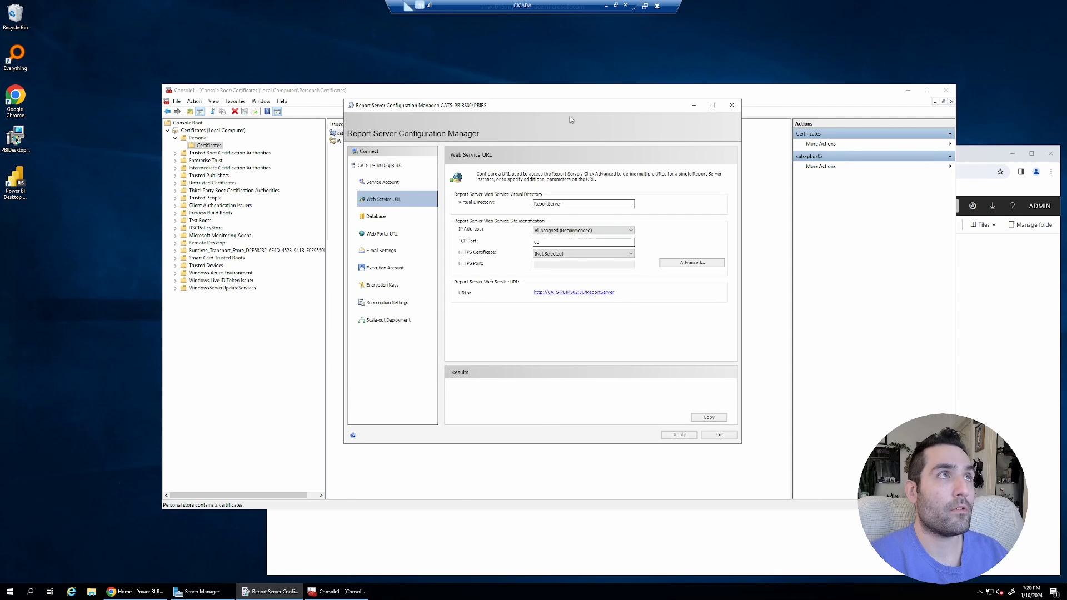
click(732, 105)
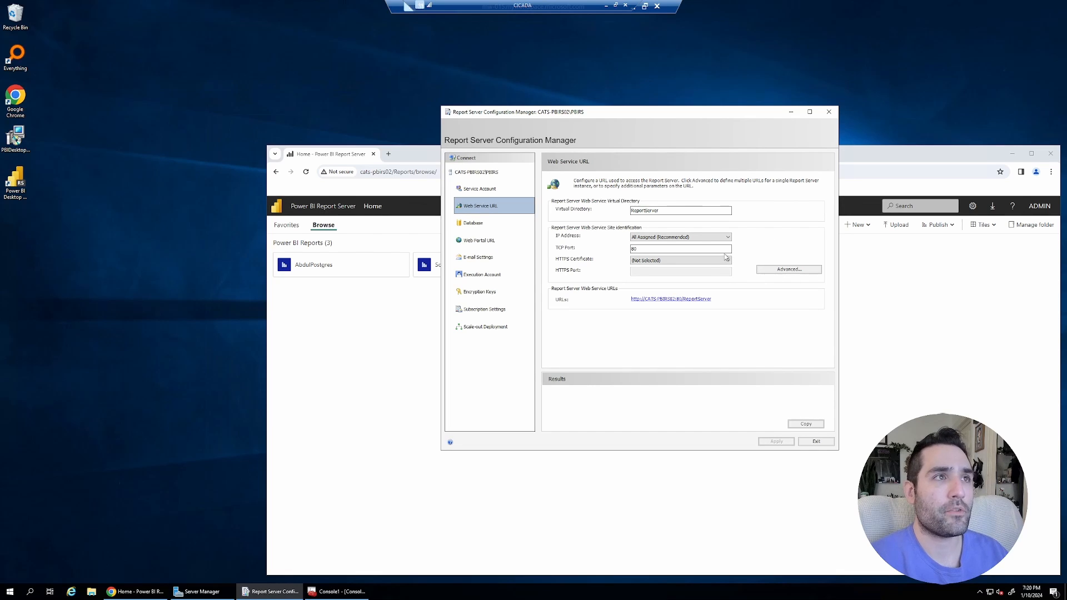
mouse_move(380, 432)
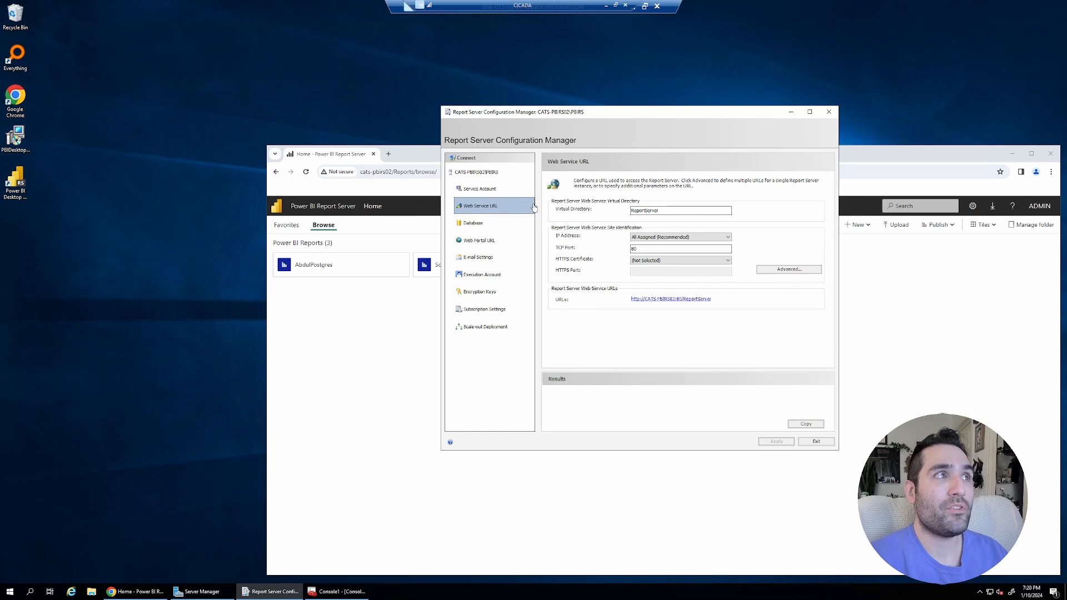
click(789, 269)
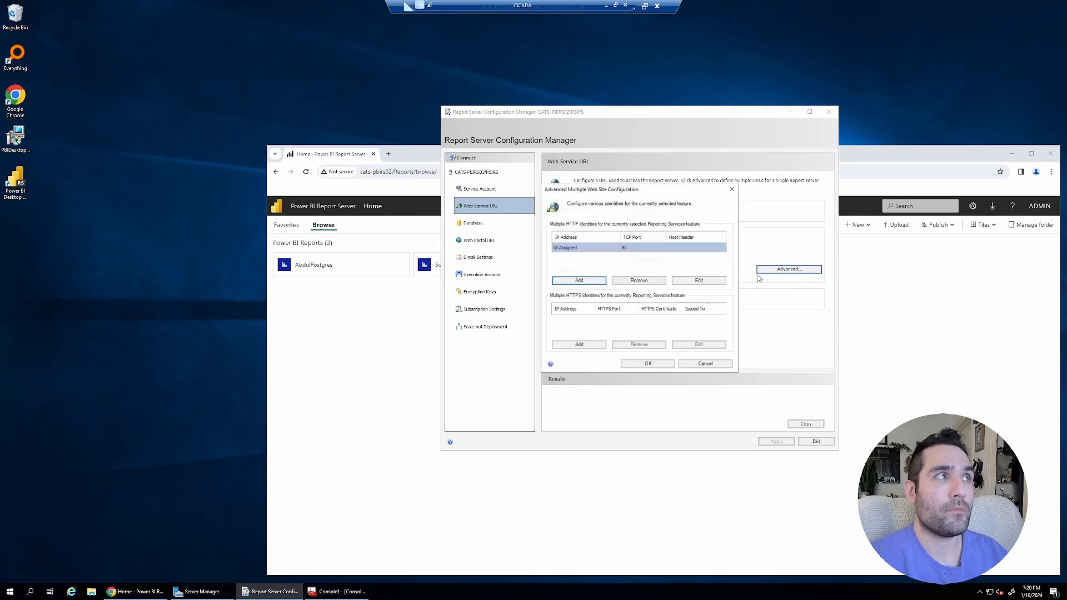
click(578, 344)
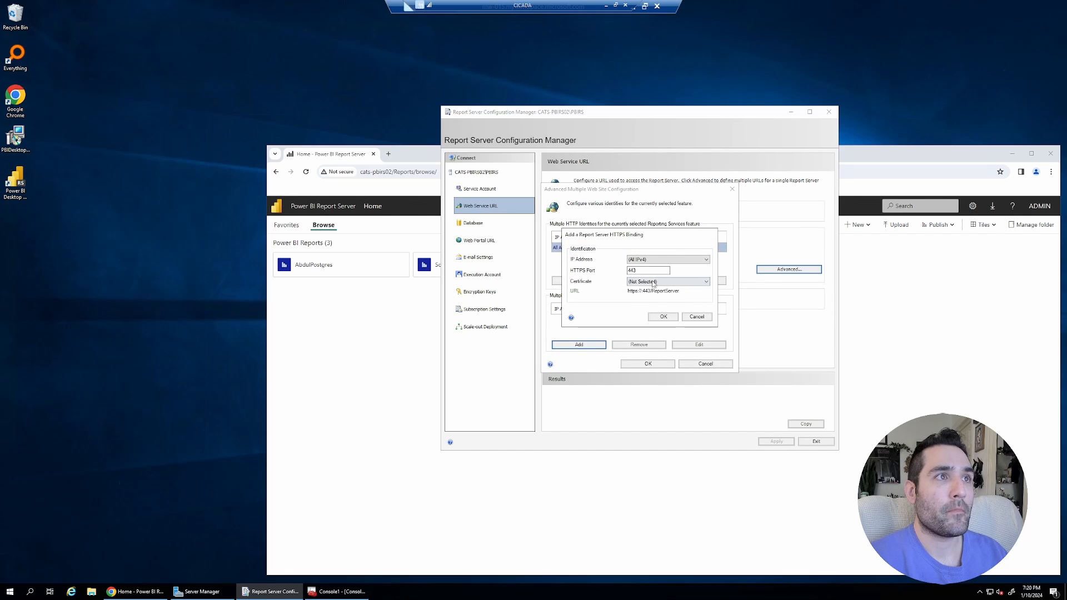
- Bind the HTTPS identity on port 443 to dual-hostname-cert and confirm the configuration
click(667, 281)
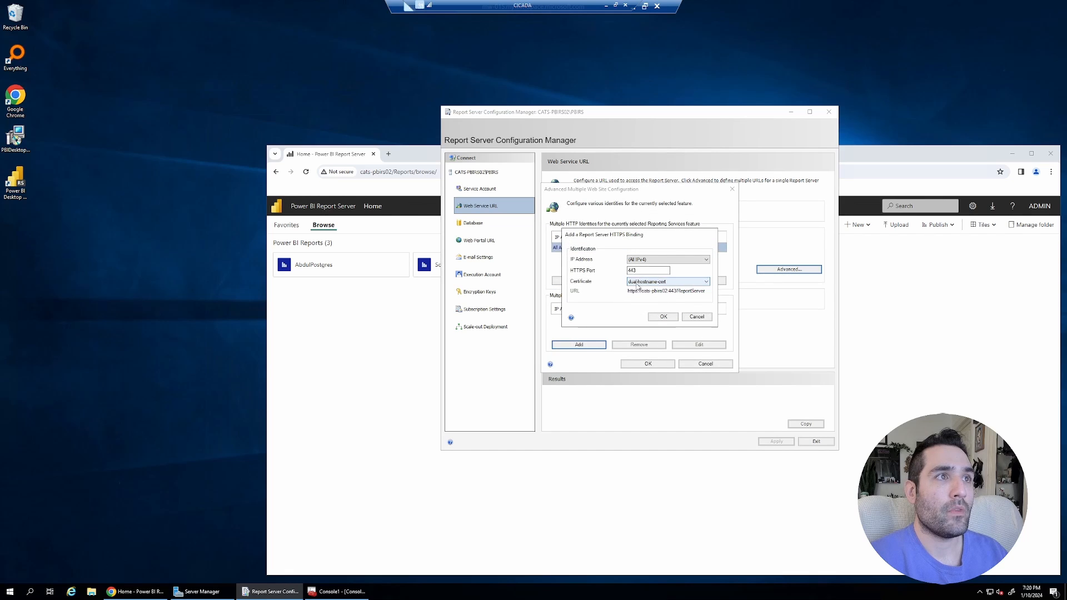
click(706, 282)
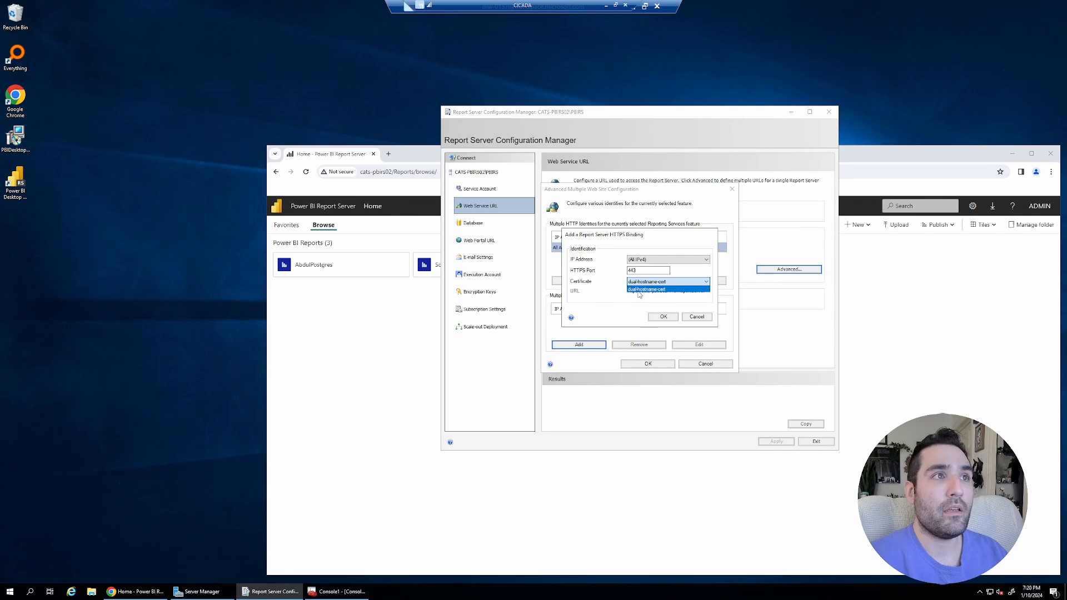
click(665, 289)
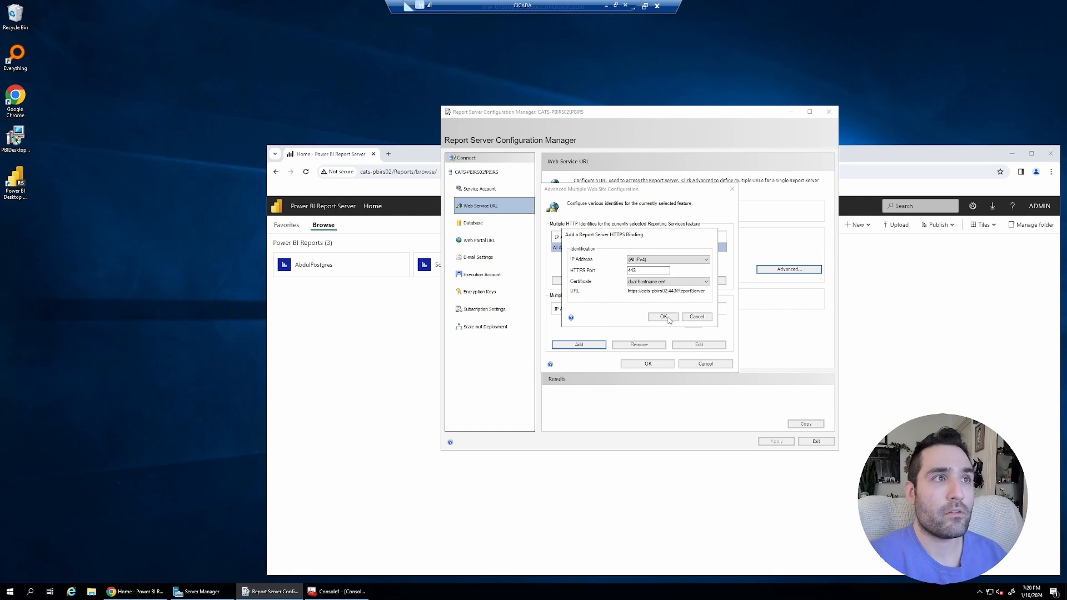
click(662, 317)
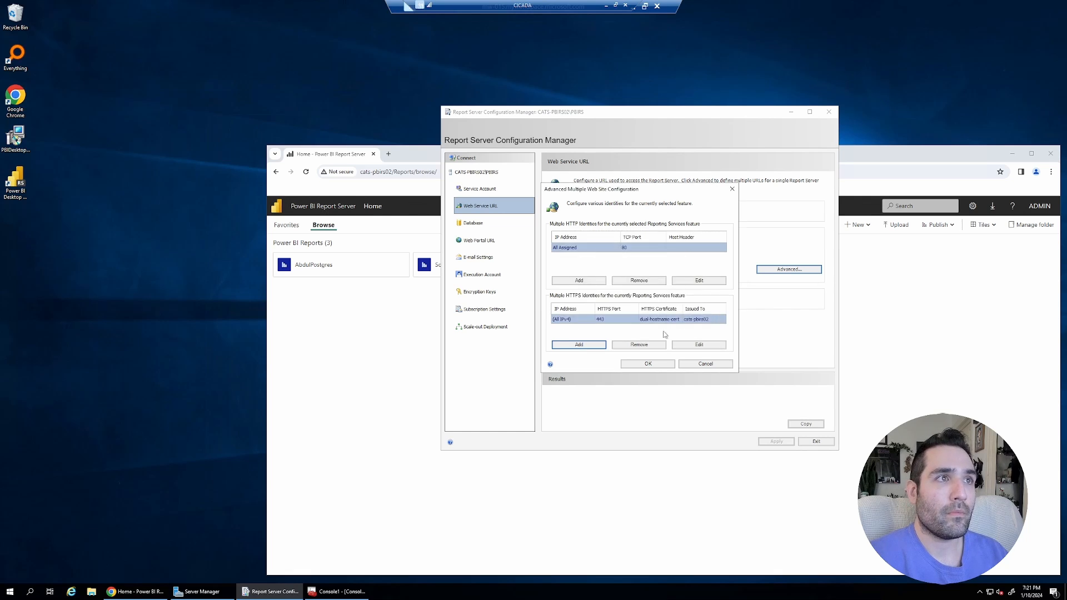
click(647, 364)
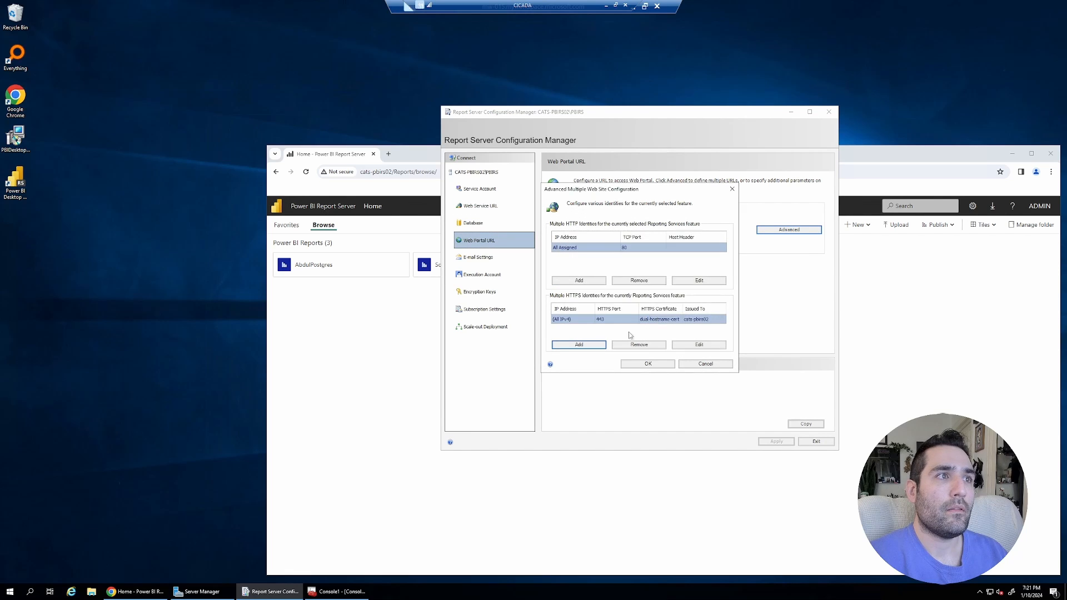
mouse_move(637, 334)
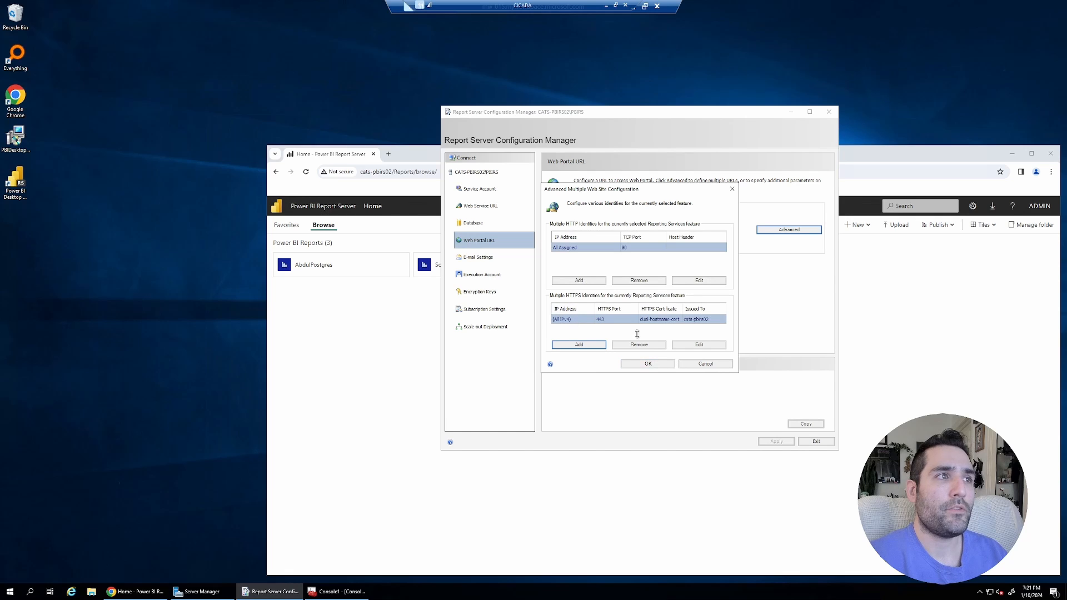
- Confirm the web portal's HTTPS identity on port 443 with dual-hostname-cert
click(647, 363)
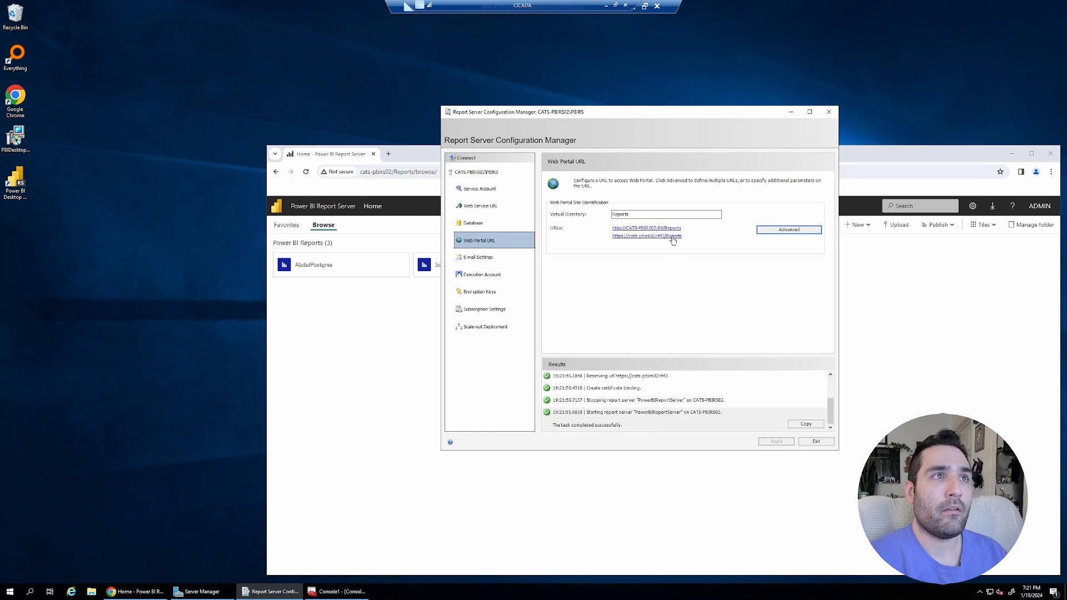
click(646, 236)
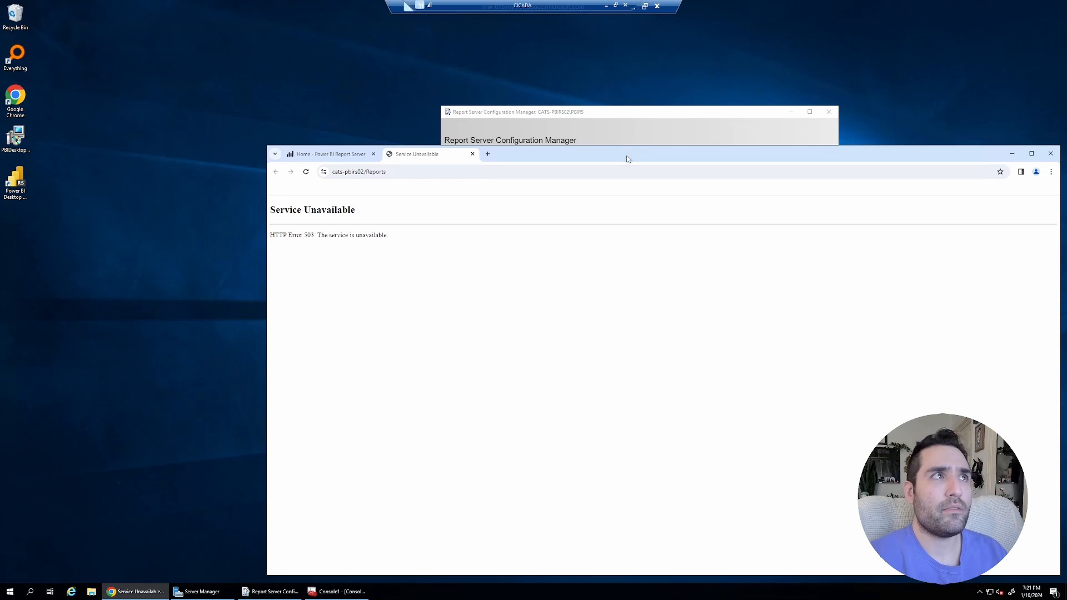
click(269, 590)
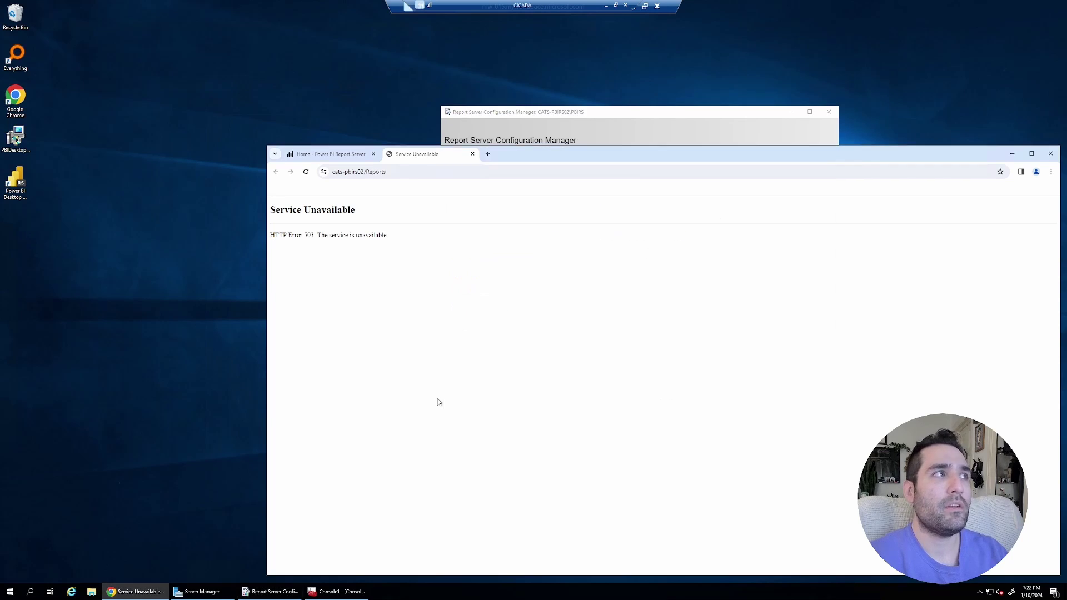
click(306, 171)
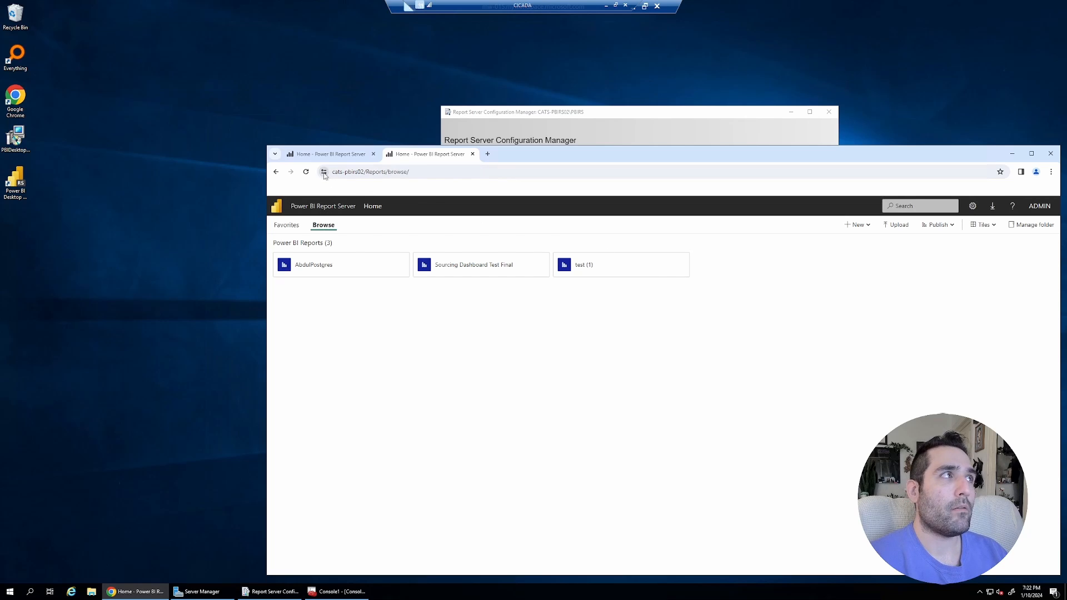
click(323, 171)
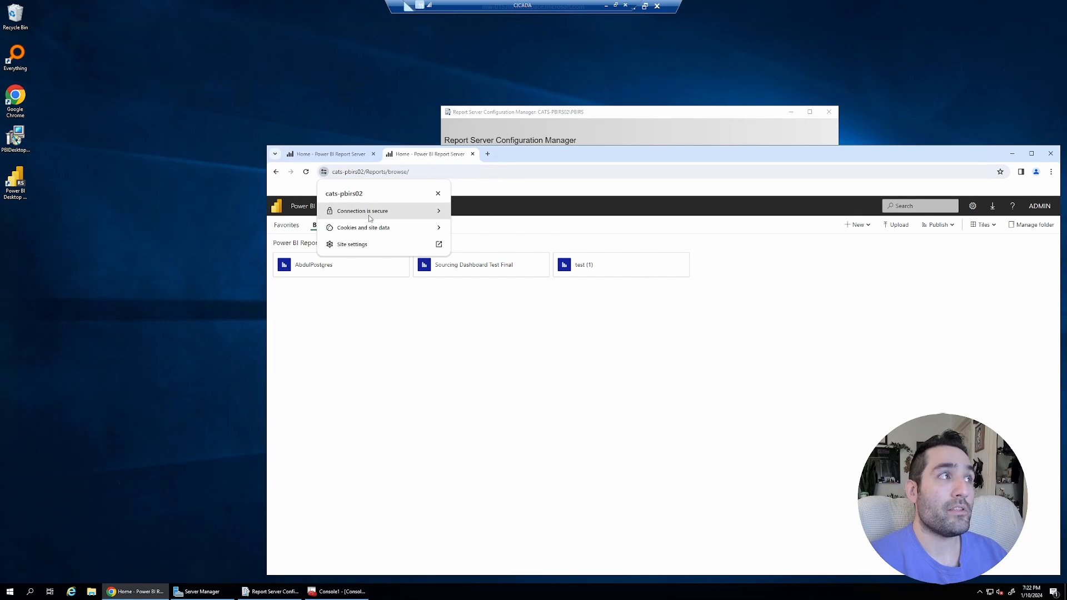
mouse_move(429, 218)
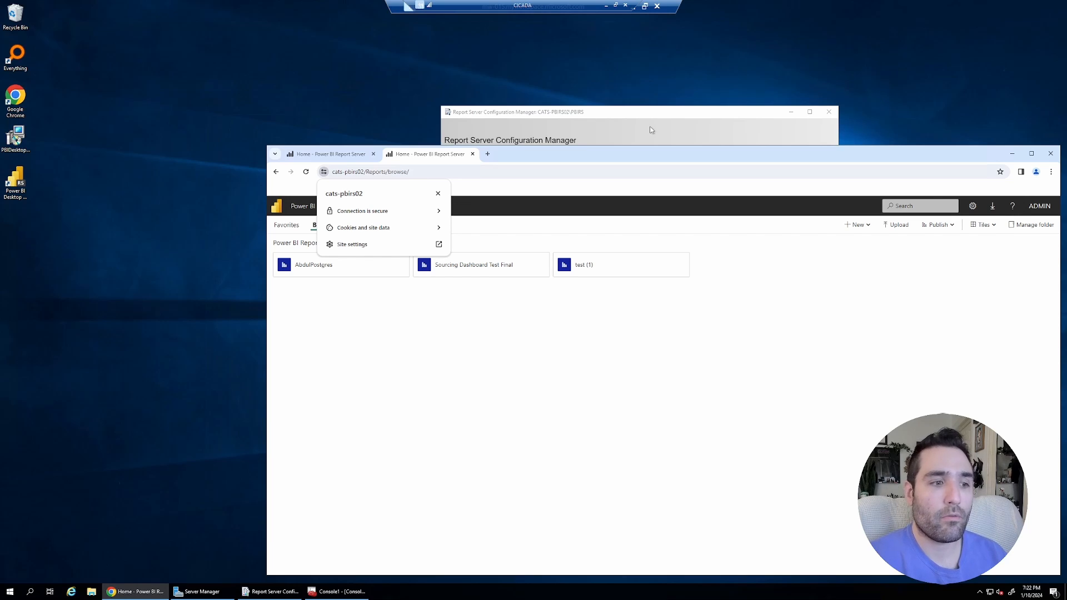
mouse_move(356, 214)
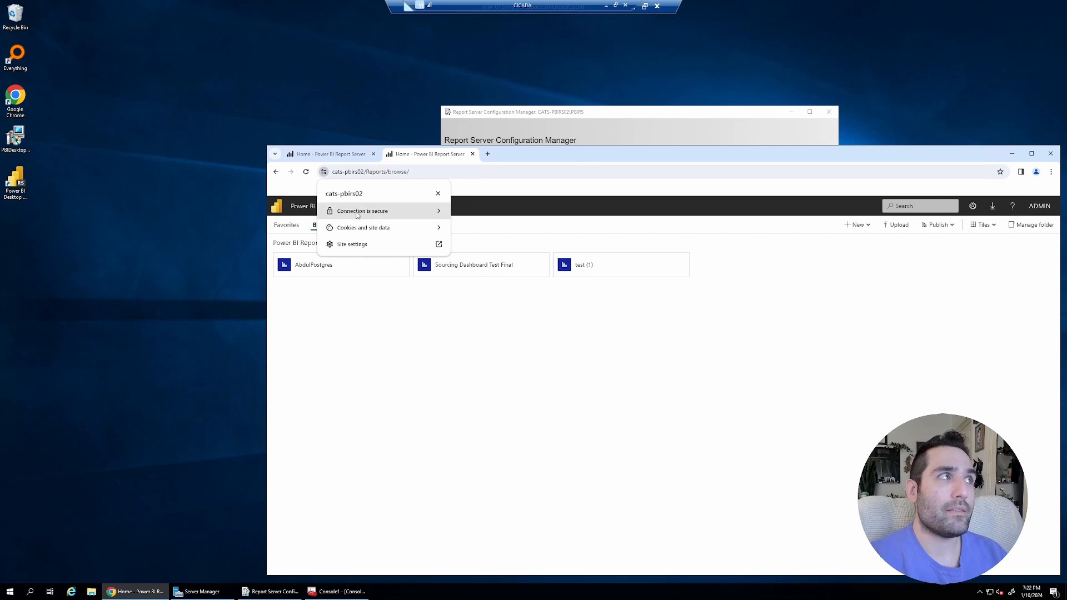
mouse_move(400, 213)
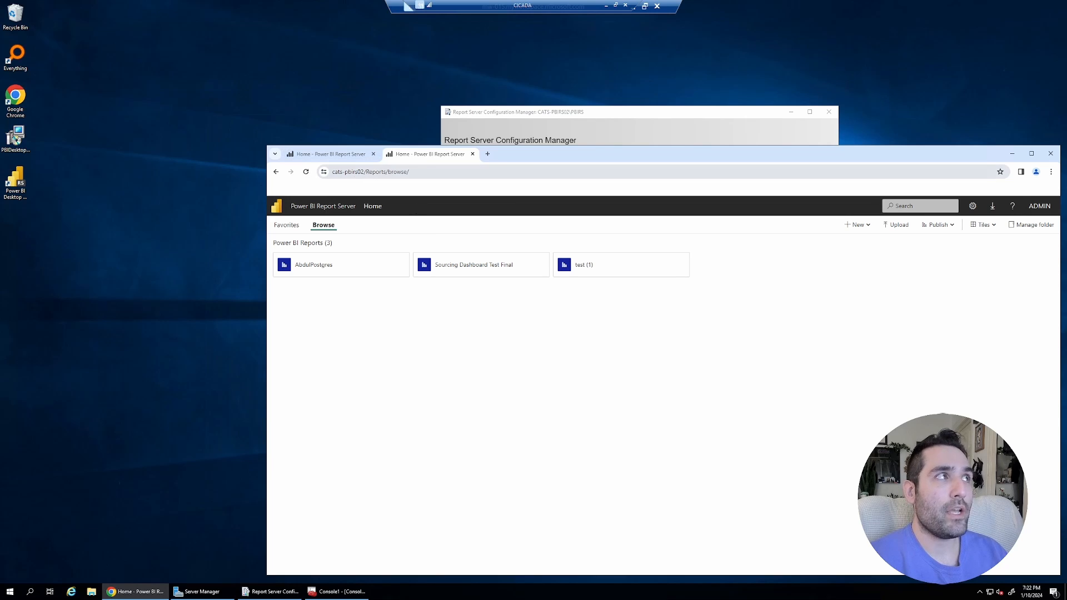
- View the site certificate for cats-pbirs02 and its detailed fields
click(322, 171)
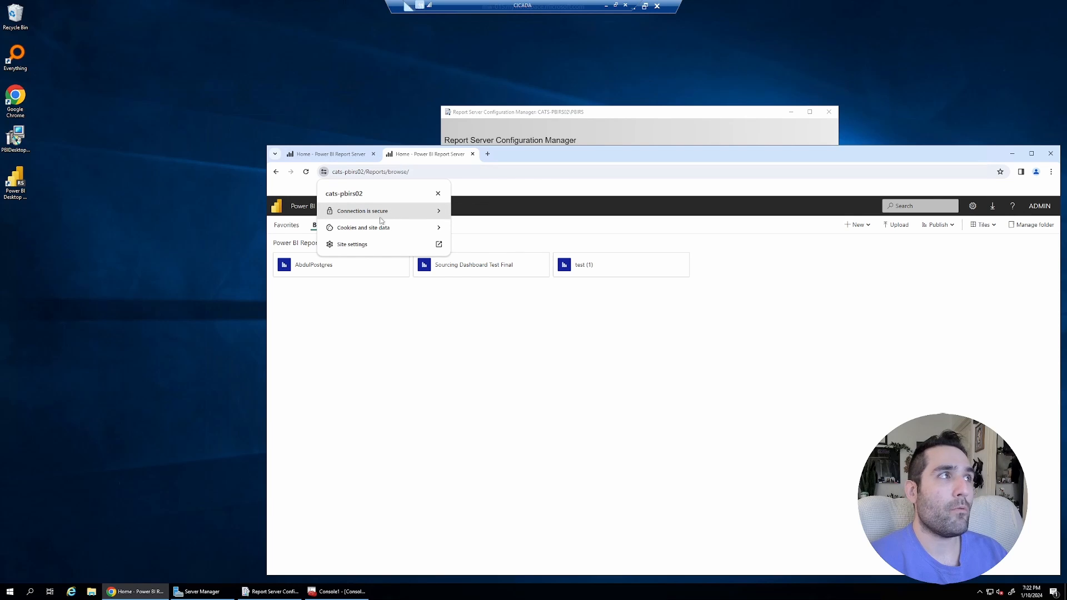
click(362, 211)
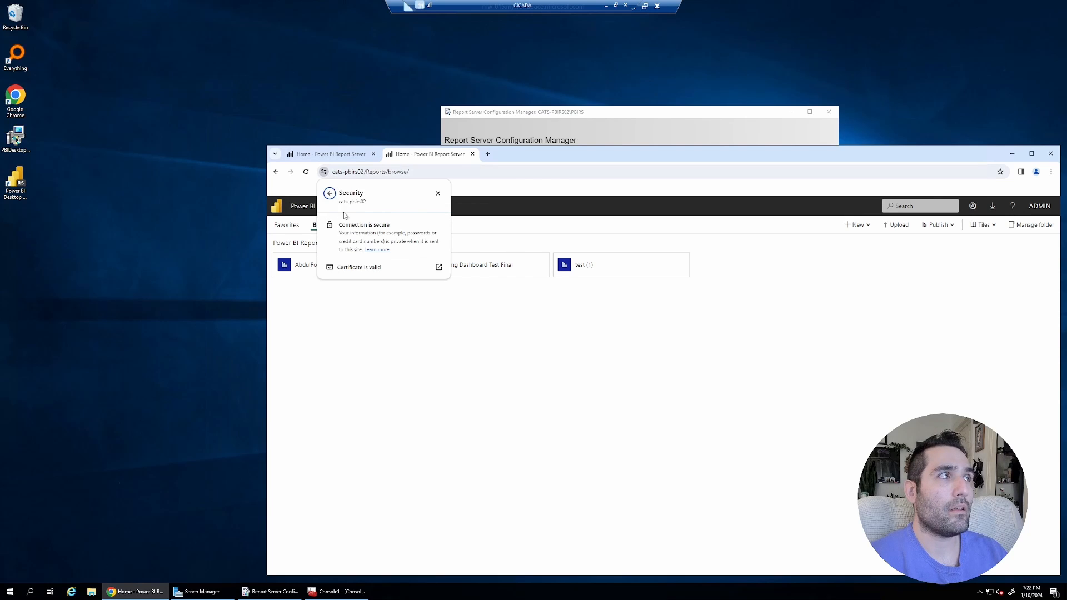
mouse_move(329, 234)
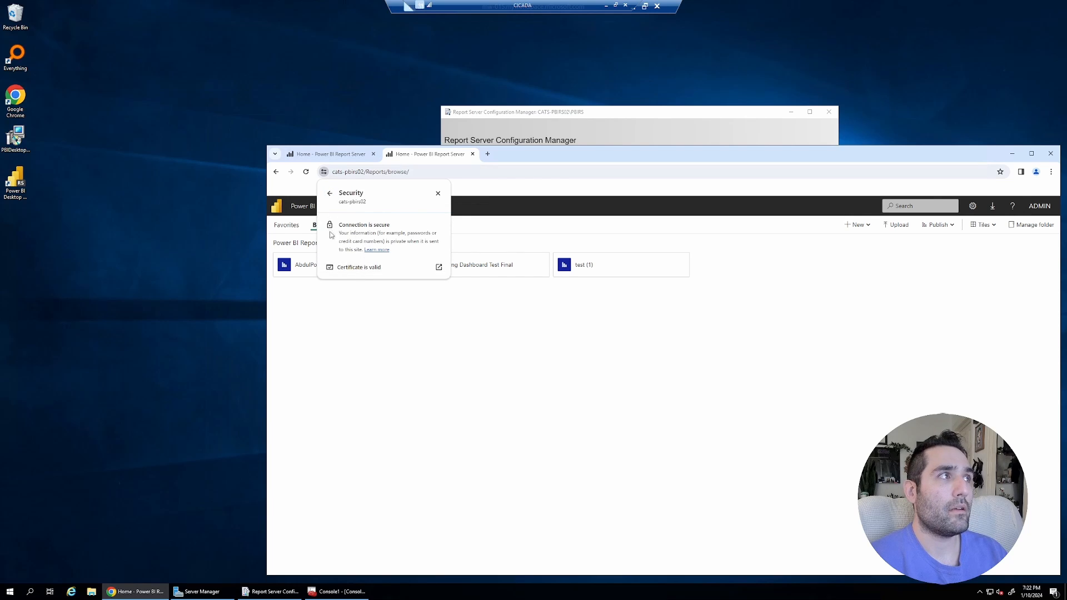
click(357, 267)
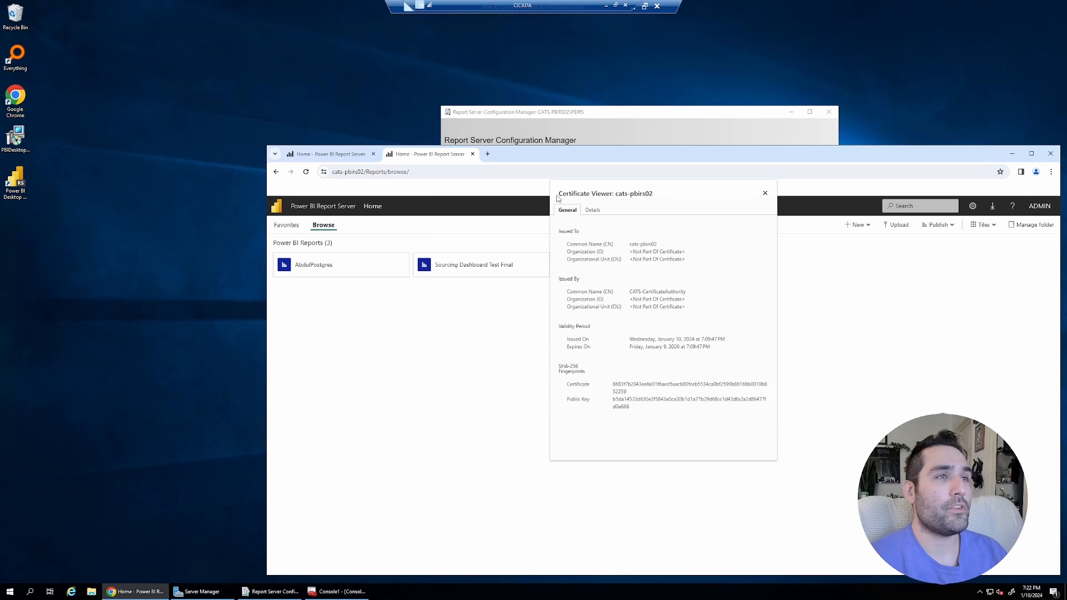
mouse_move(593, 212)
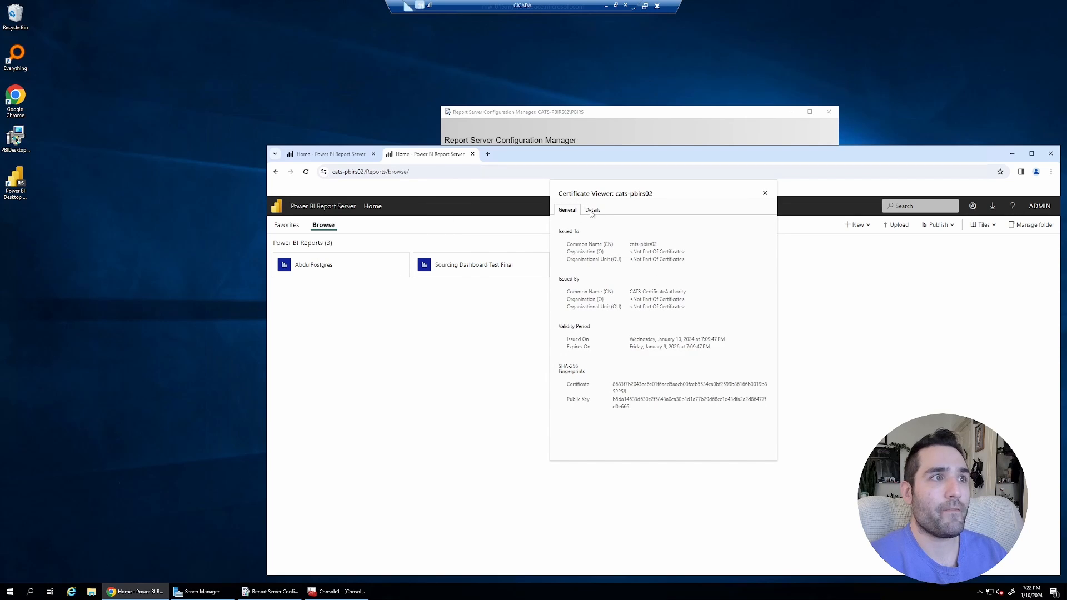
click(593, 209)
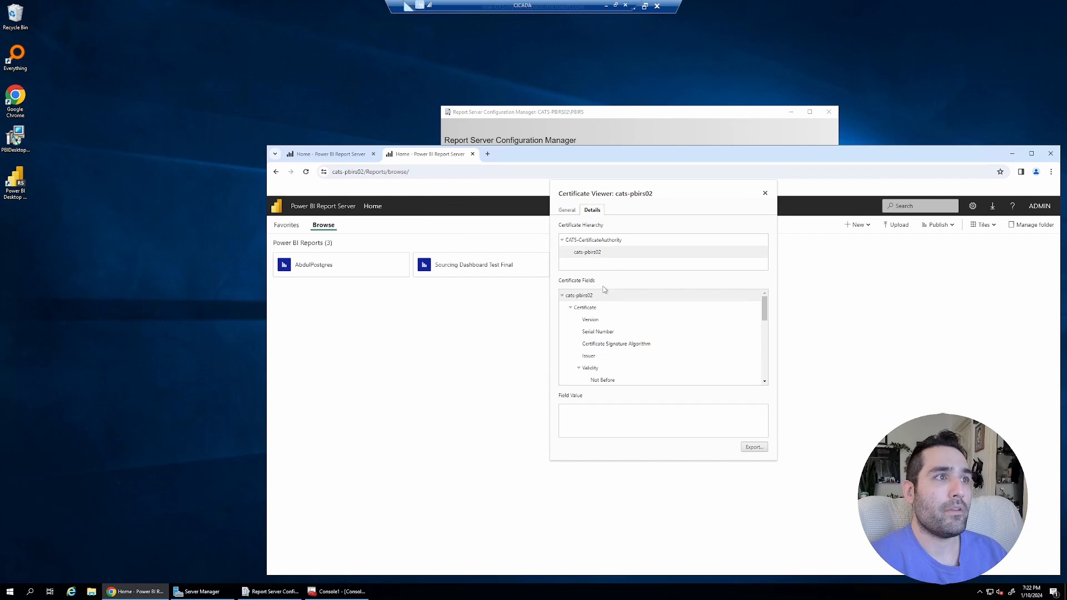
- Show the Subject Alternative Name values cats-pbirs02 and cats-pbirs02.cats.lab
scroll(down, 3)
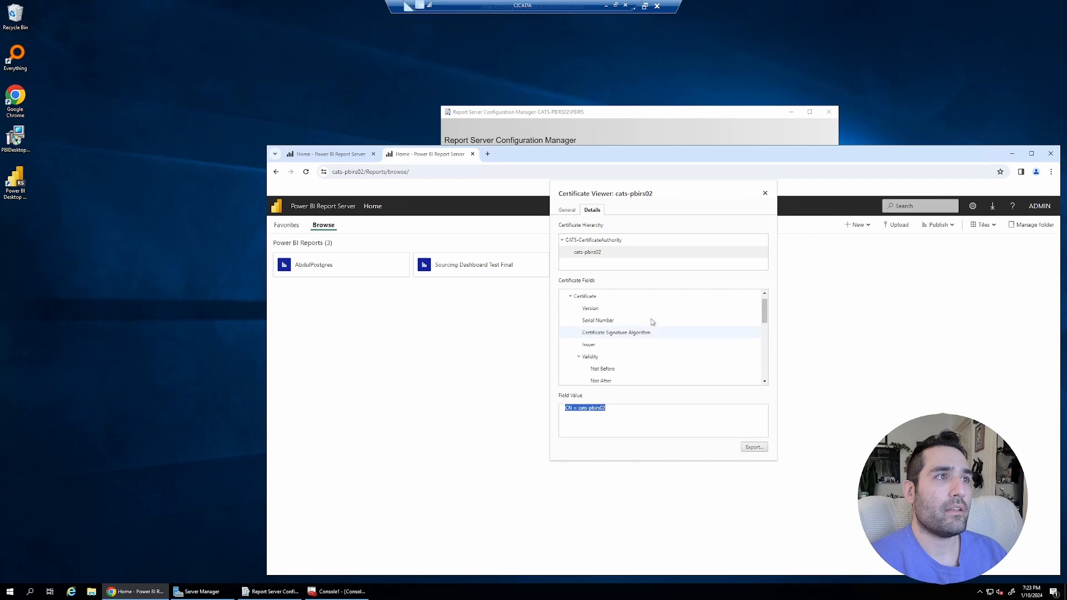
scroll(down, 3)
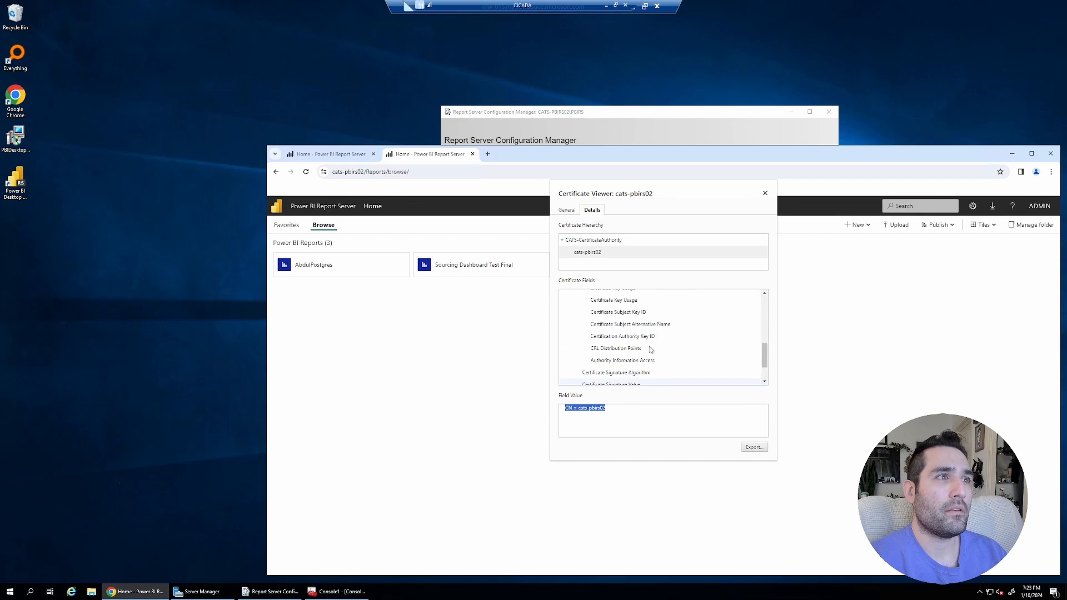
click(630, 324)
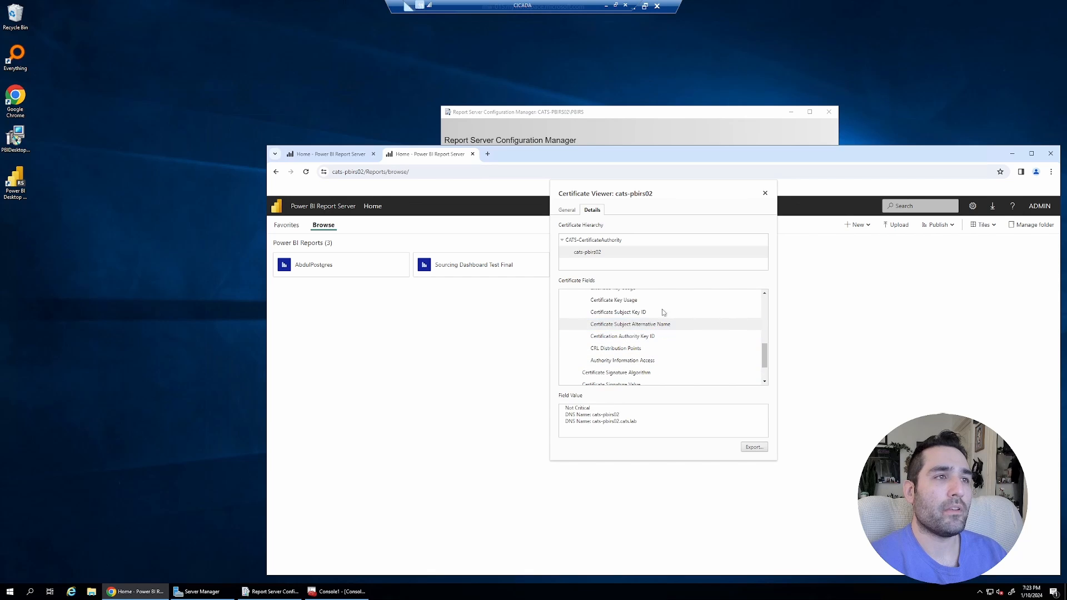
click(630, 324)
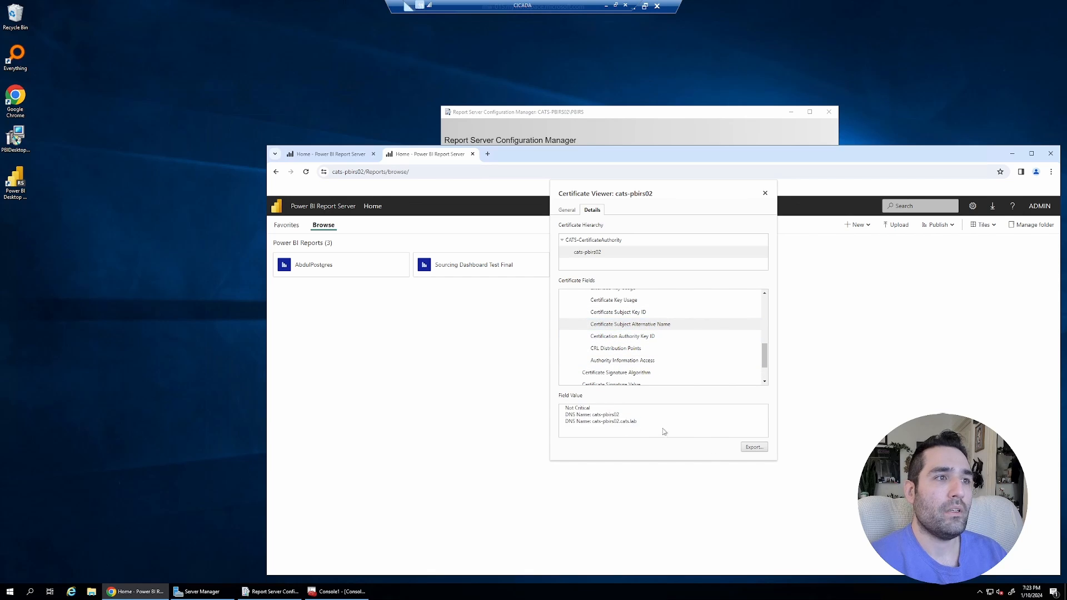
double_click(606, 414)
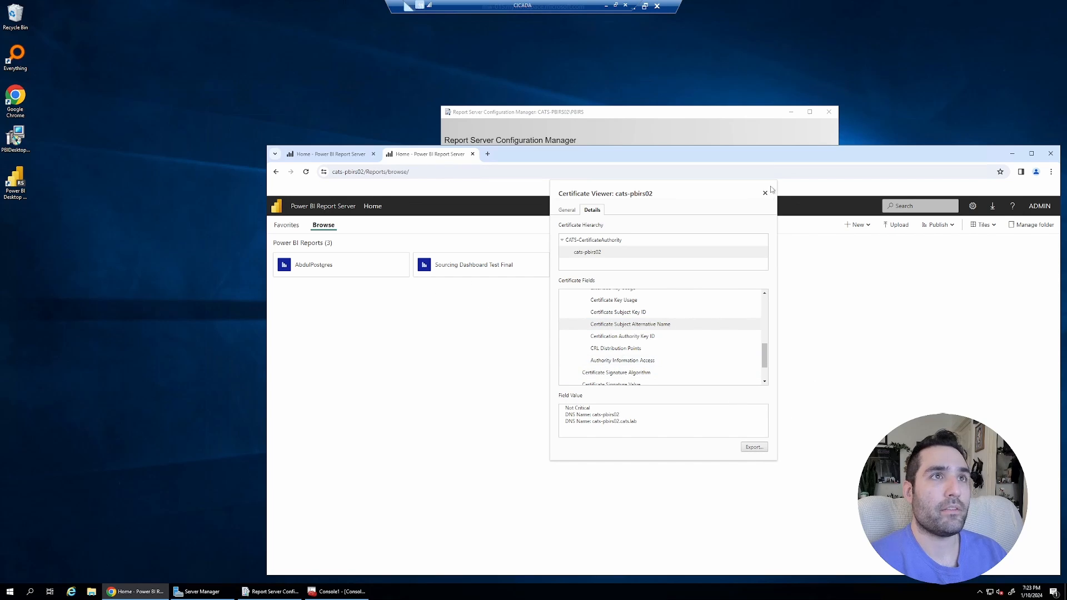
- Close the certificate viewer and launch notepad from the Run box
click(765, 193)
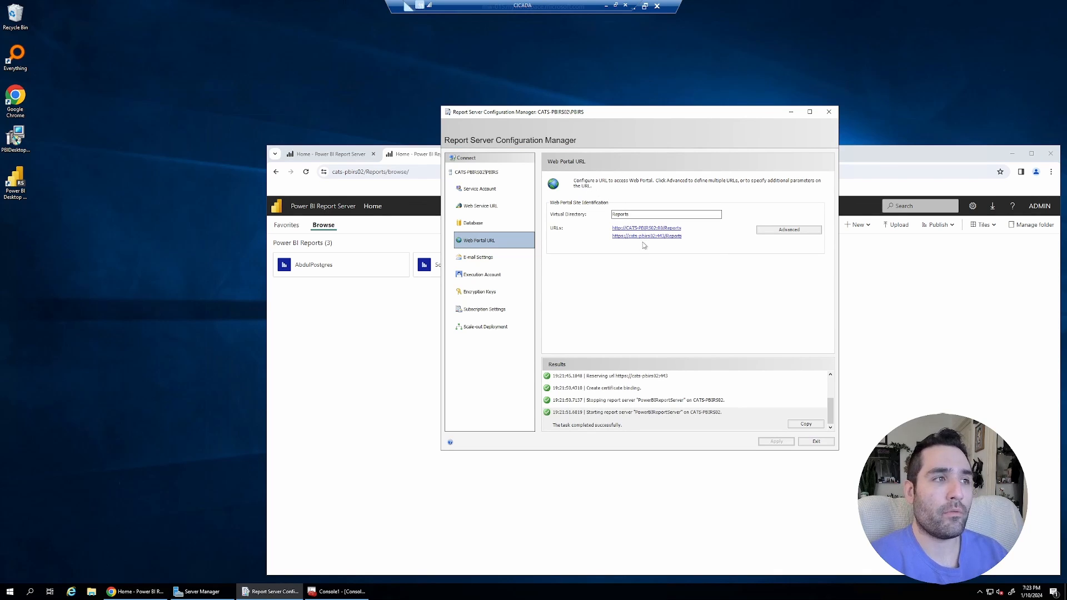
mouse_move(587, 285)
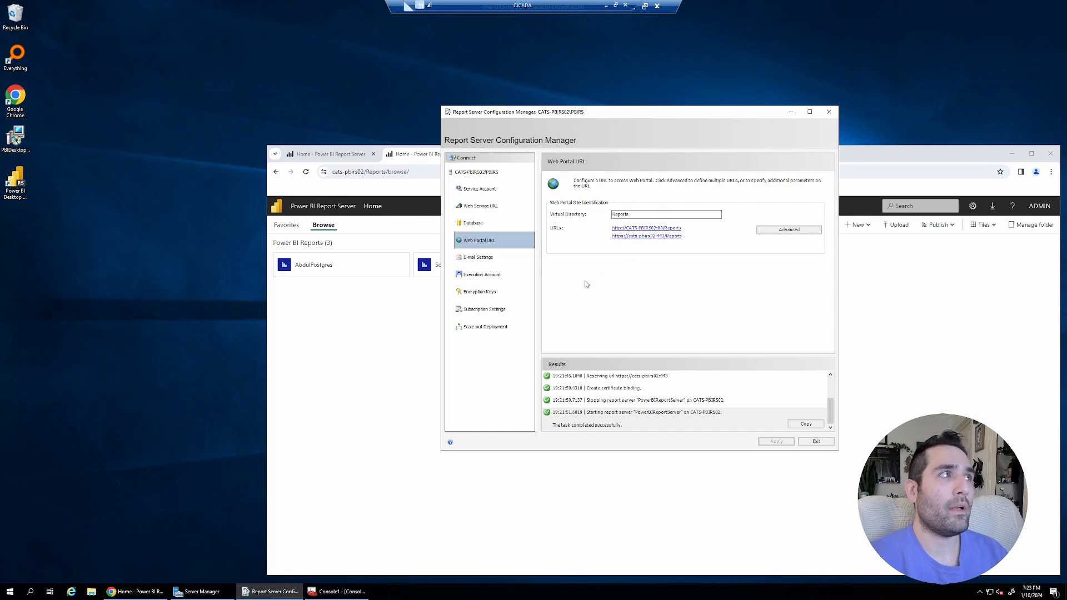
mouse_move(390, 381)
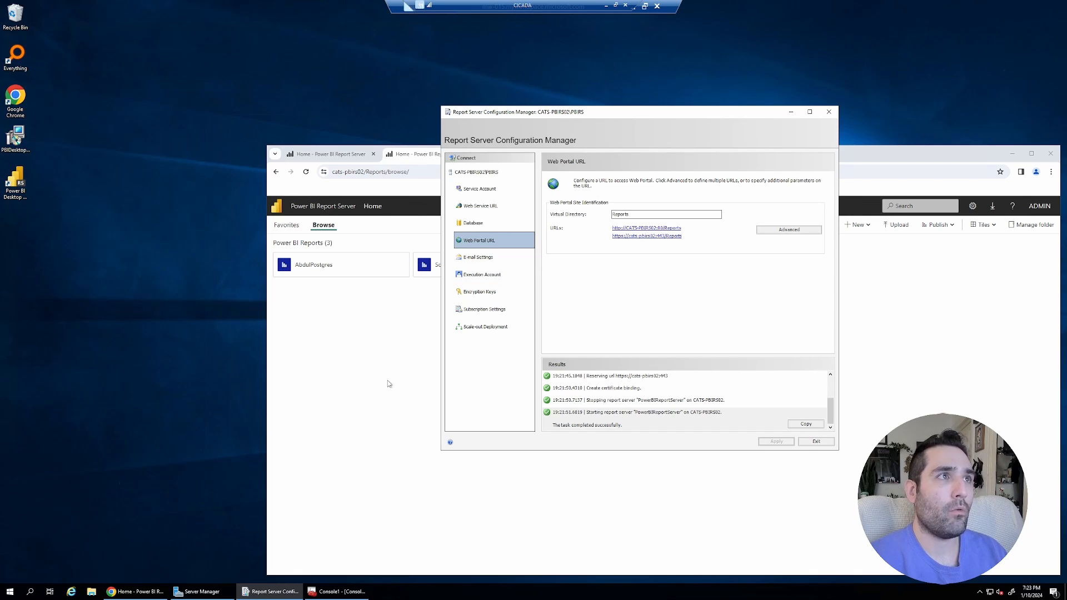
mouse_move(98, 559)
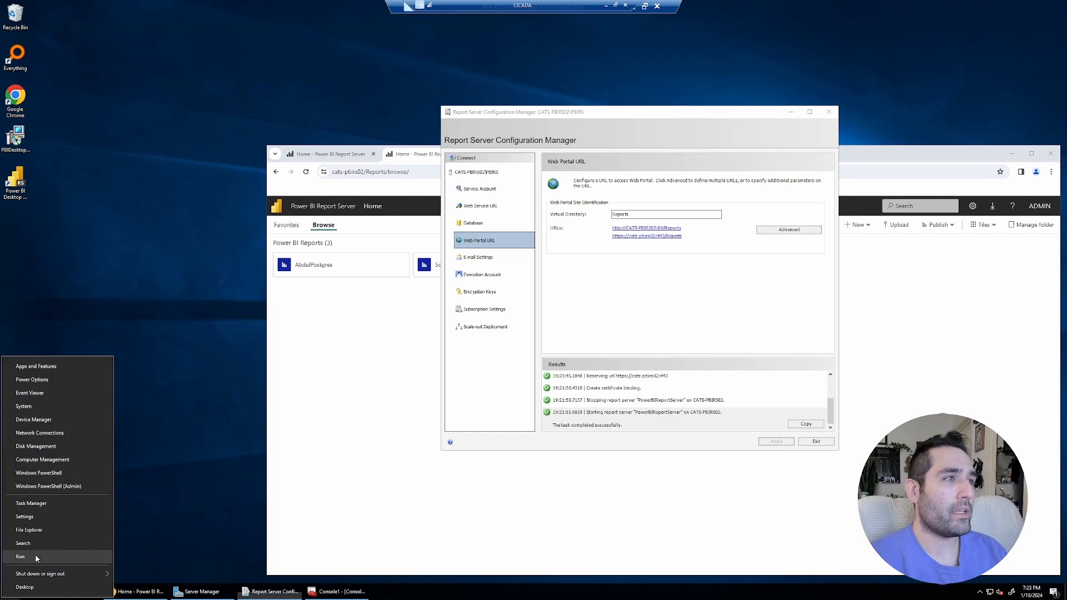
click(15, 553)
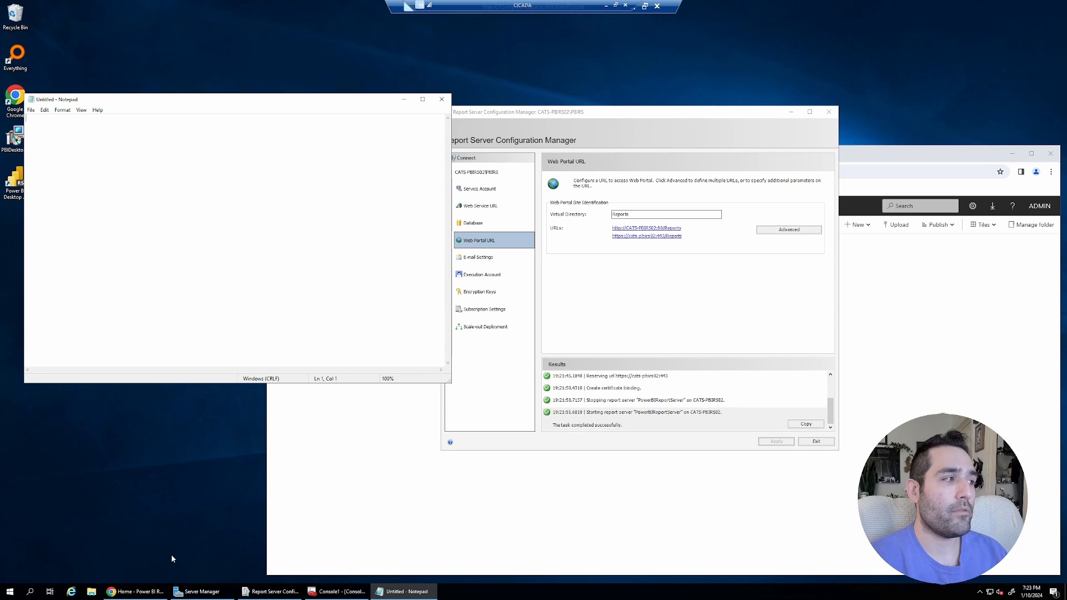
- Locate rsreportserver.config in the PBIRS ReportServer folder and open it in Notepad via Edit
click(89, 592)
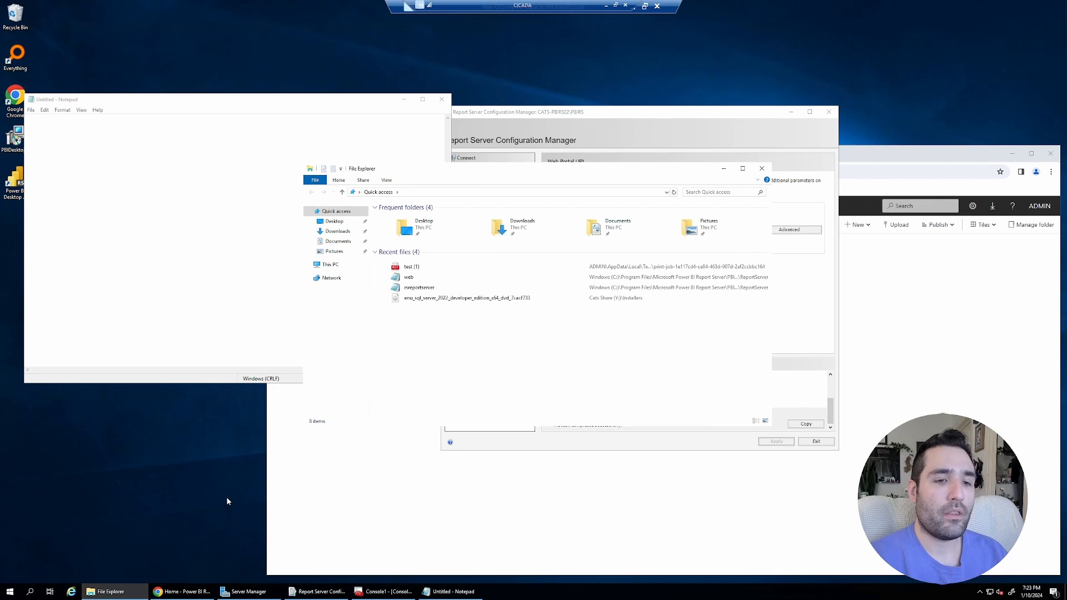
mouse_move(516, 171)
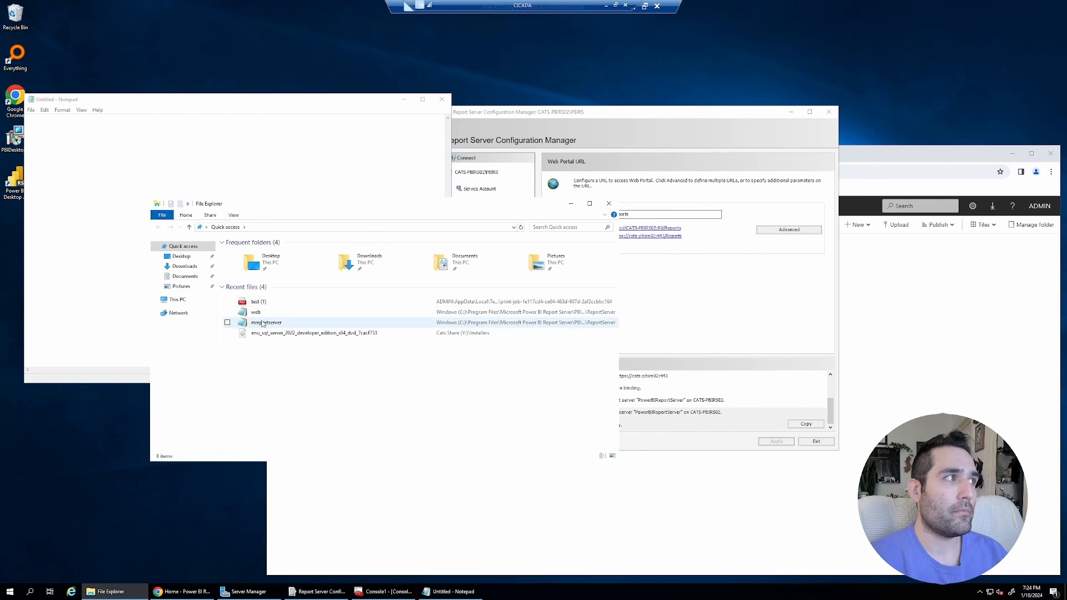
right_click(265, 322)
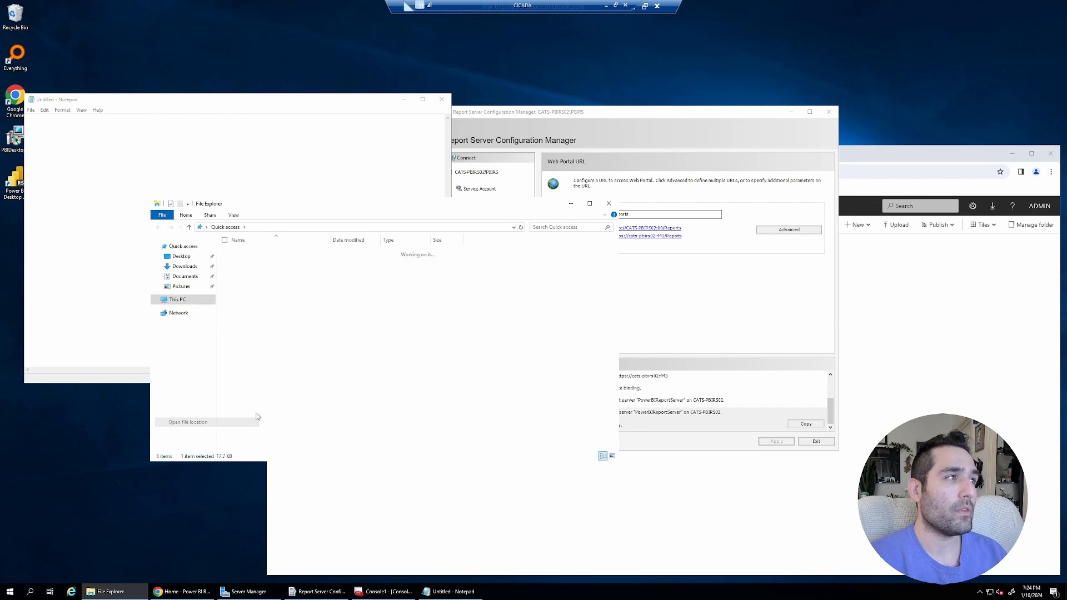
right_click(254, 357)
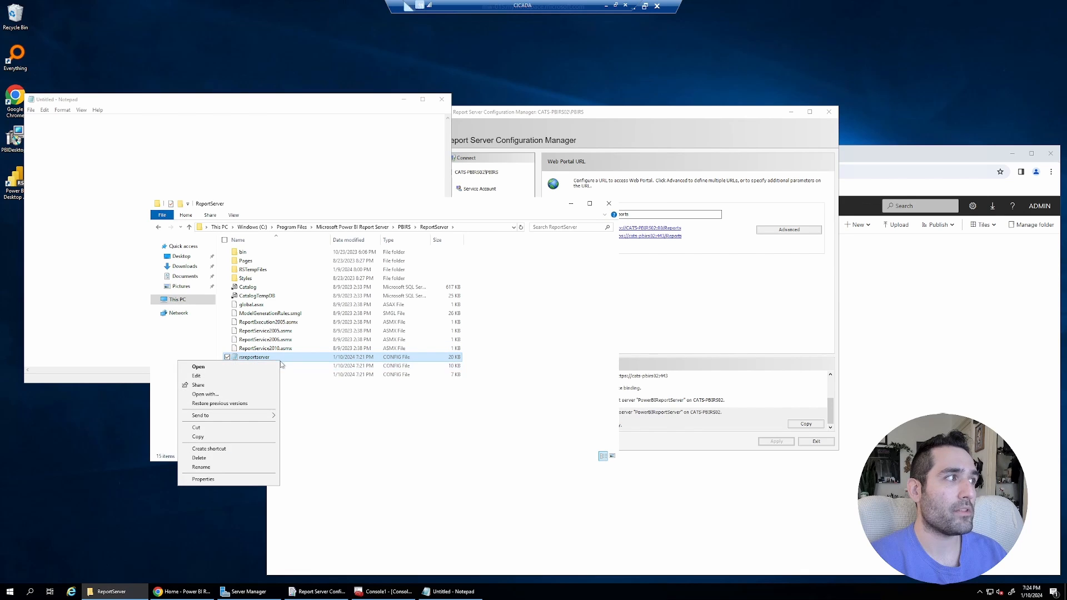
click(196, 376)
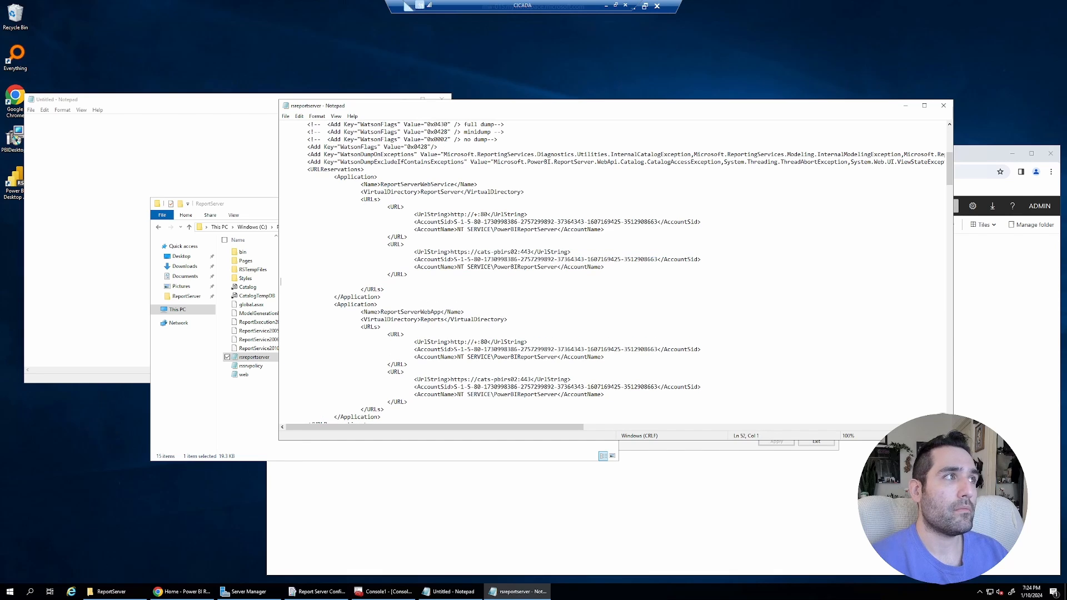
click(414, 281)
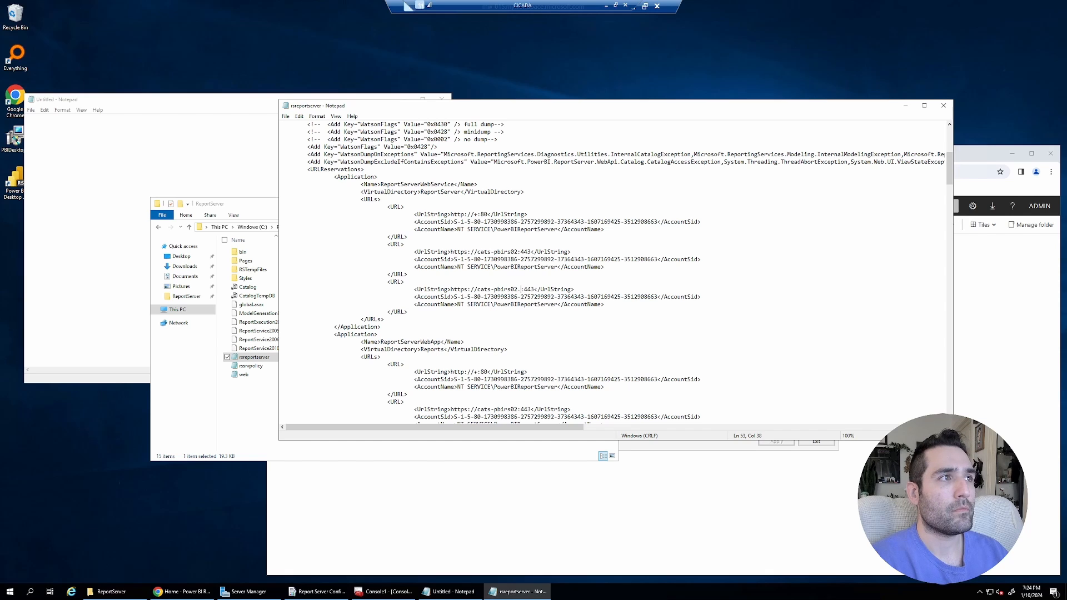
text(cats.)
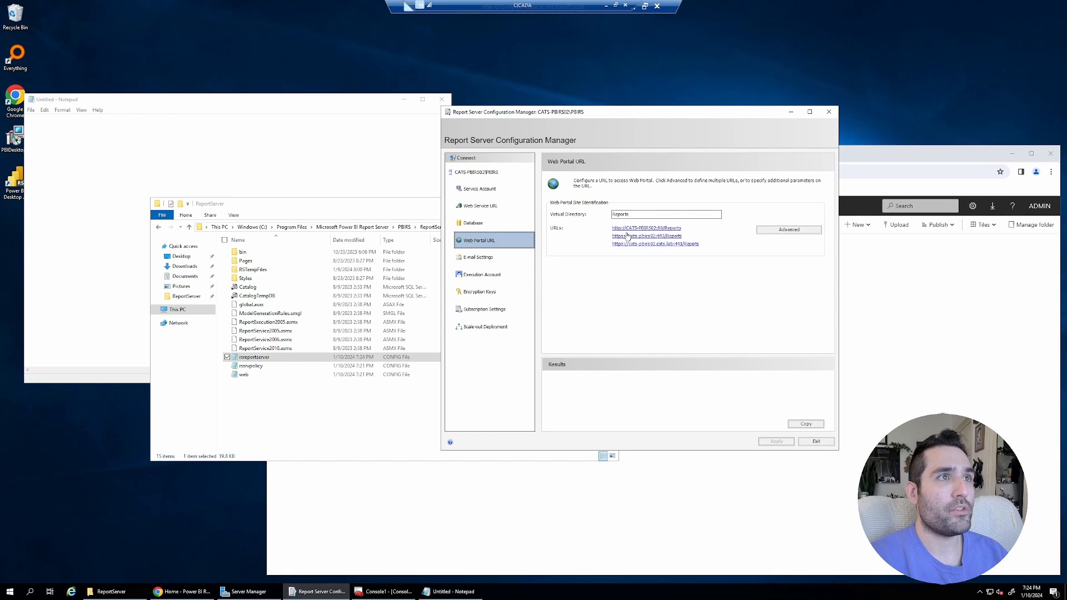
mouse_move(655, 243)
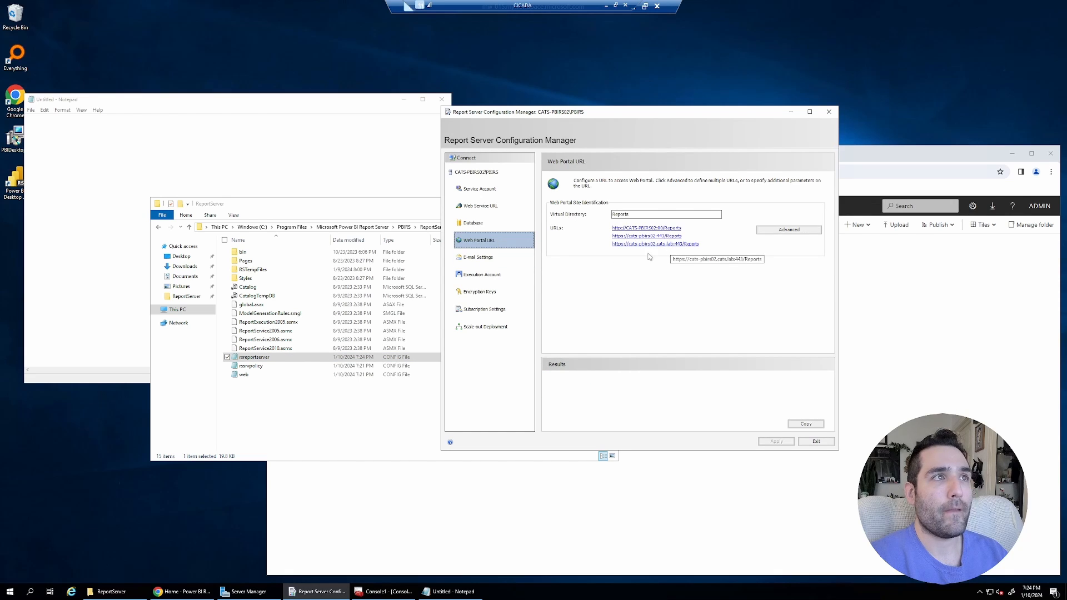
mouse_move(640, 251)
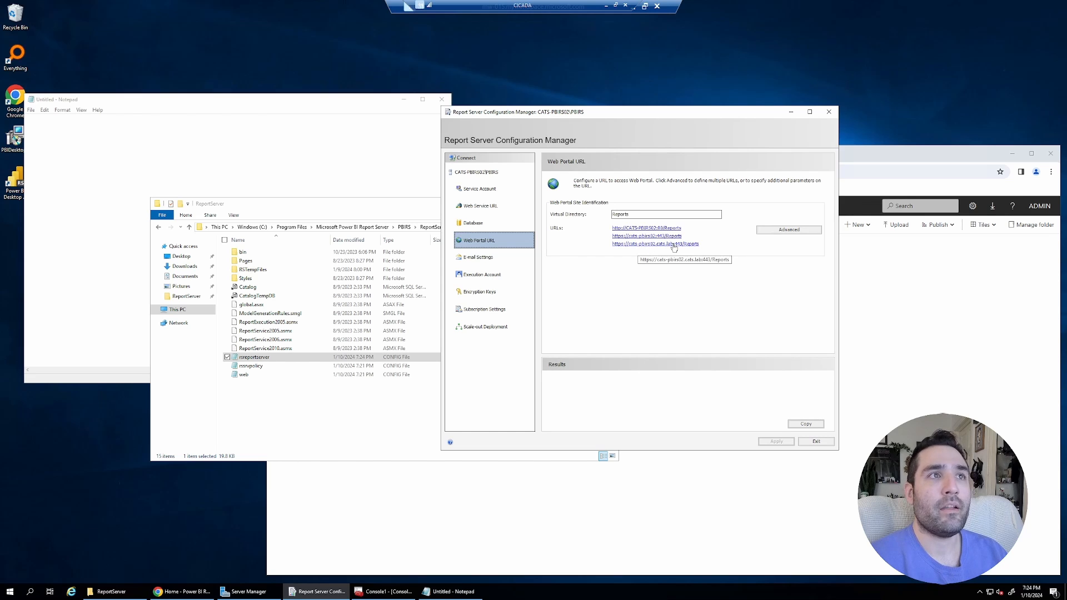
- Browse cats-pbirs02.cats.lab/Reports (404), then search cmd and choose Run as administrator
click(656, 243)
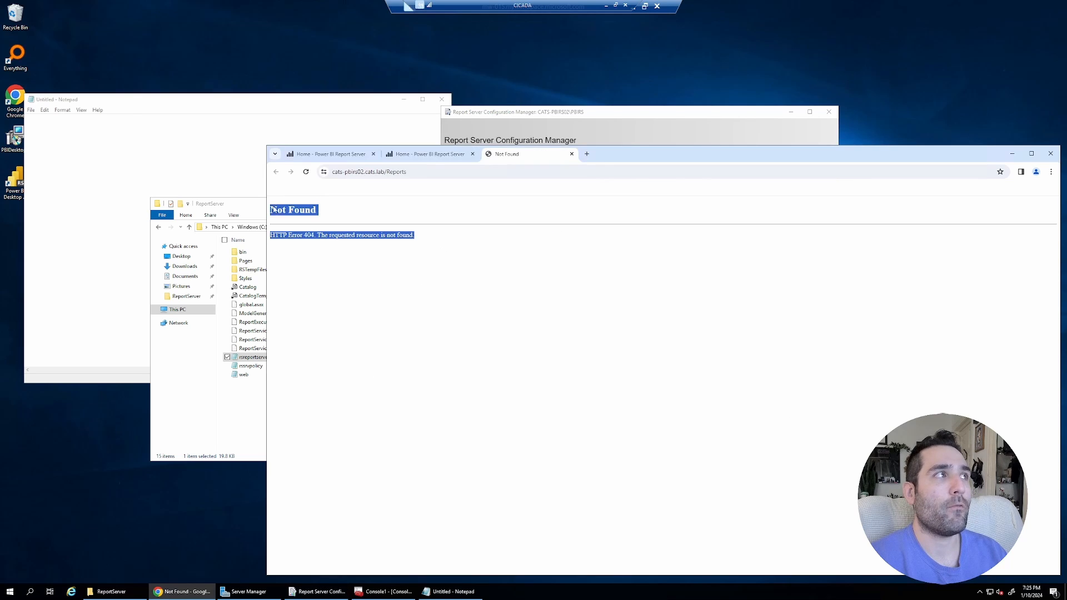
mouse_move(447, 227)
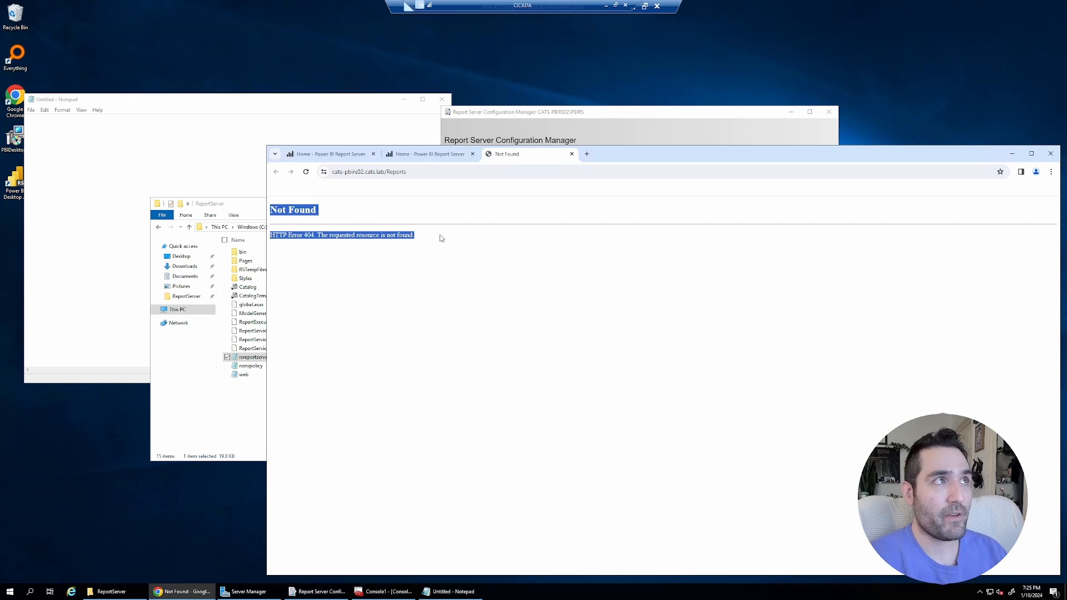
click(473, 268)
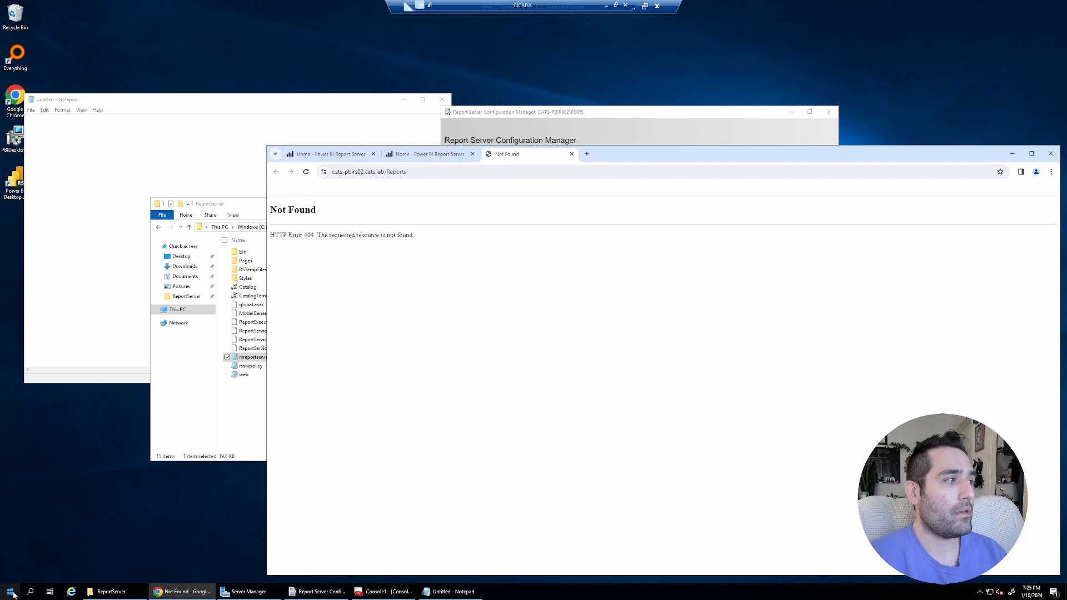
right_click(6, 591)
text(cmd)
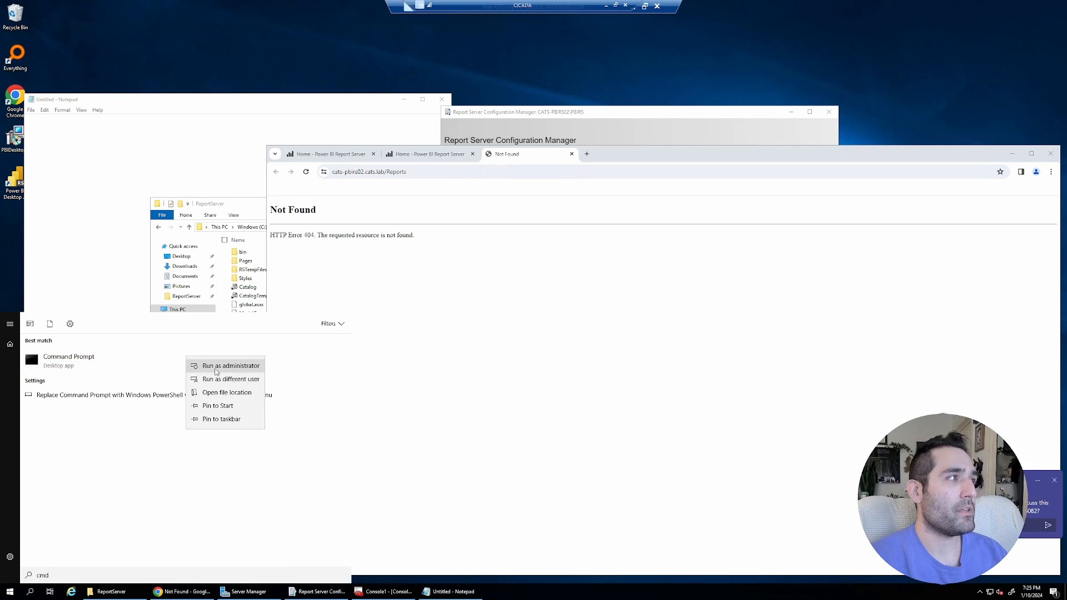
click(230, 364)
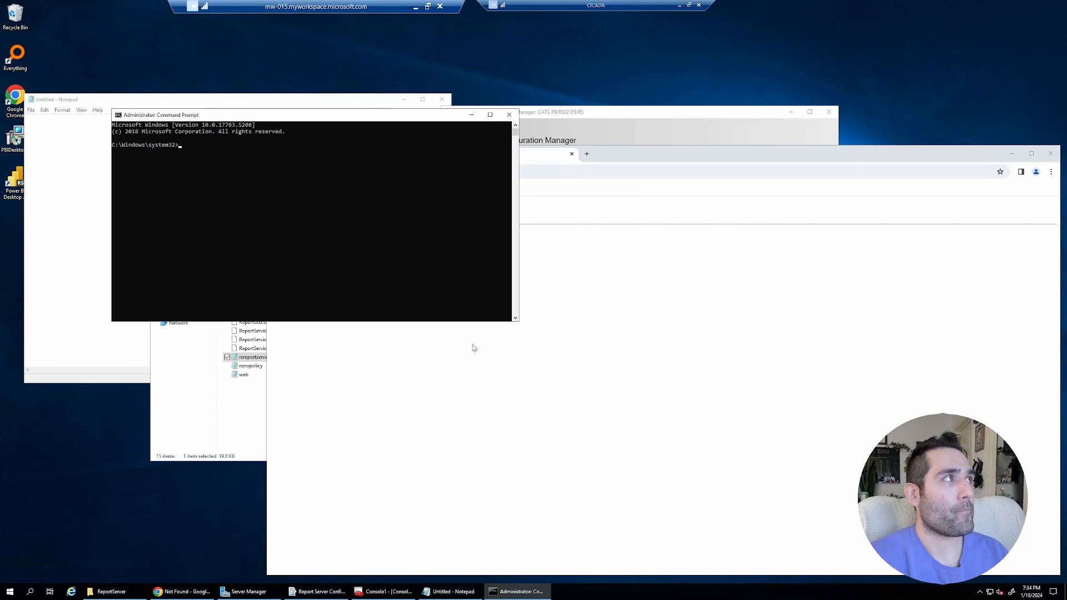
mouse_move(417, 262)
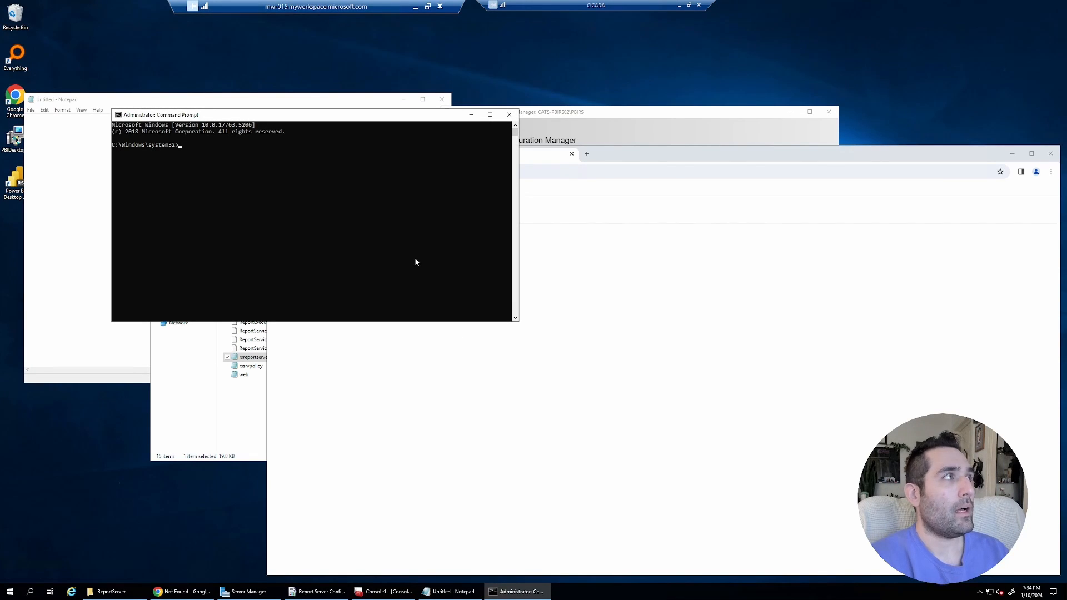
text(netsh ht)
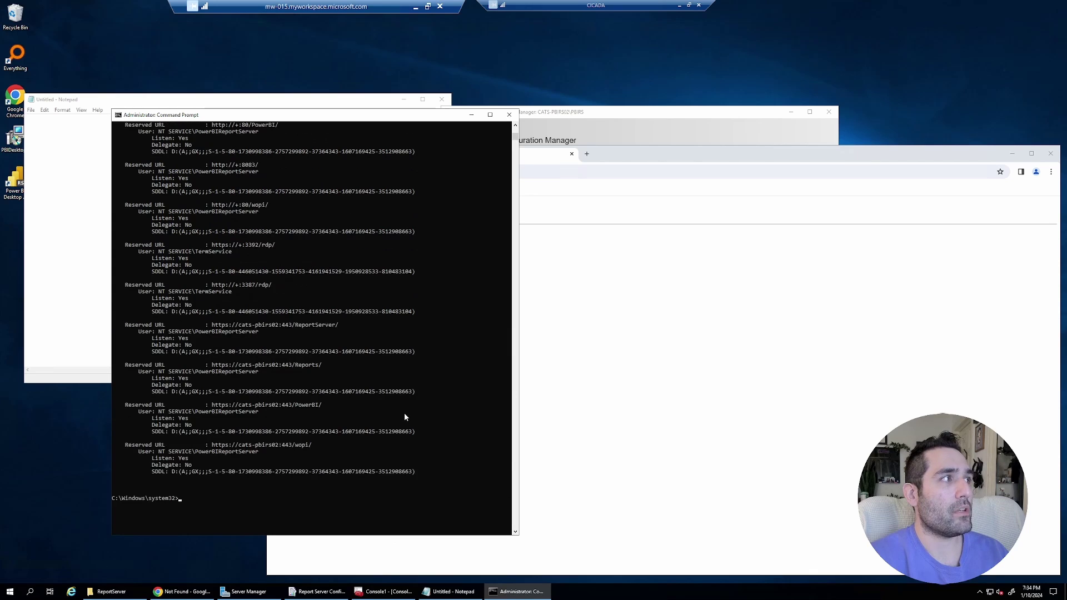
scroll(down, 3)
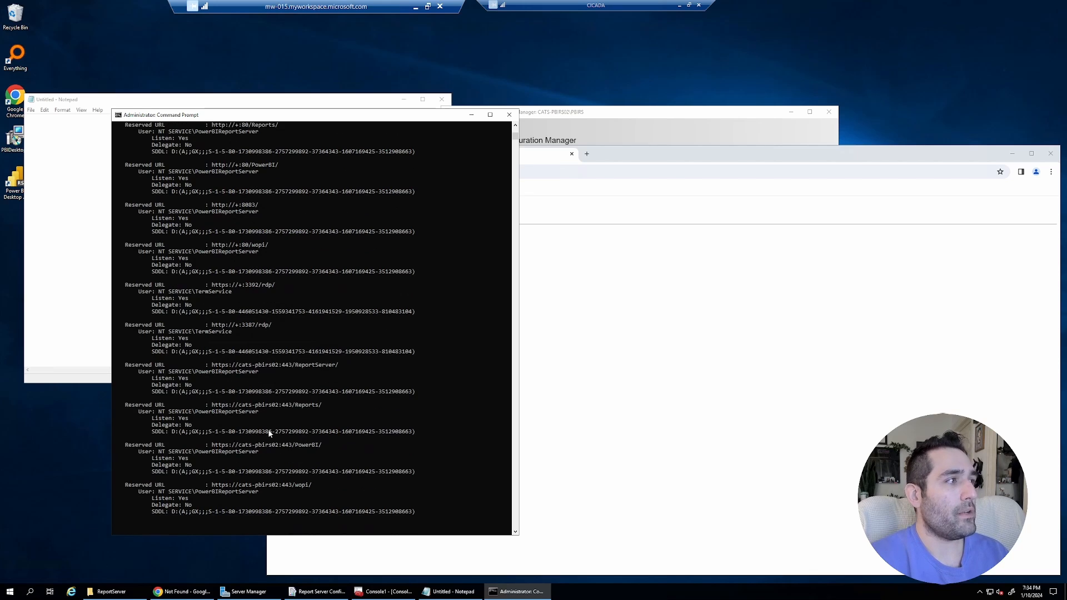
mouse_move(239, 436)
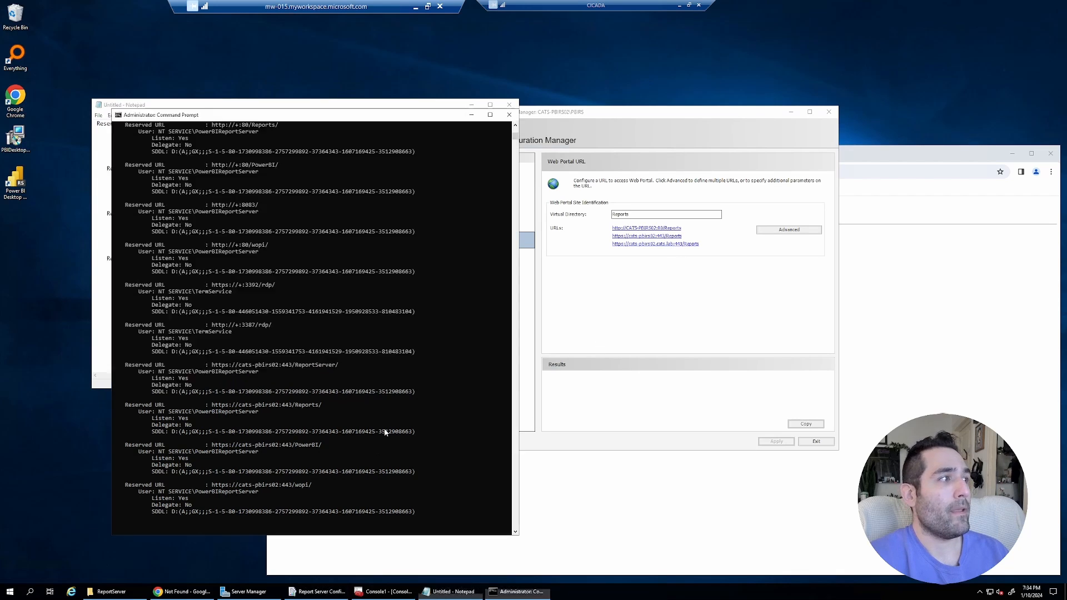
mouse_move(430, 360)
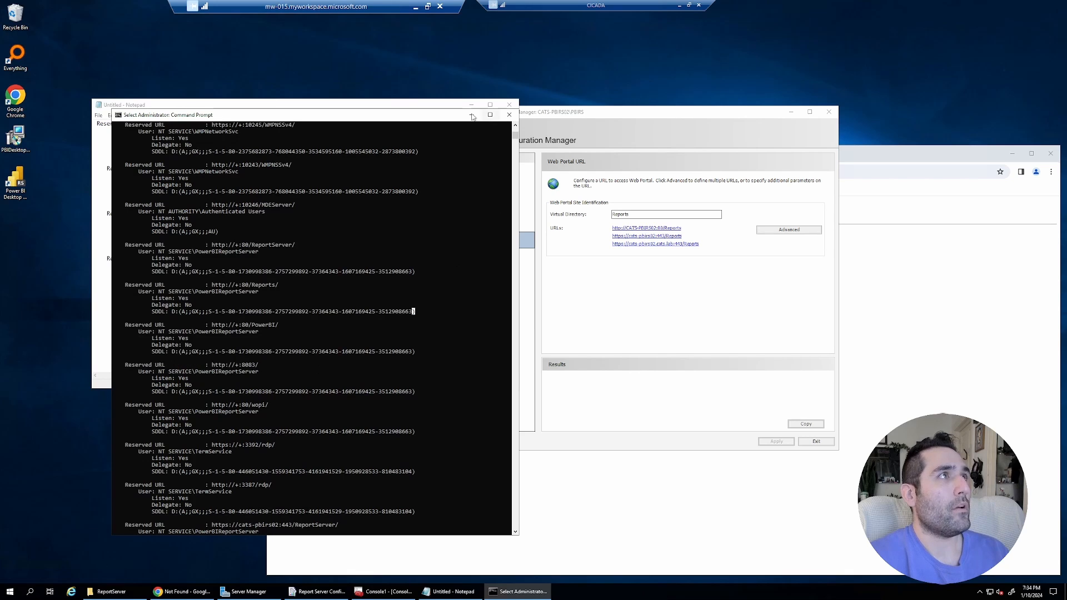
- Paste the four https cats-pbirs02:443 reservations into Notepad and browse to businesswintelligence.com
click(509, 114)
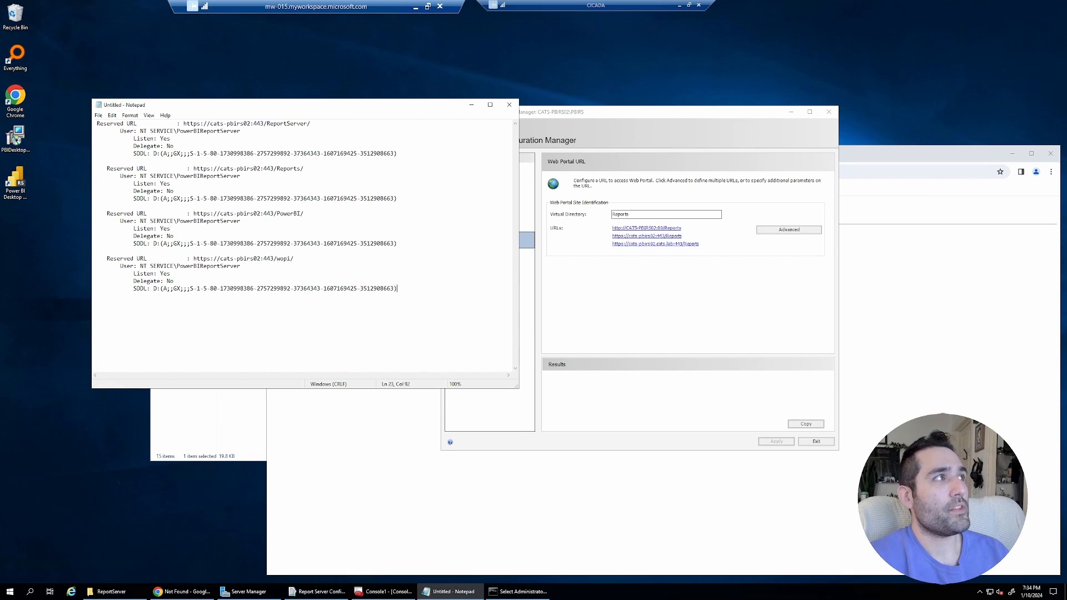
key(ctrl+a)
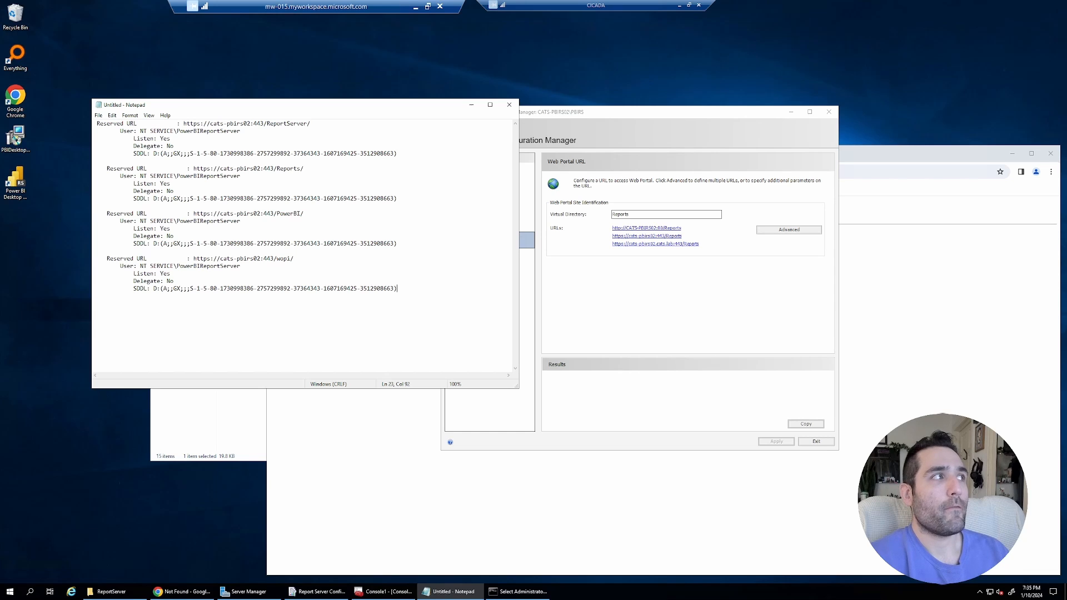
mouse_move(407, 429)
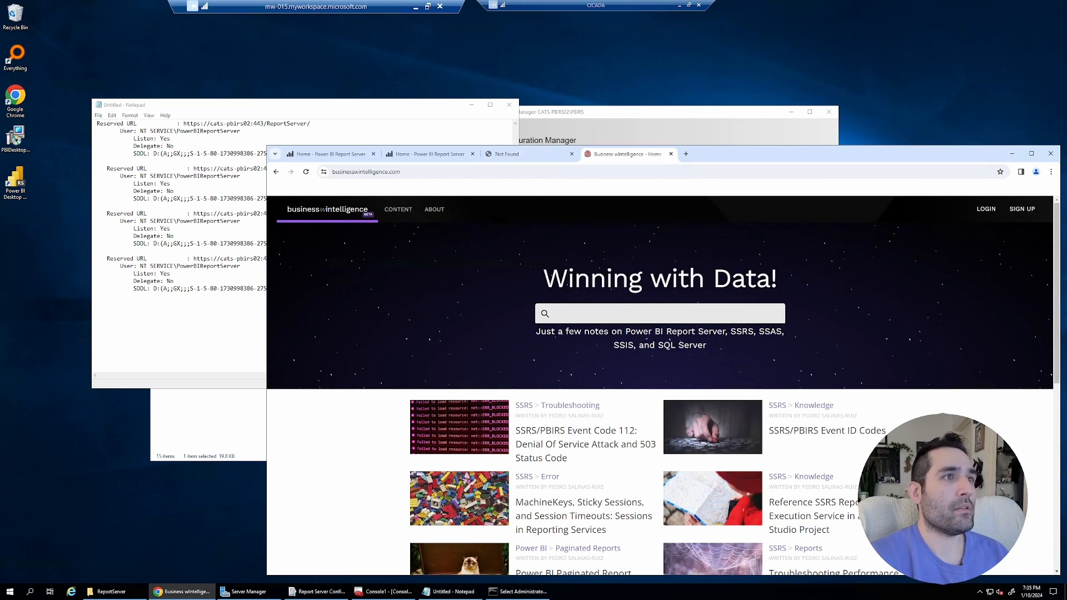
- Copy the sample netsh http add urlacl command from the SSL article into the notes
text(s)
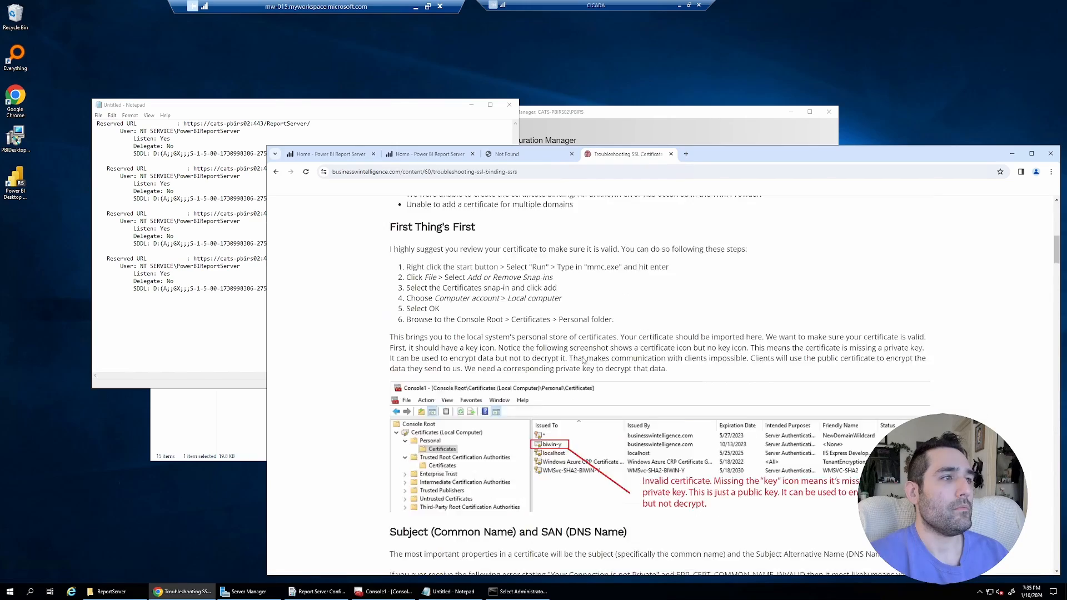
scroll(down, 3)
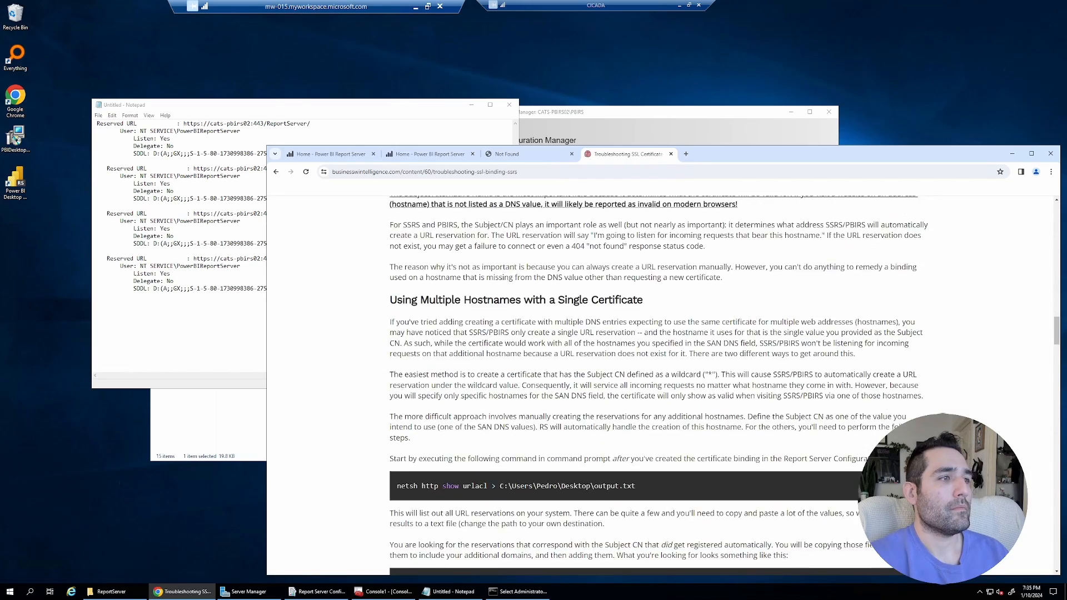
scroll(down, 3)
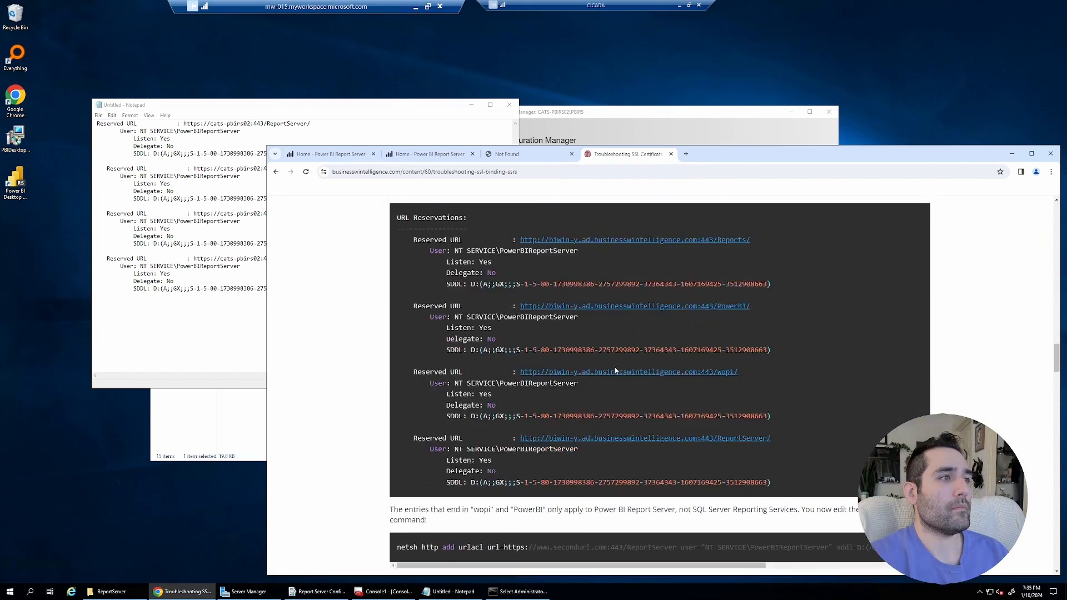
scroll(down, 3)
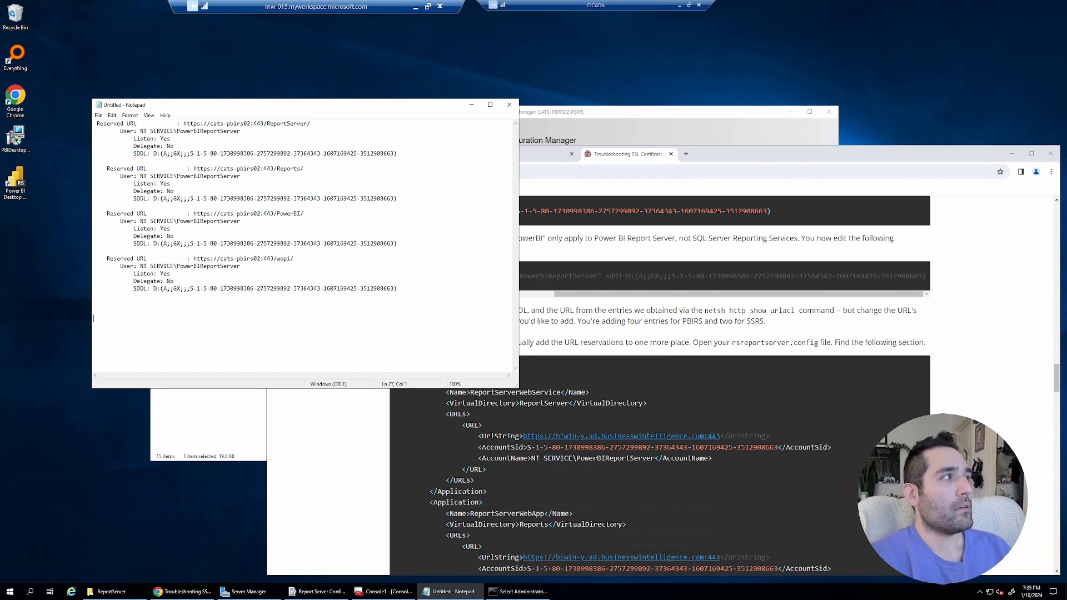
click(129, 114)
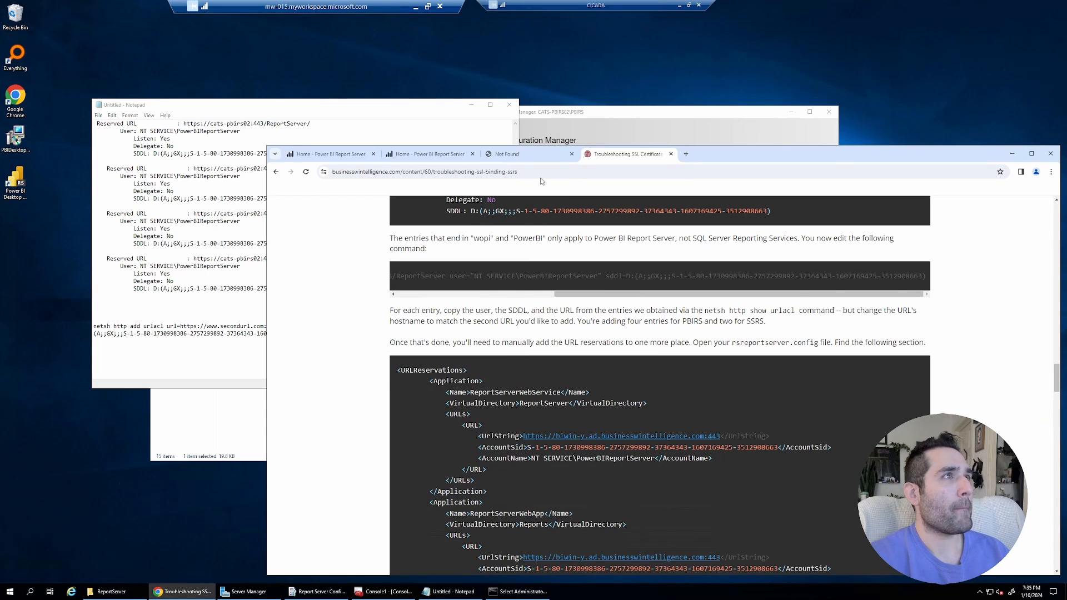
- Replace the placeholder host with cats-pbirs02.cats.lab:443 and set the Reports and PowerBI paths
click(518, 154)
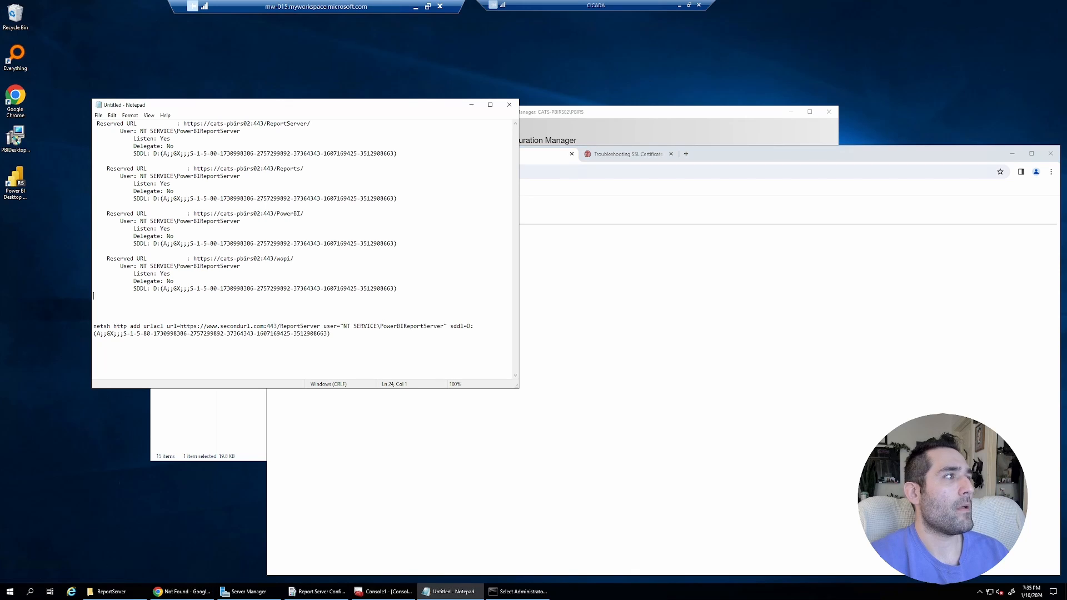
double_click(236, 326)
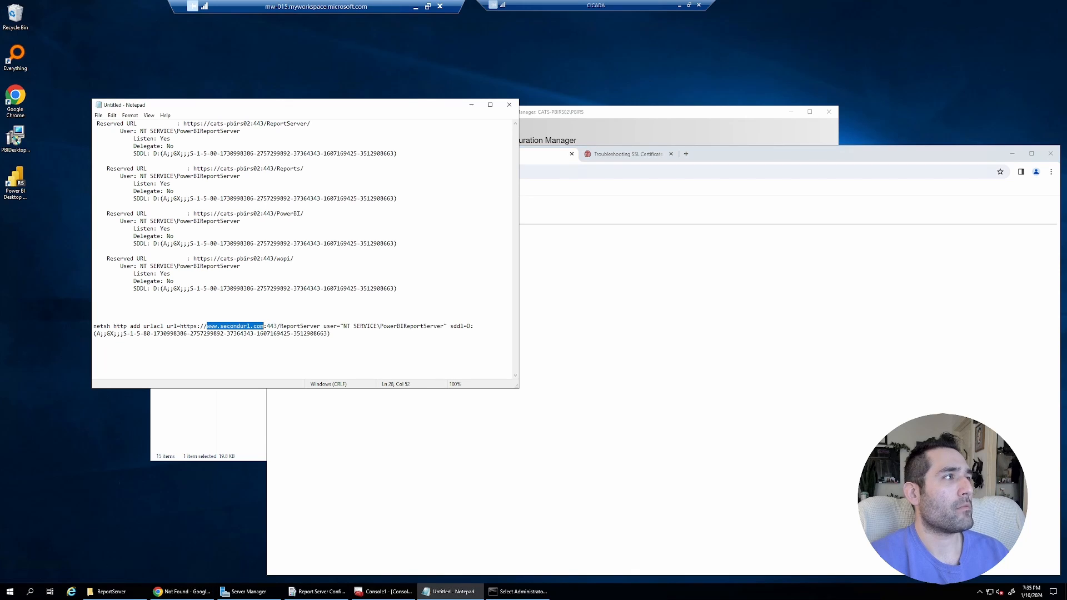
text(cats-pbirs02.cats.lab)
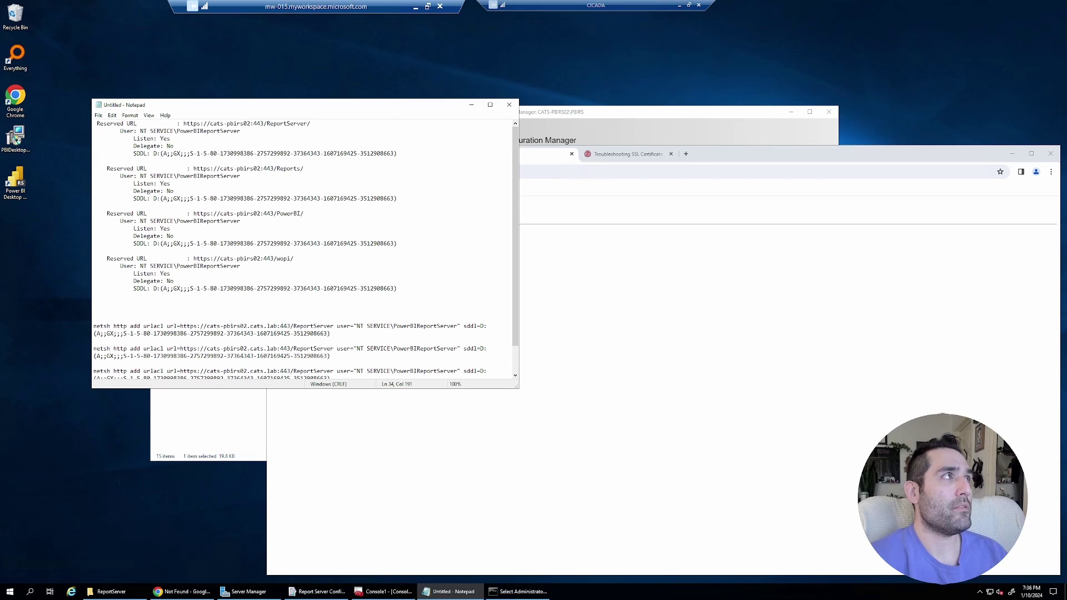
drag(235, 213, 305, 213)
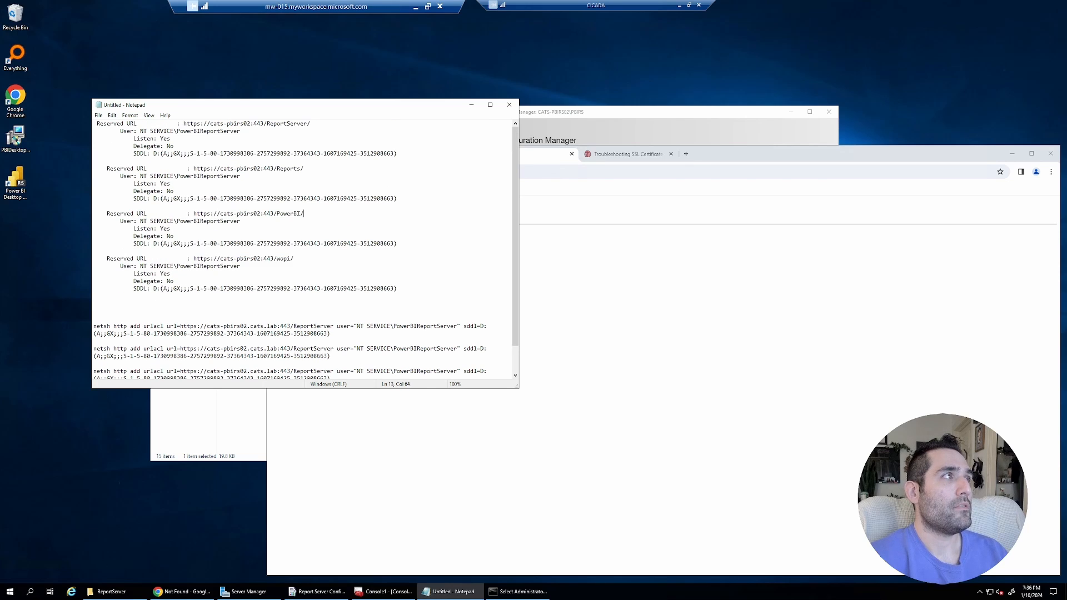
double_click(289, 168)
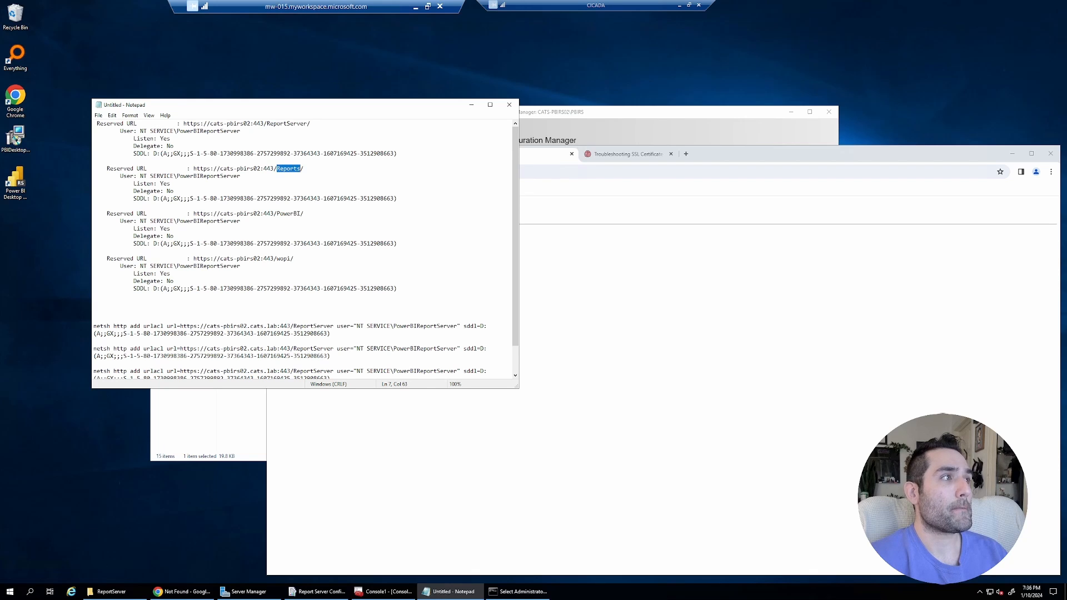
scroll(down, 3)
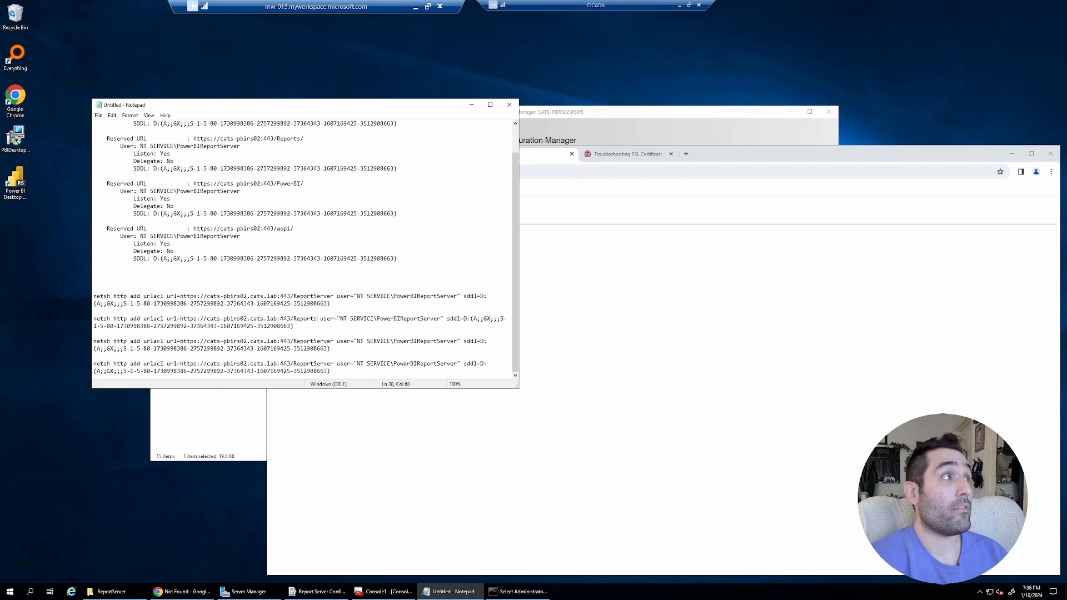
double_click(288, 184)
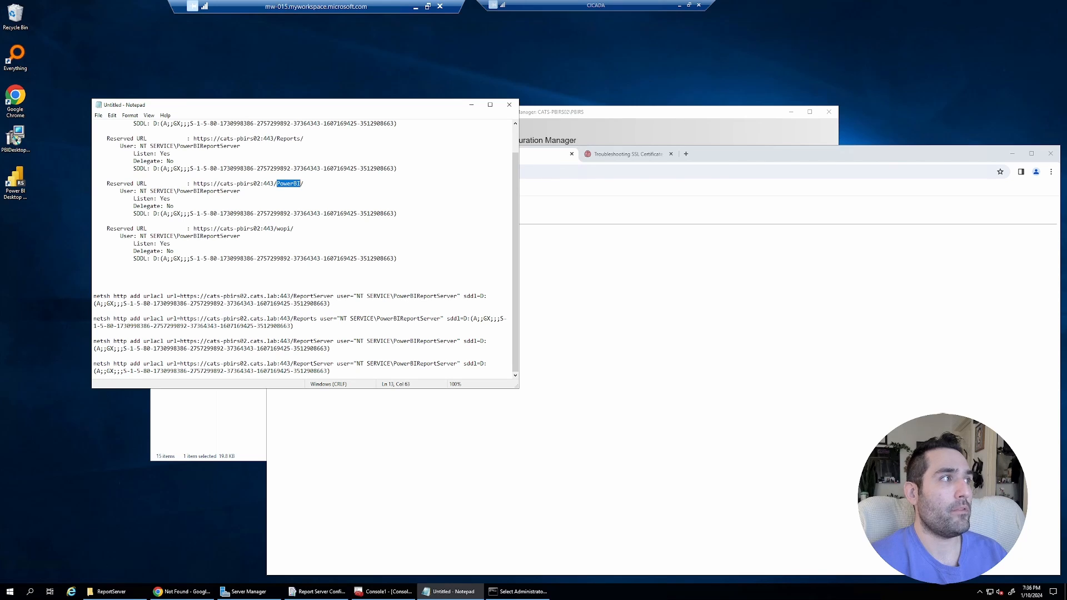
- Finish the third and fourth commands' paths and fill the copied SDDL string into each line
double_click(314, 341)
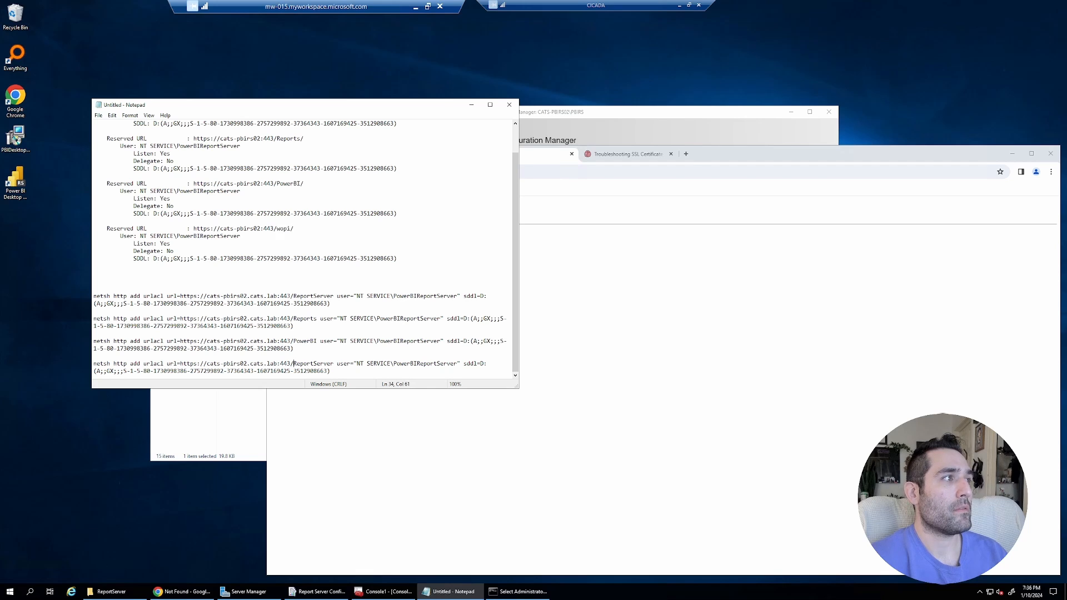
double_click(312, 362)
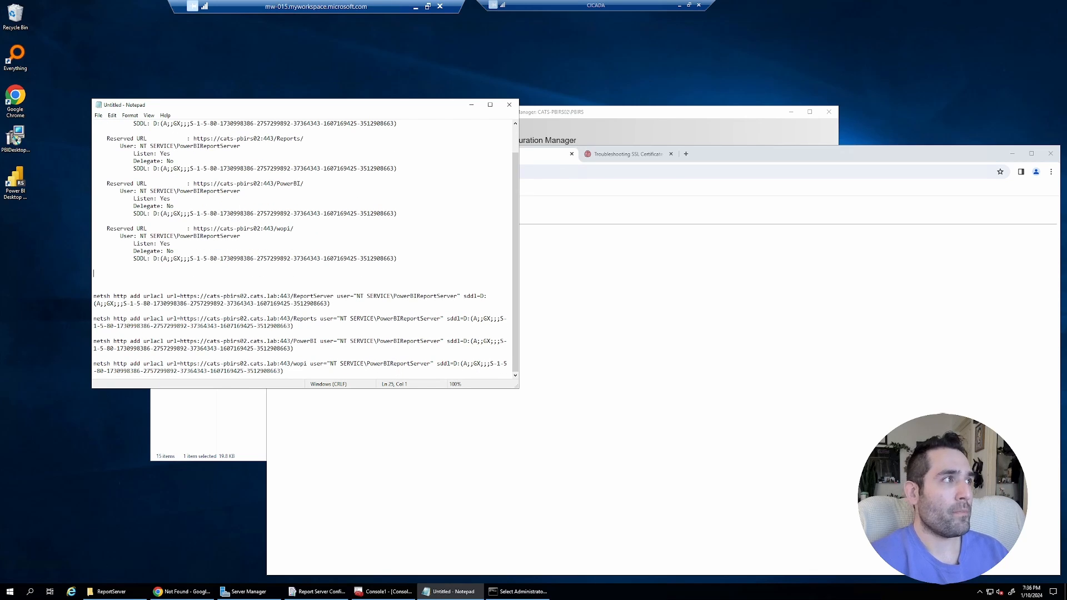
double_click(138, 258)
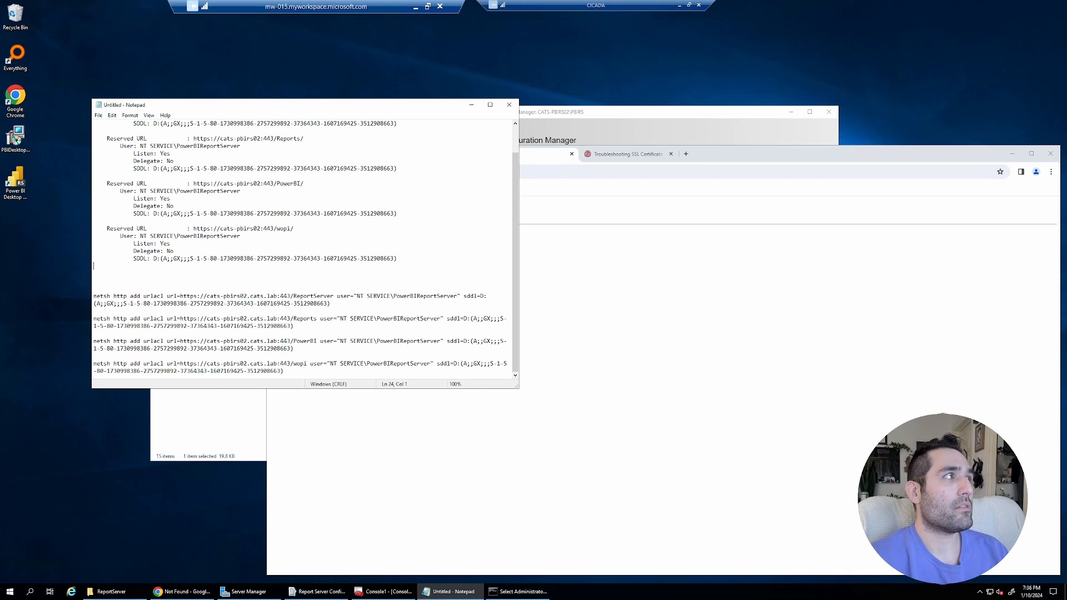
scroll(down, 3)
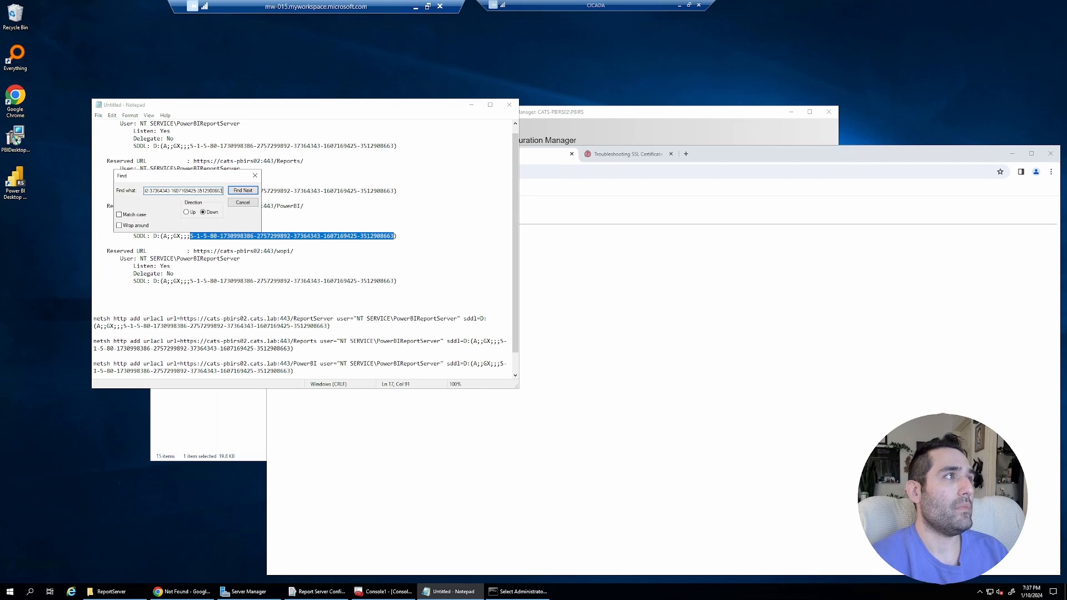
click(242, 190)
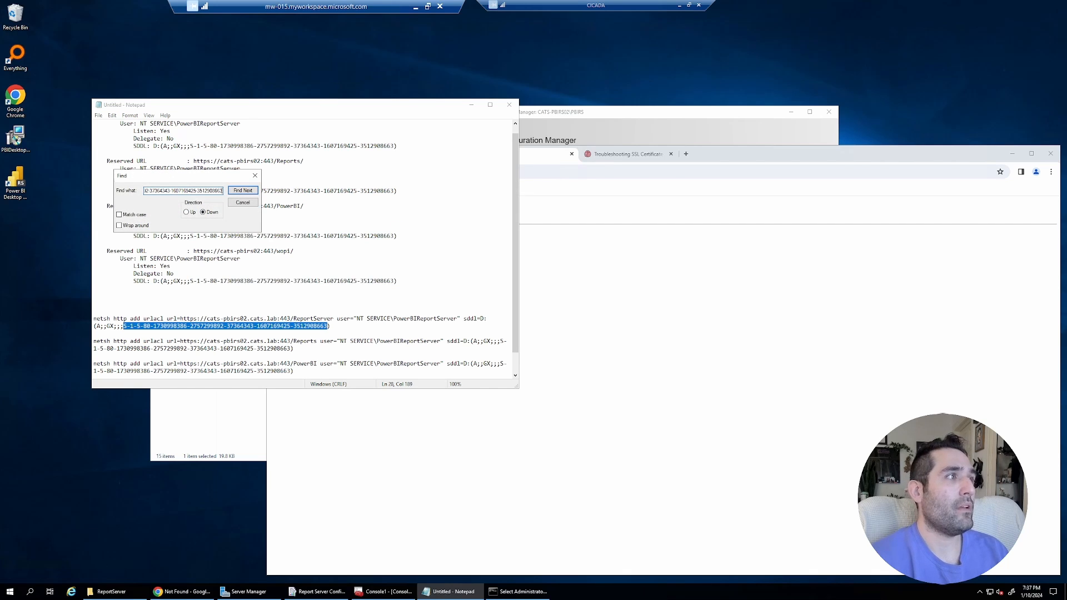
click(242, 190)
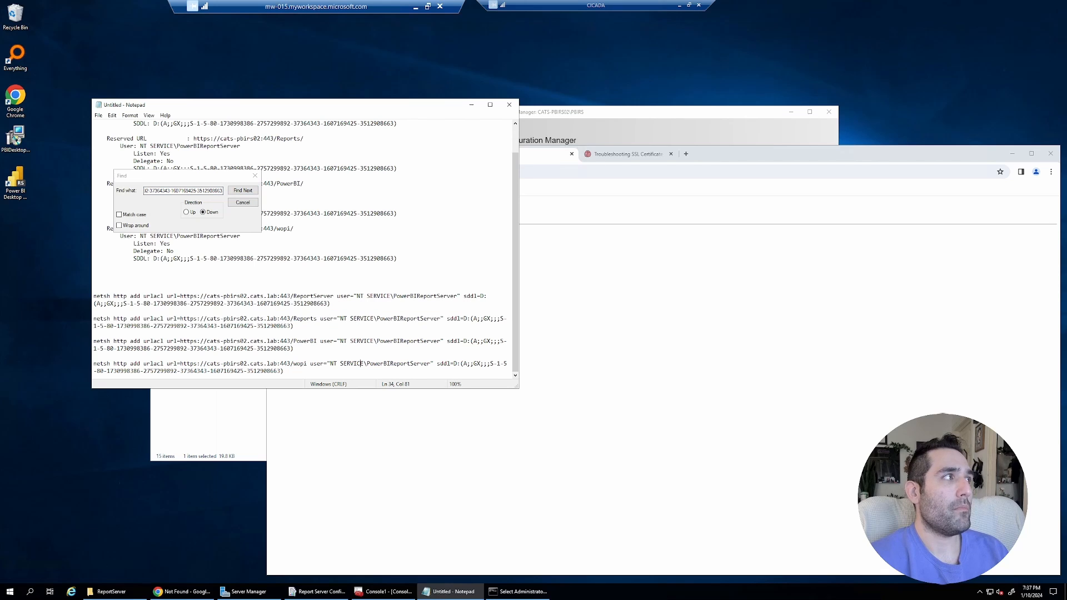
click(242, 190)
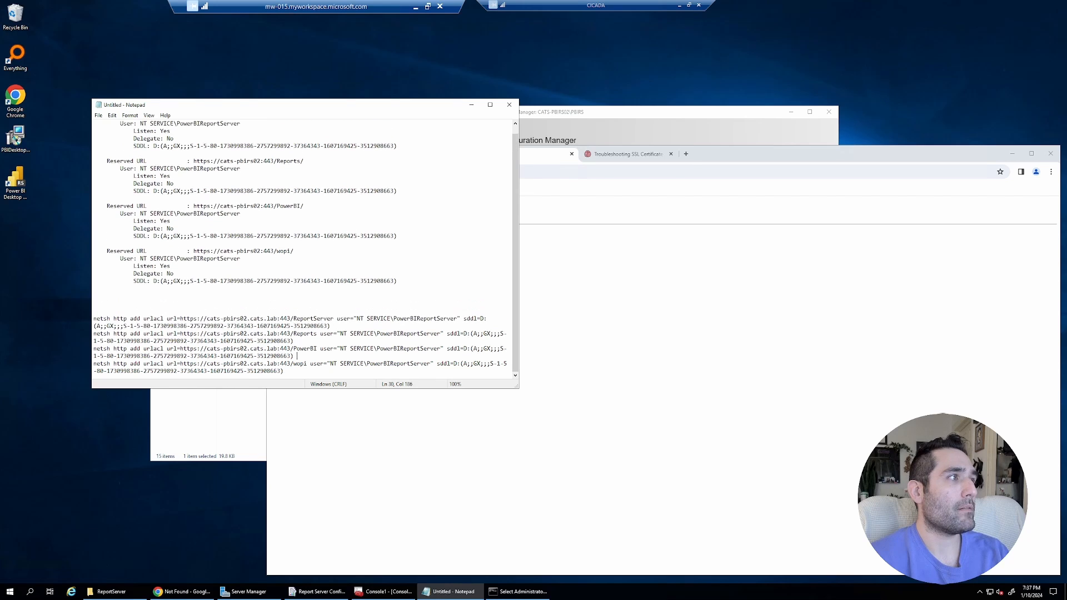
- Paste the four netsh add urlacl commands into the admin prompt, then verify with netsh http show urlacl
drag(94, 317, 285, 371)
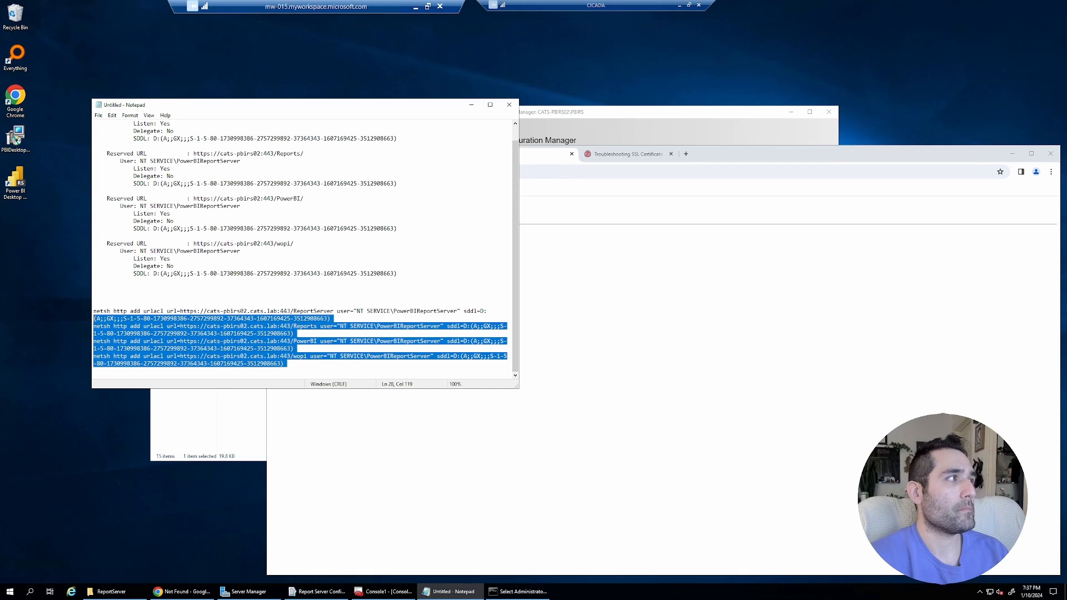
click(525, 591)
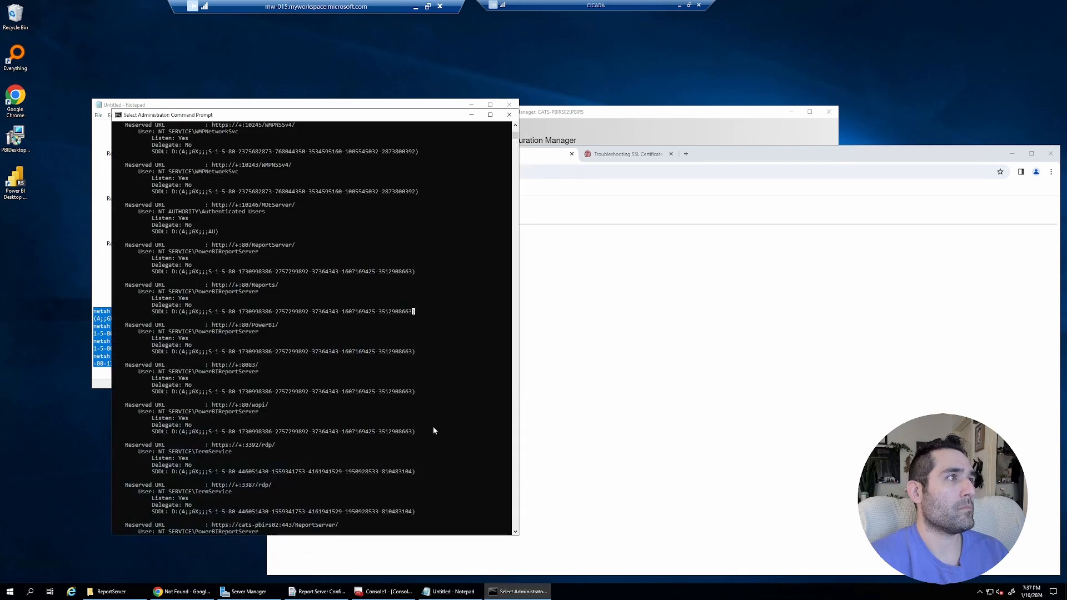
scroll(down, 3)
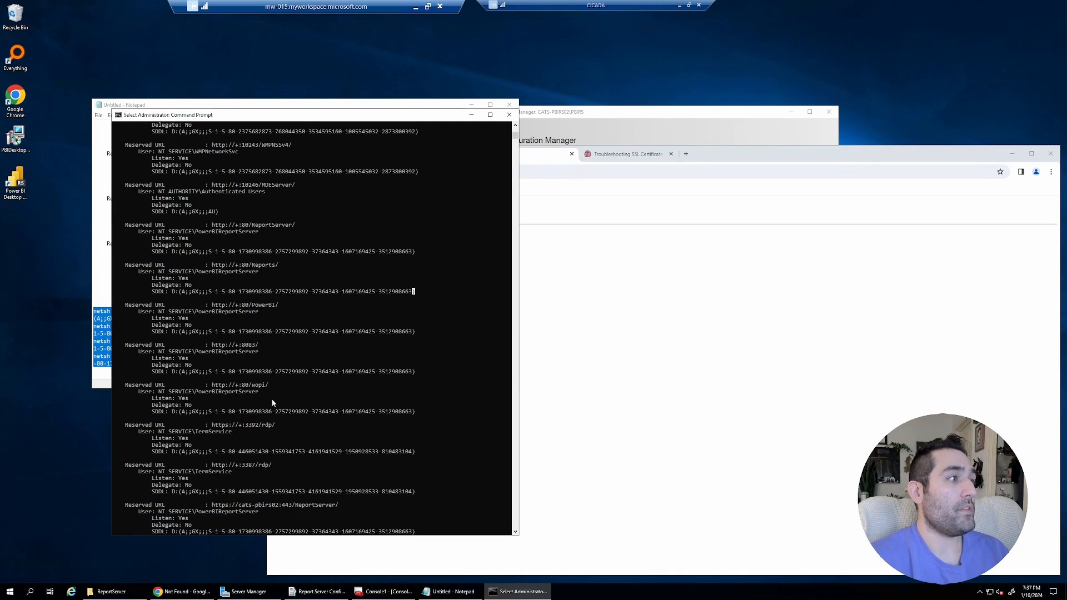
scroll(down, 3)
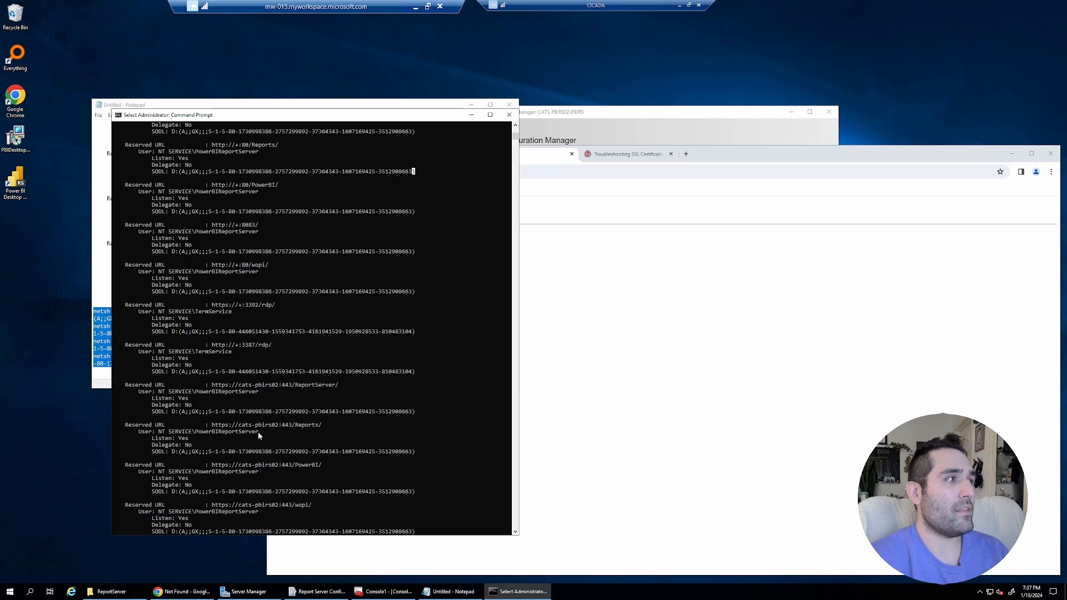
mouse_move(278, 432)
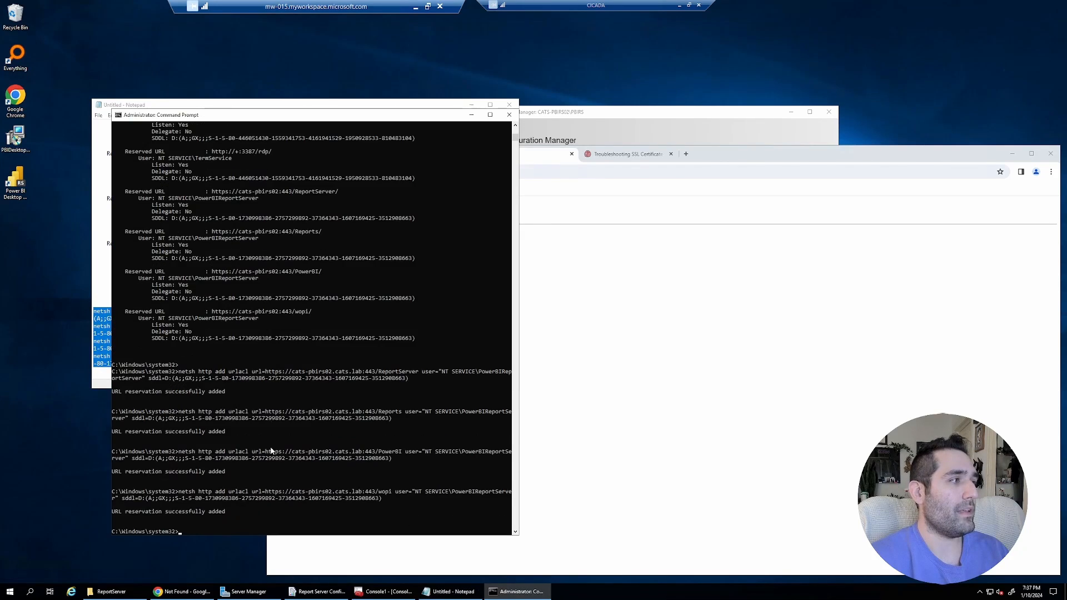
mouse_move(309, 443)
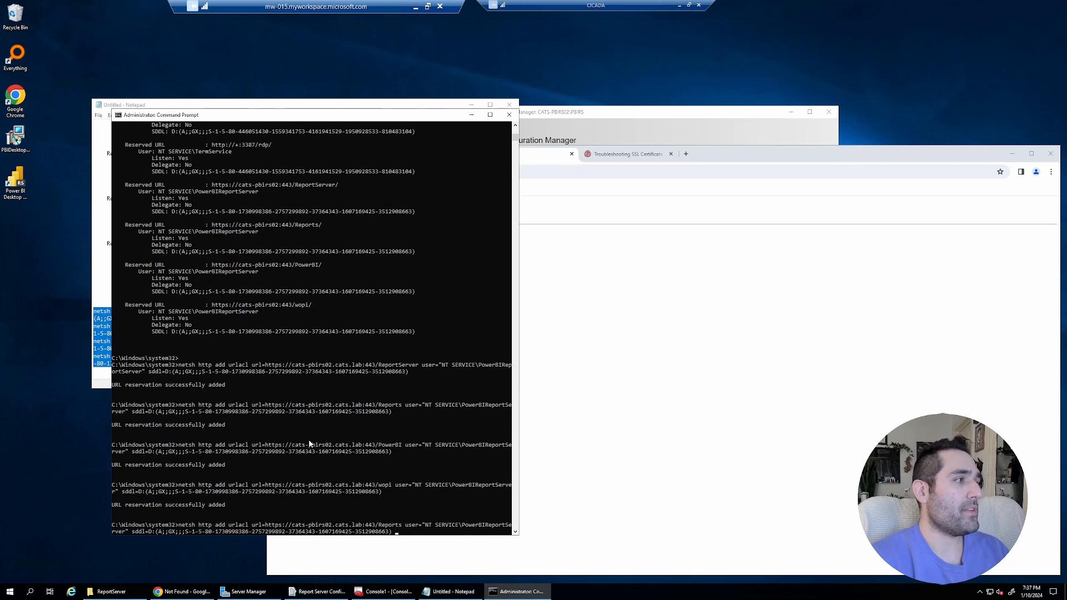
text(netsh http show urlacl)
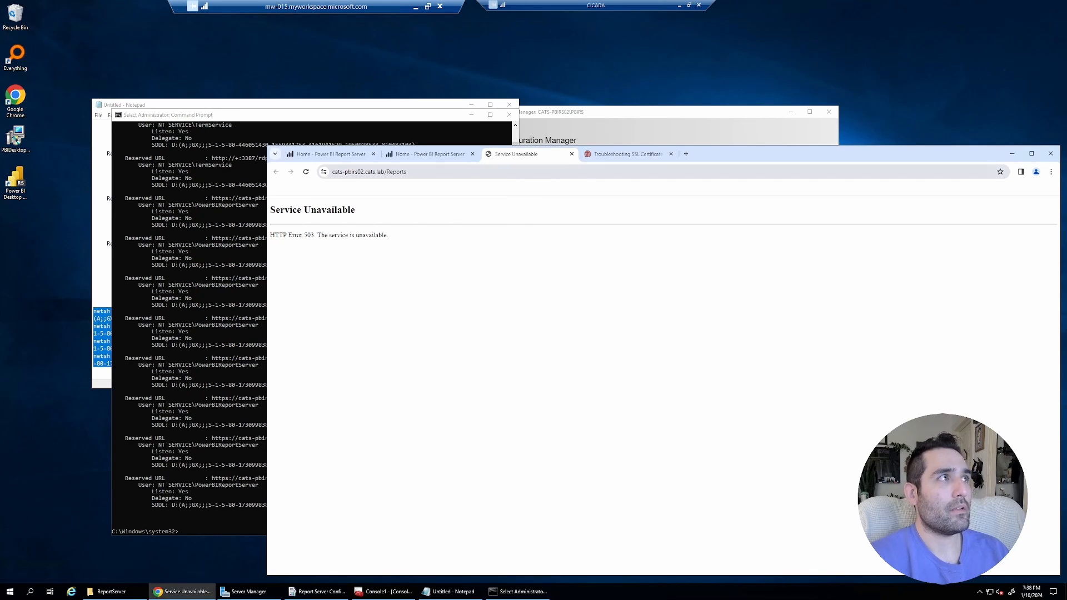
mouse_move(476, 191)
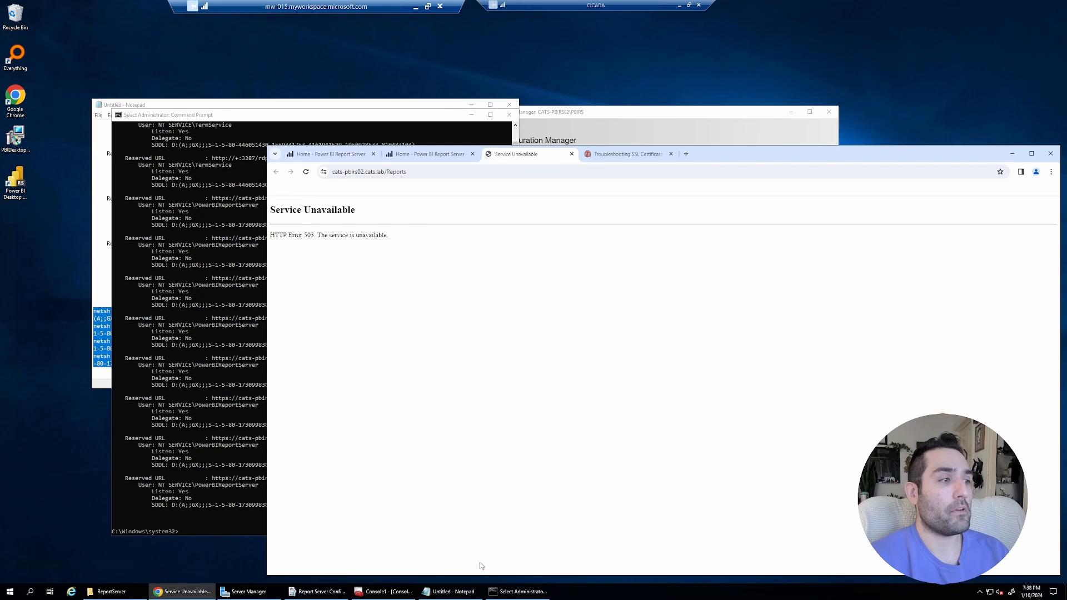
- Stop and start the report server service from the Report Server Status page
click(321, 591)
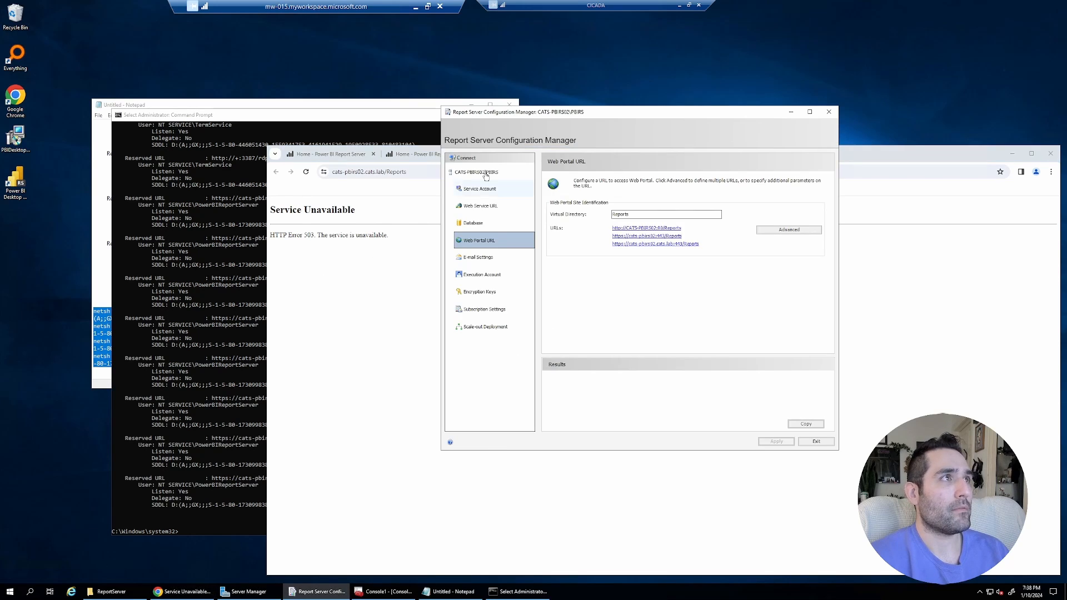
click(476, 172)
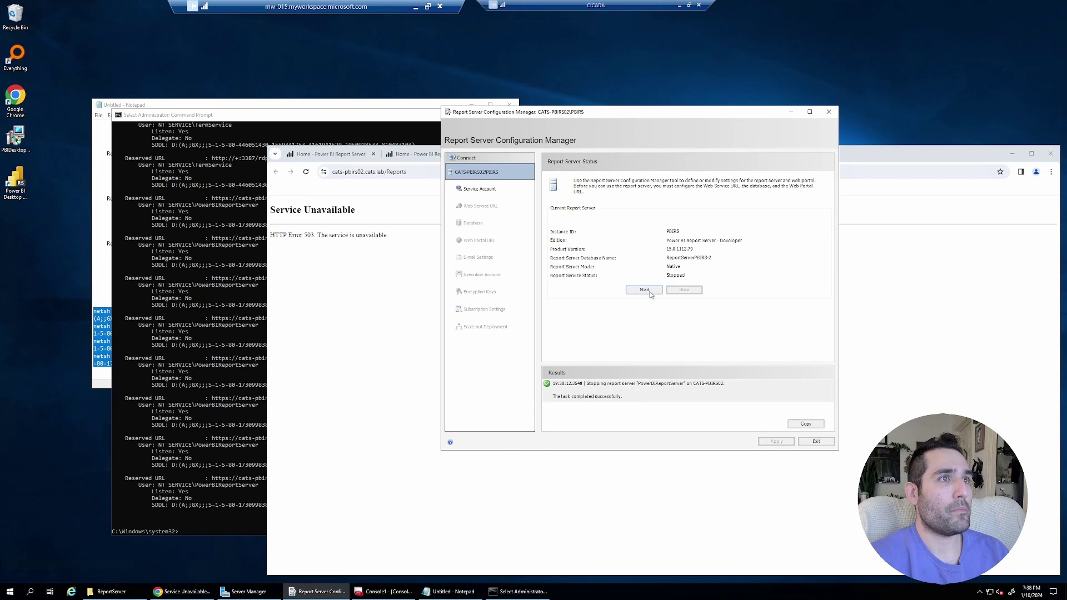
click(645, 289)
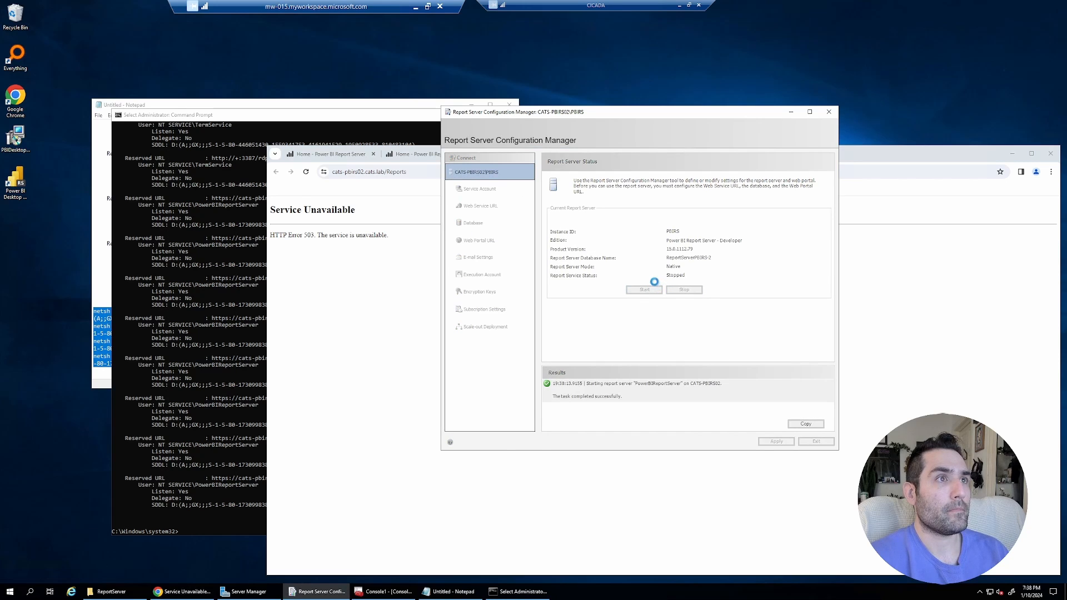
click(644, 289)
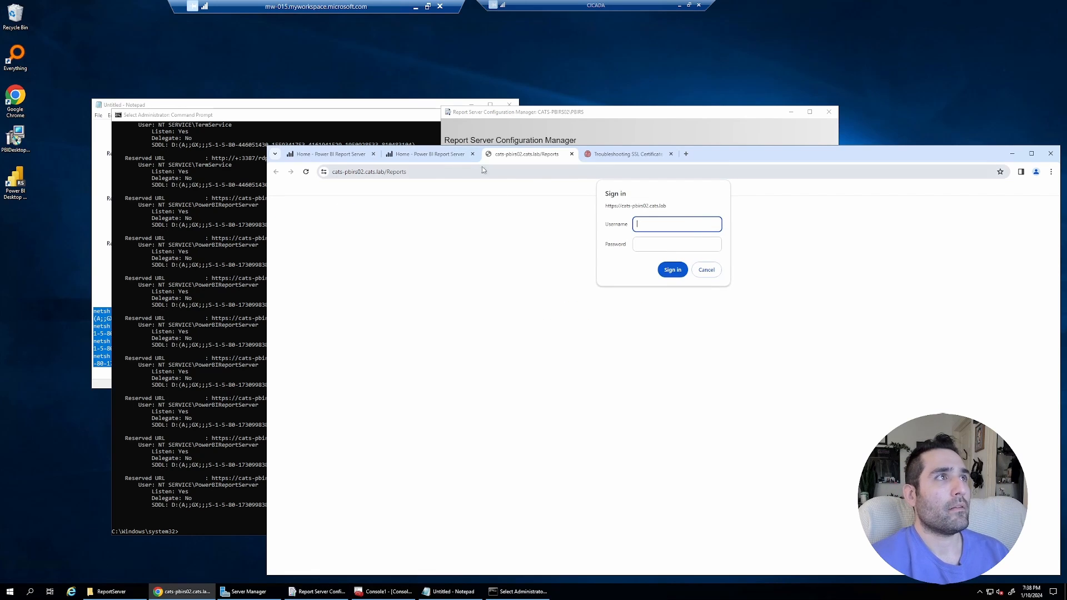
mouse_move(691, 235)
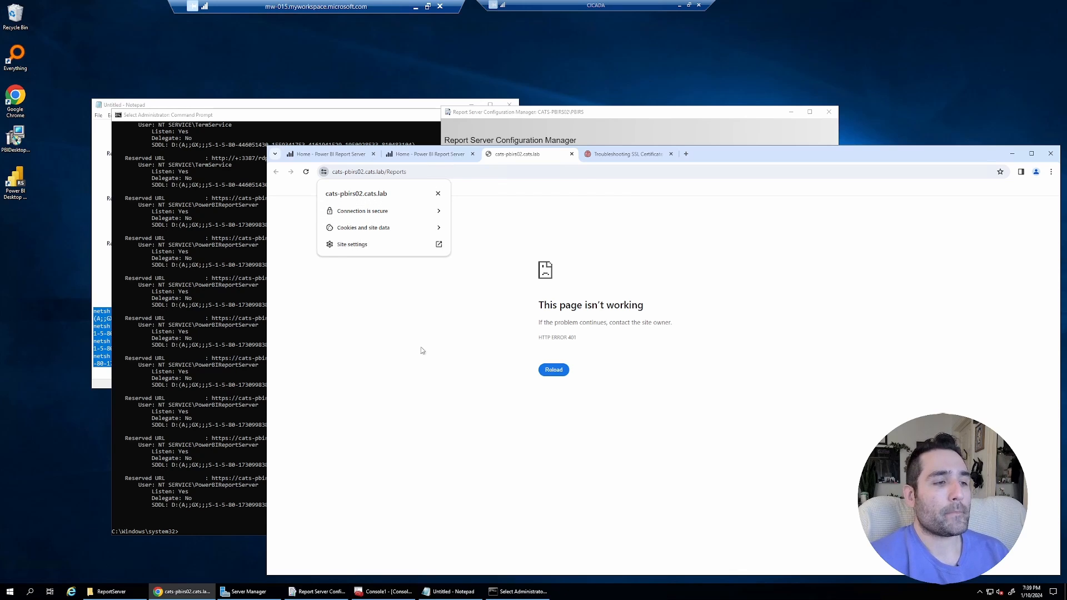
click(433, 367)
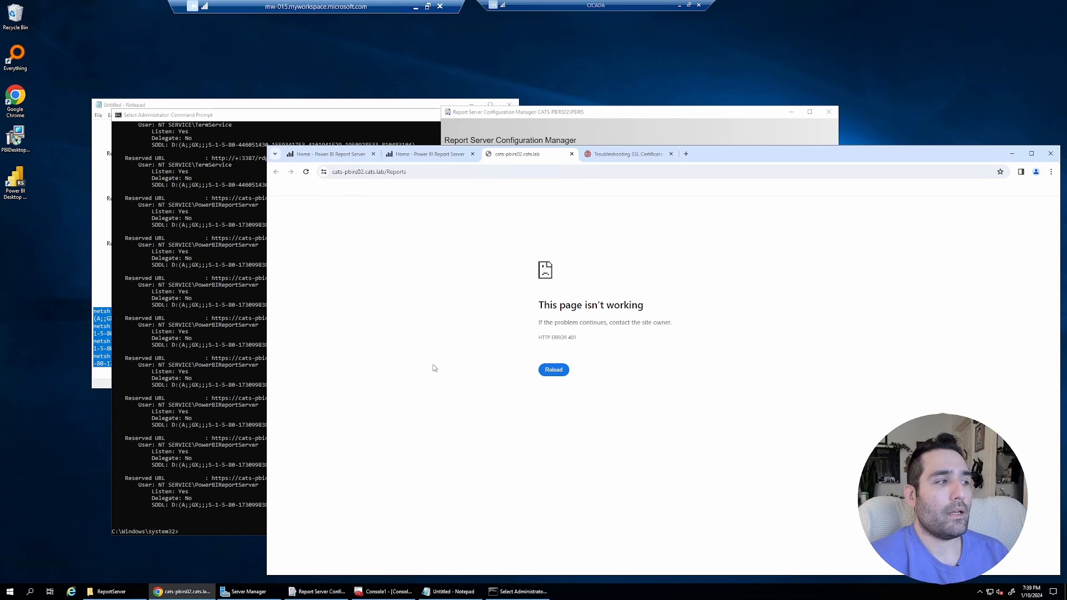
mouse_move(401, 453)
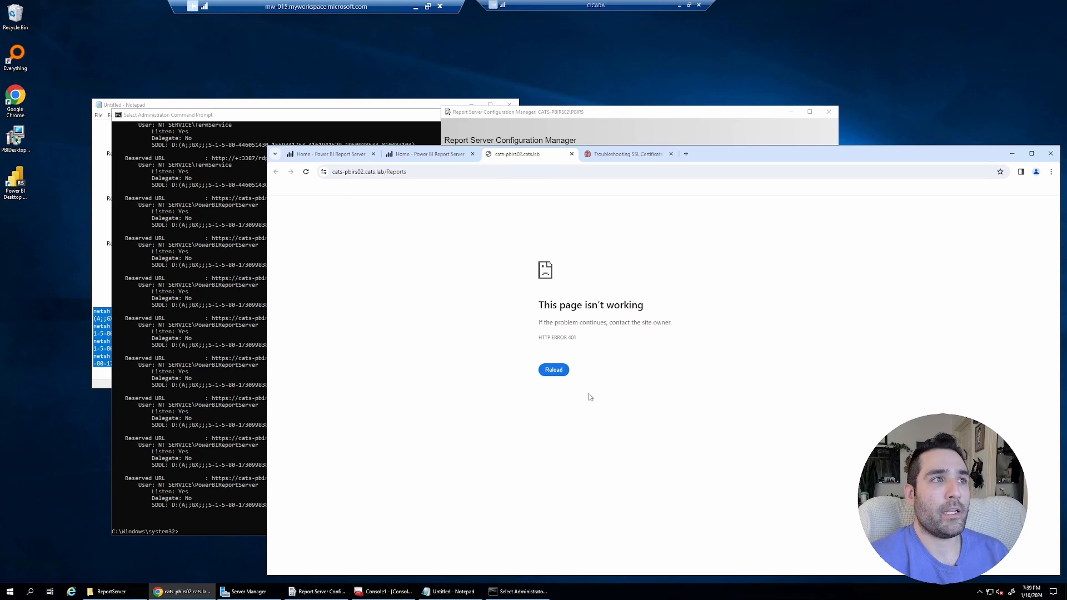
mouse_move(592, 380)
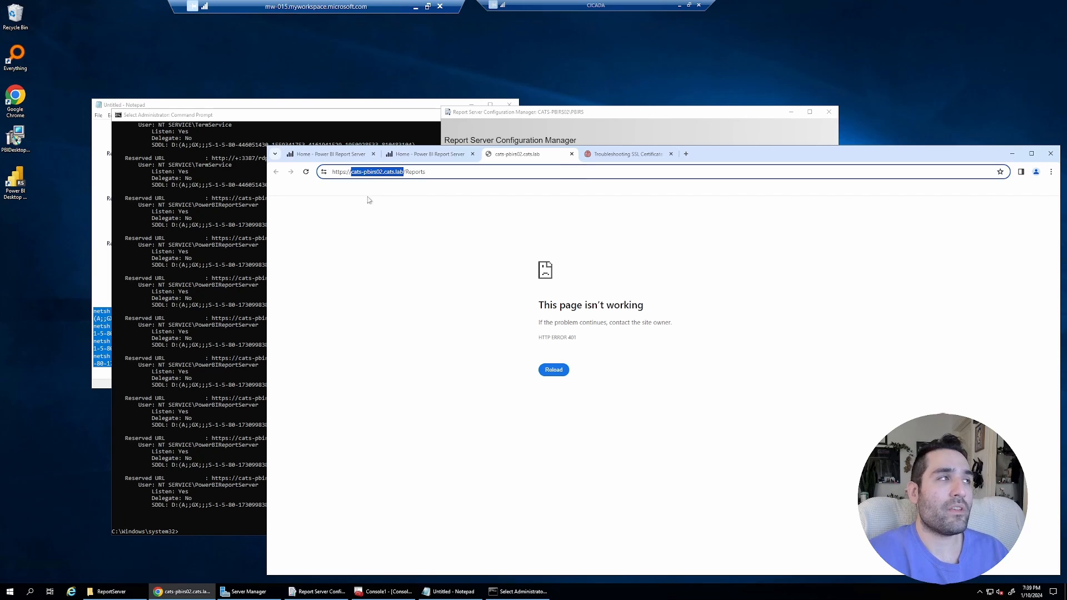
key(Delete)
text(localhos)
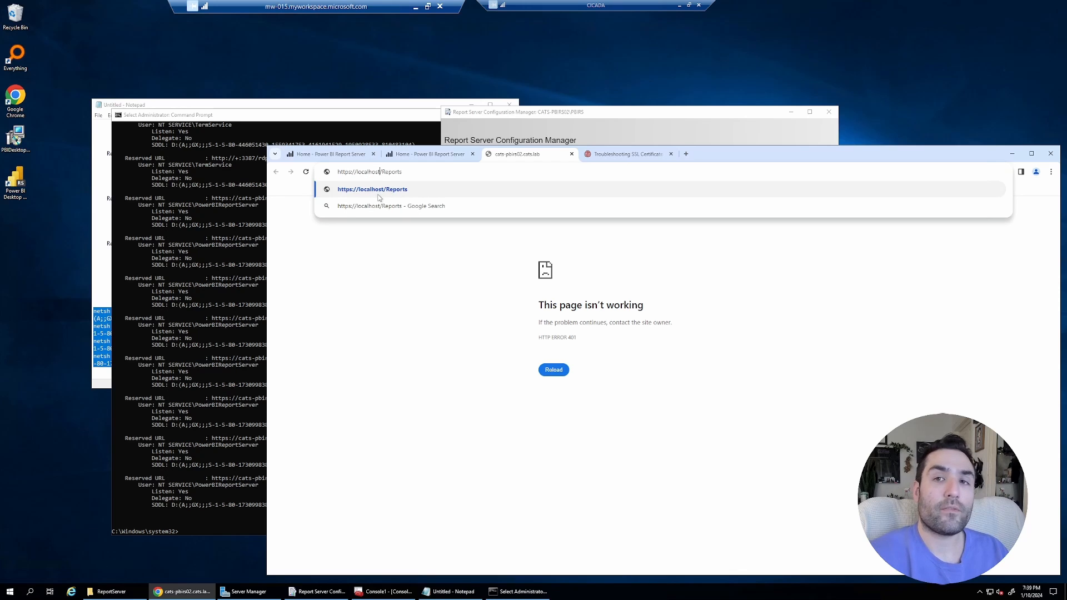
click(373, 189)
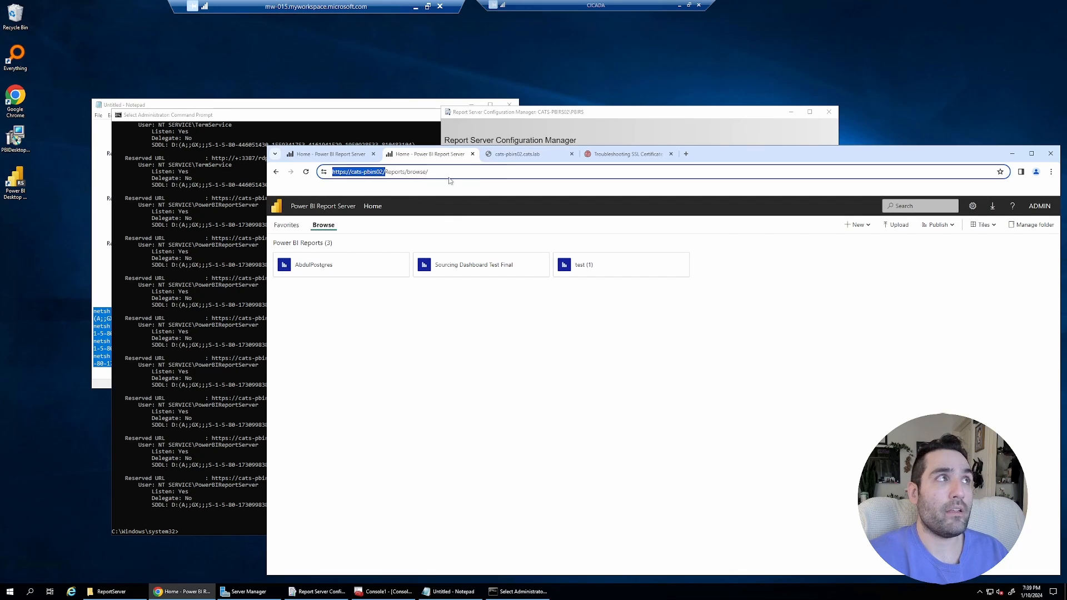
text(https://localhost/Reports)
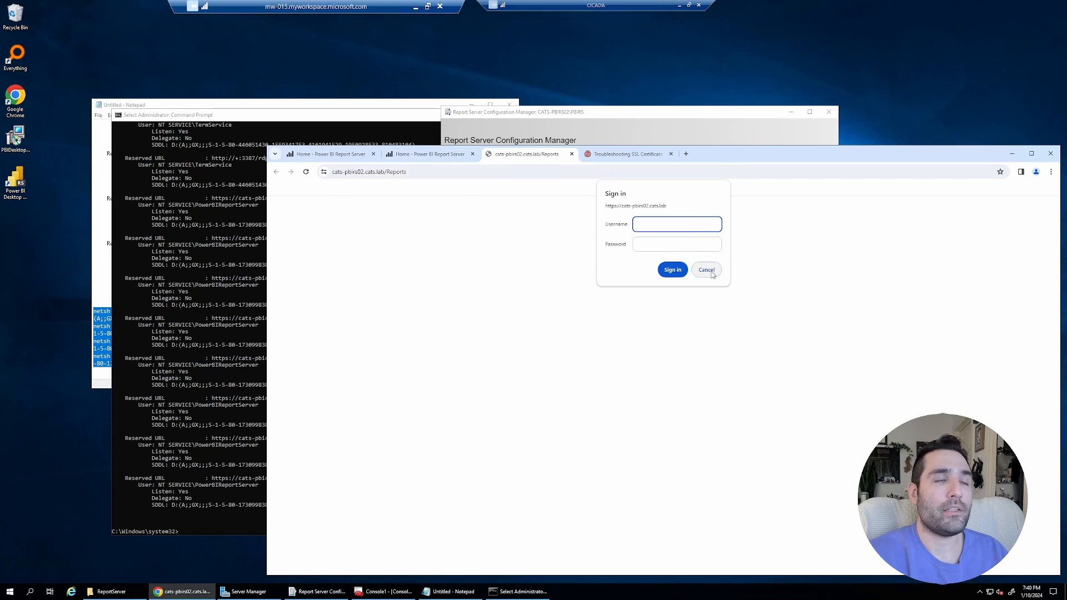
- Sign in with the admin credentials to load the portal home, then reopen rsreportserver.config in Notepad
click(677, 225)
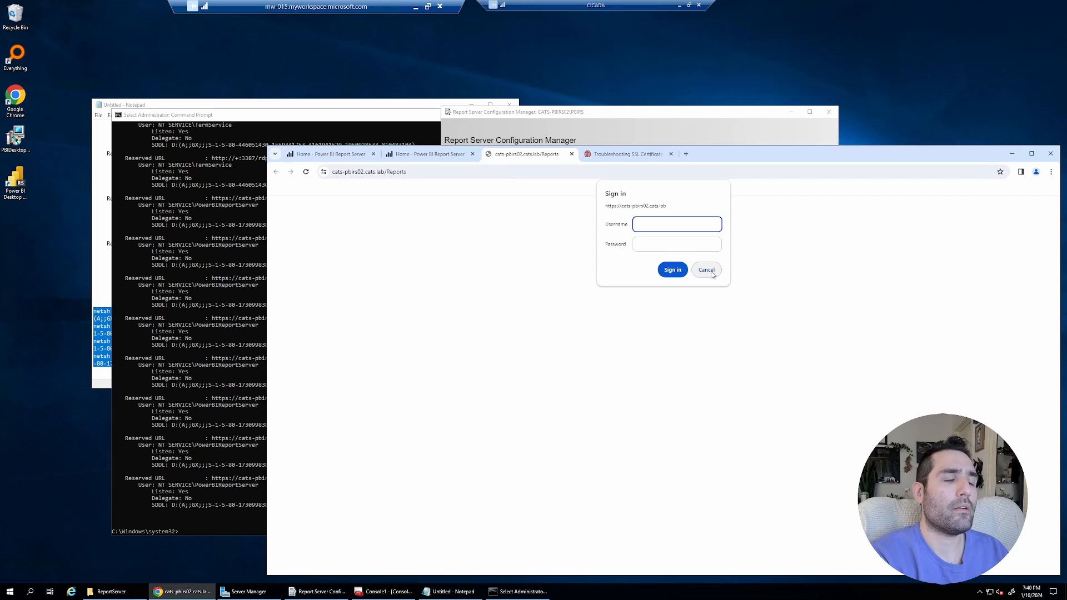
text(admin)
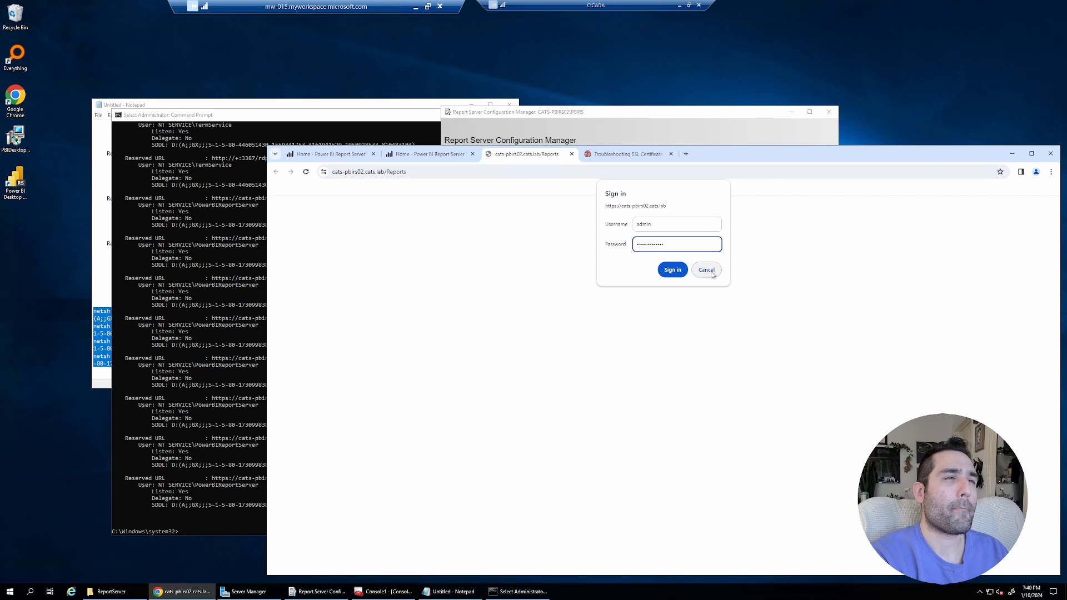
click(673, 269)
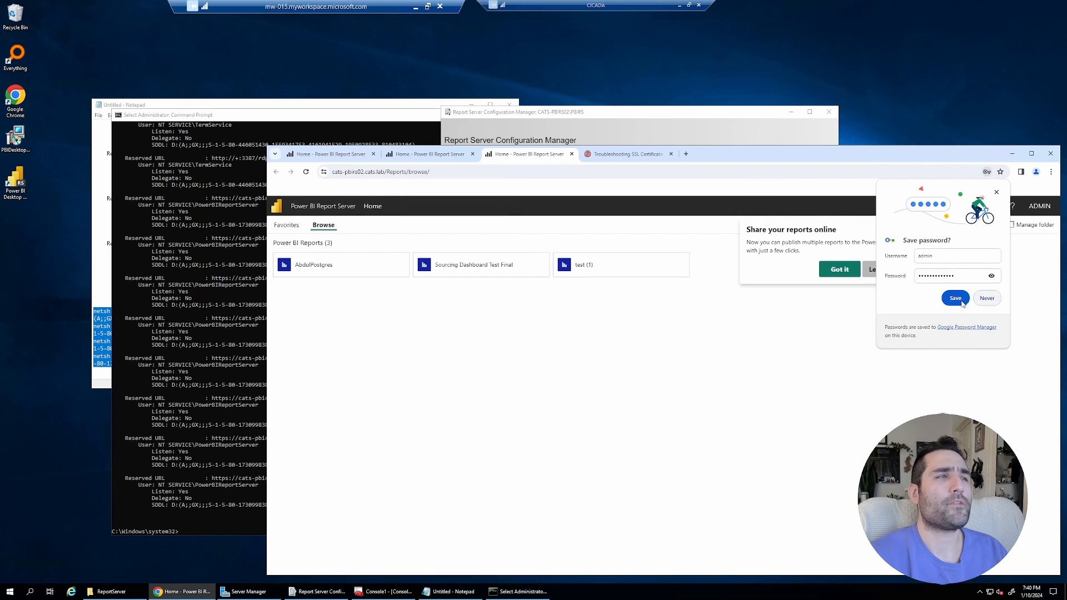
click(987, 298)
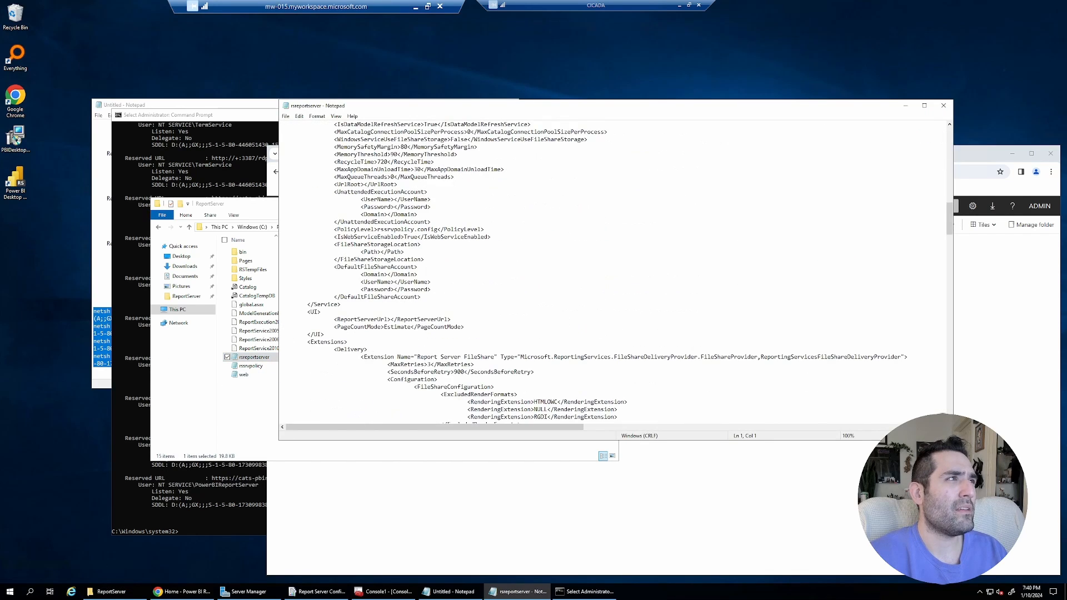
scroll(down, 3)
text(authent)
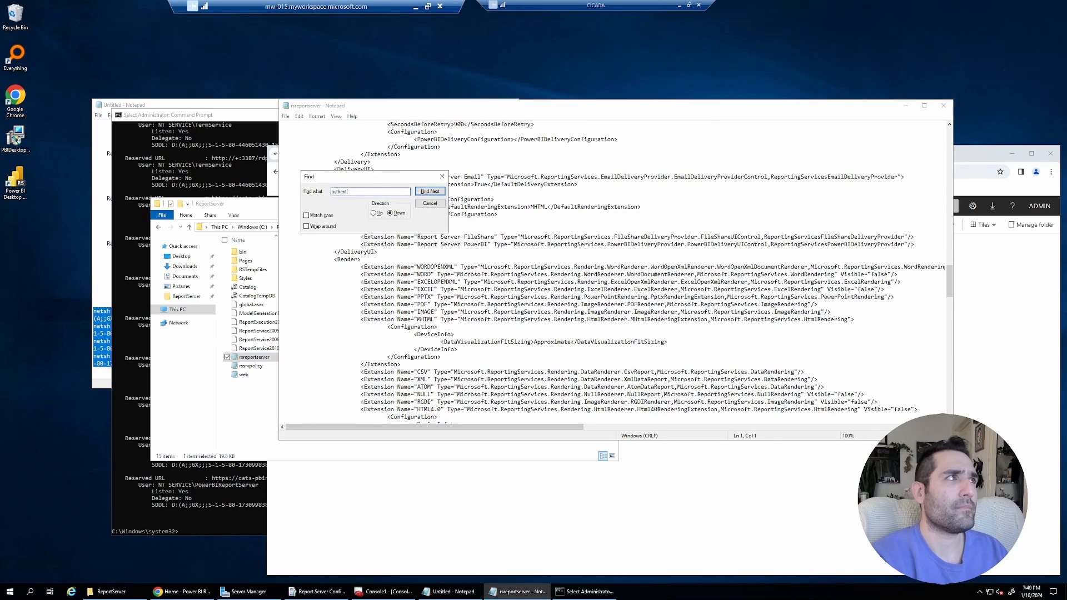
click(429, 191)
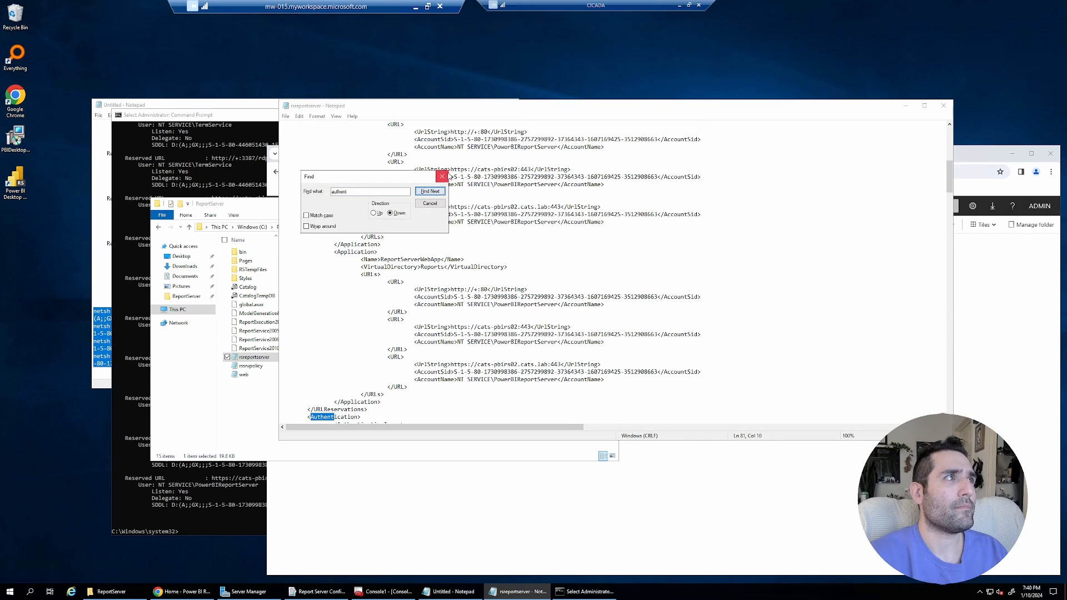
click(442, 177)
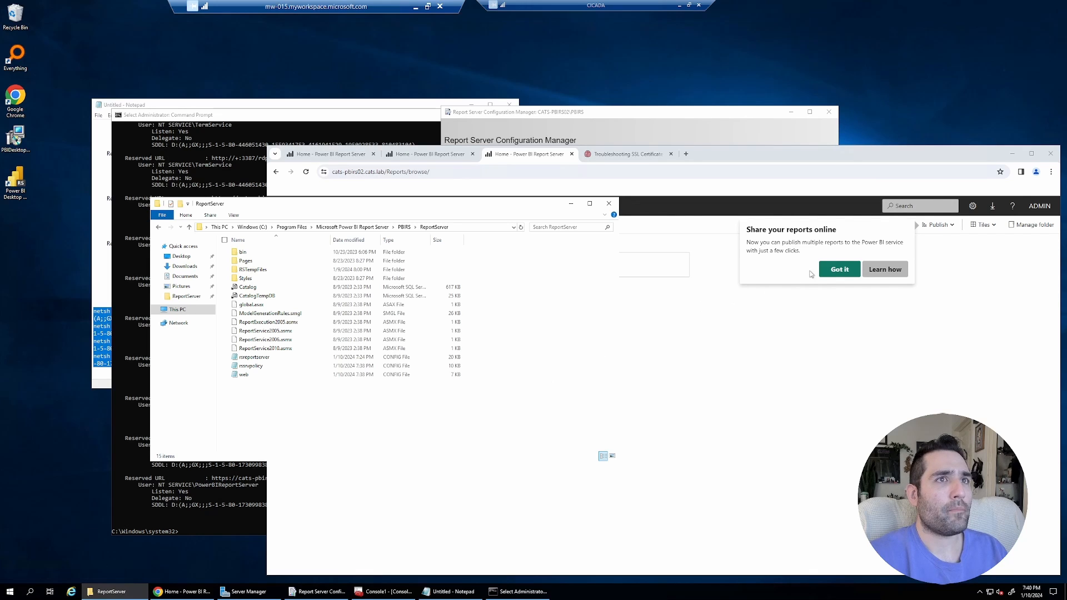
click(839, 269)
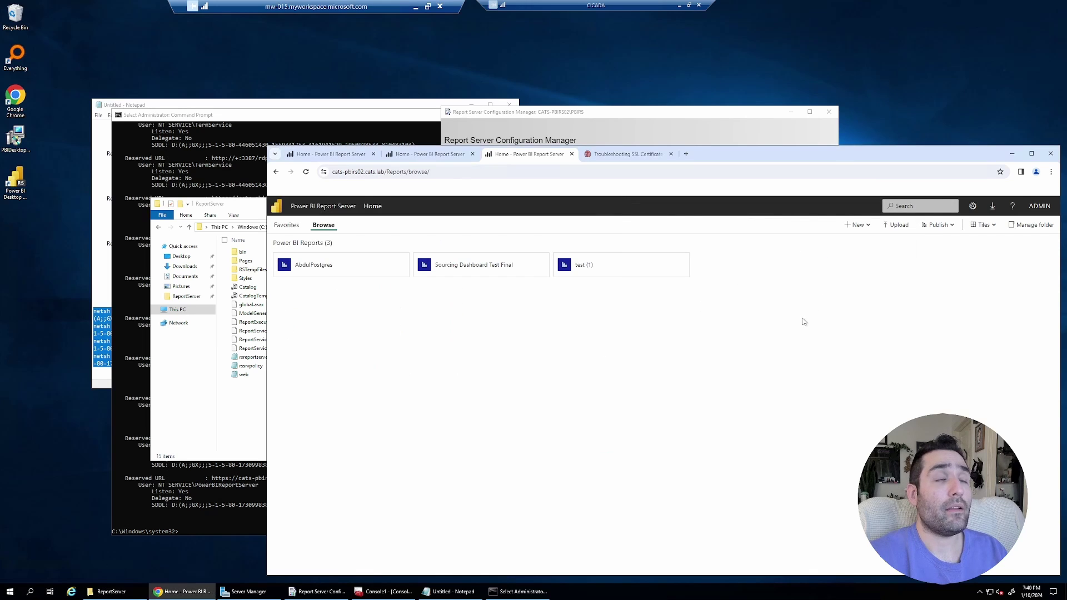
mouse_move(683, 313)
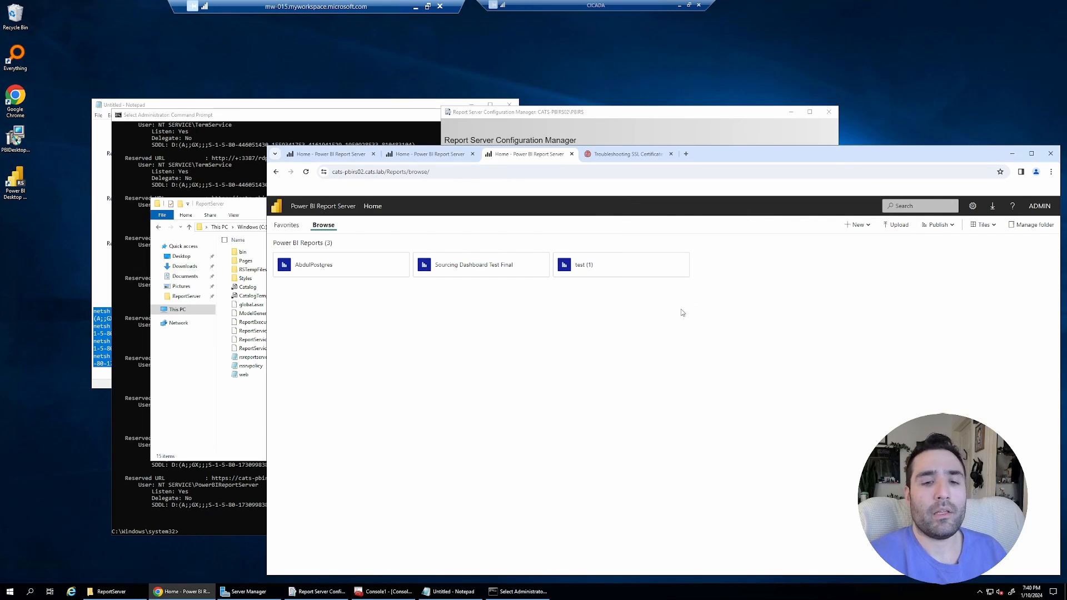
mouse_move(686, 316)
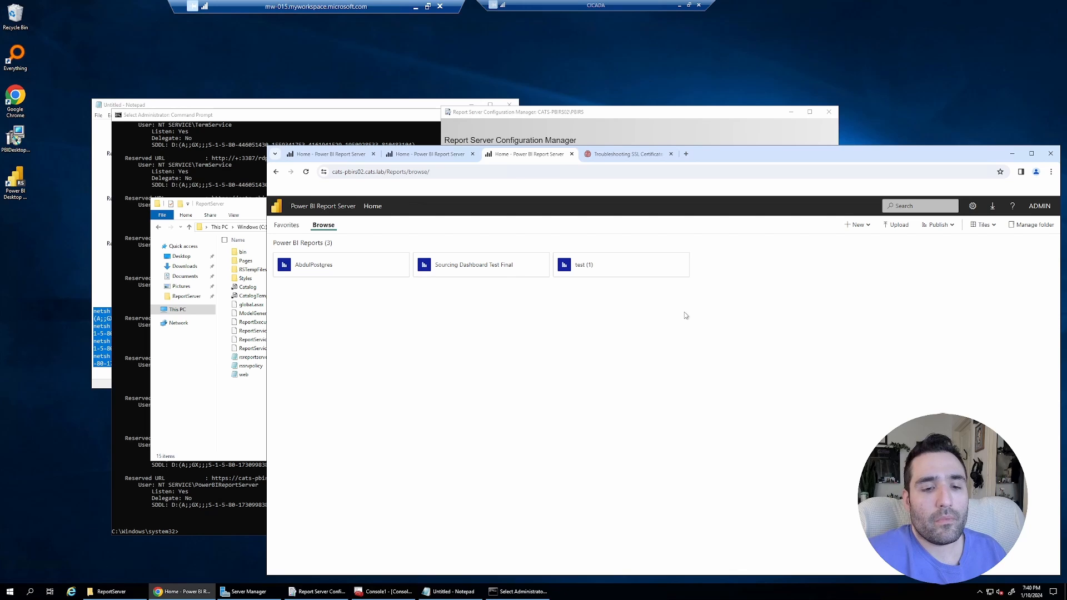
mouse_move(870, 239)
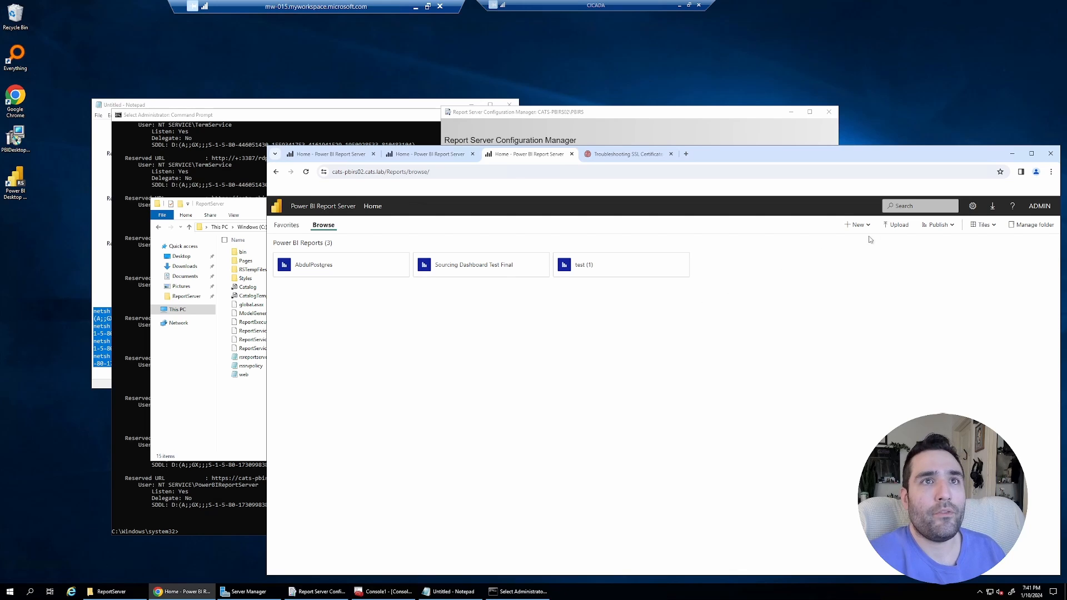
mouse_move(886, 244)
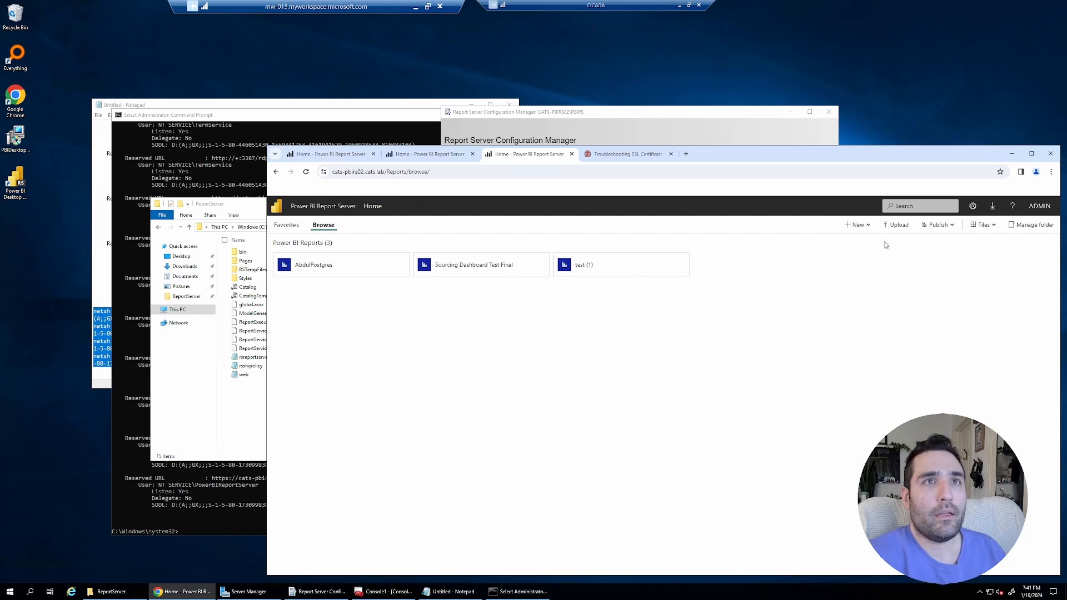
mouse_move(669, 326)
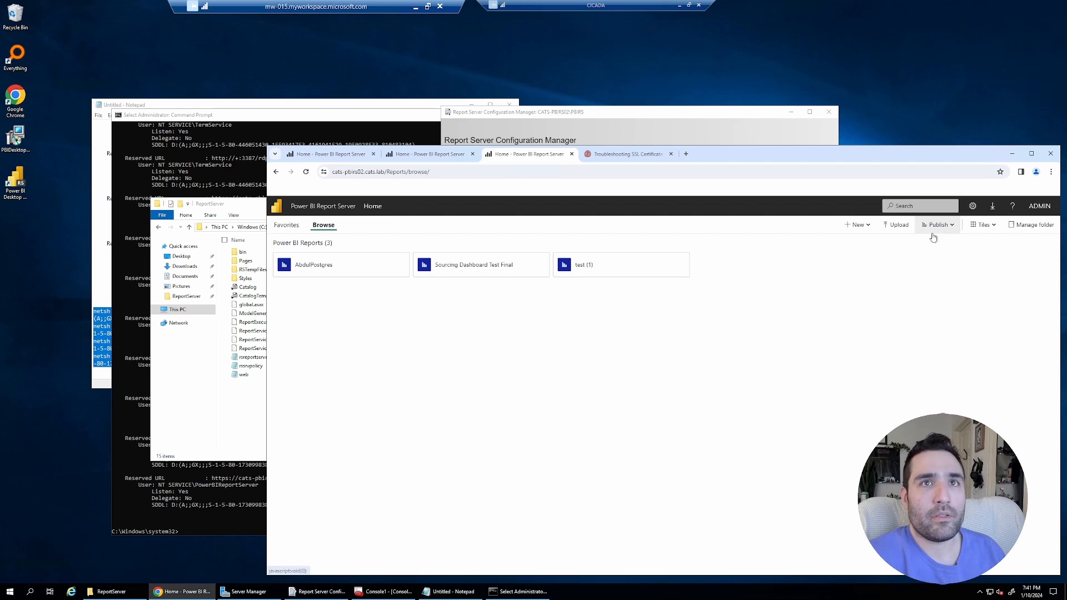
- Start a New Data Source from the portal's New menu, then bring the configuration tool forward
click(856, 224)
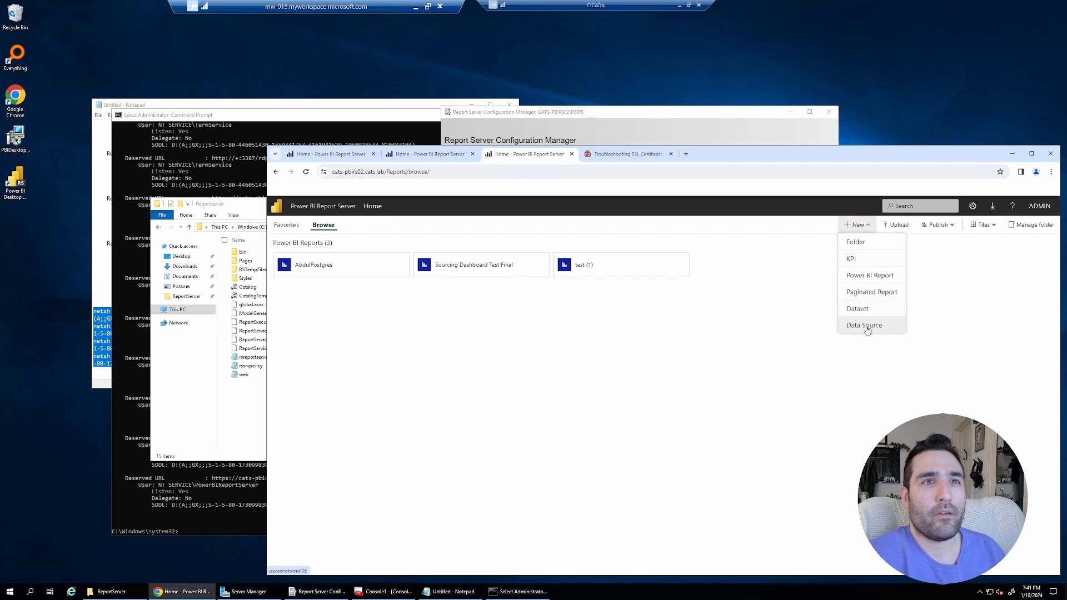
click(865, 324)
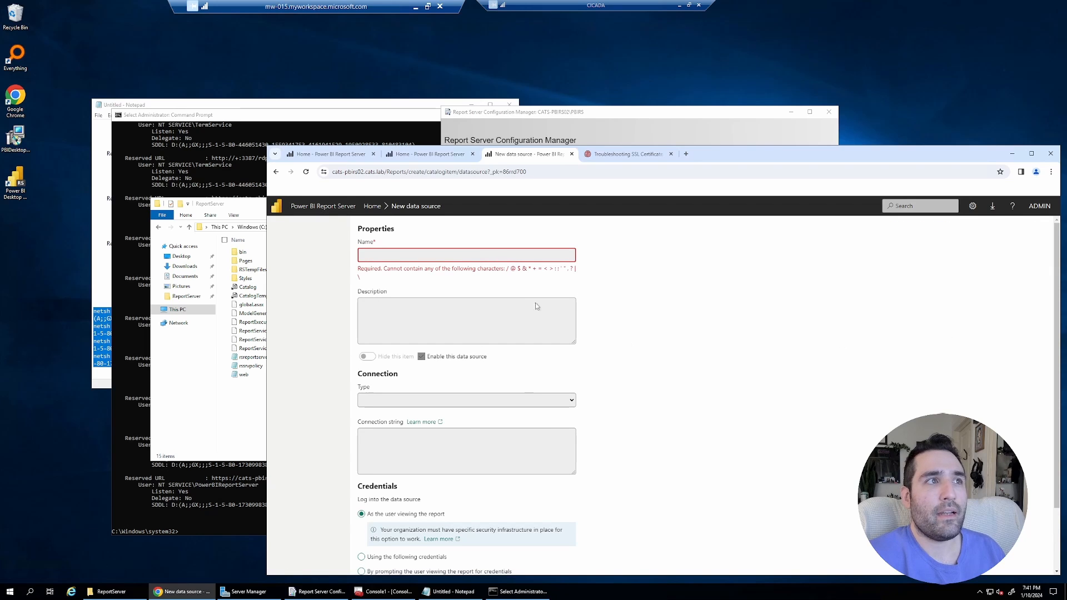
mouse_move(643, 412)
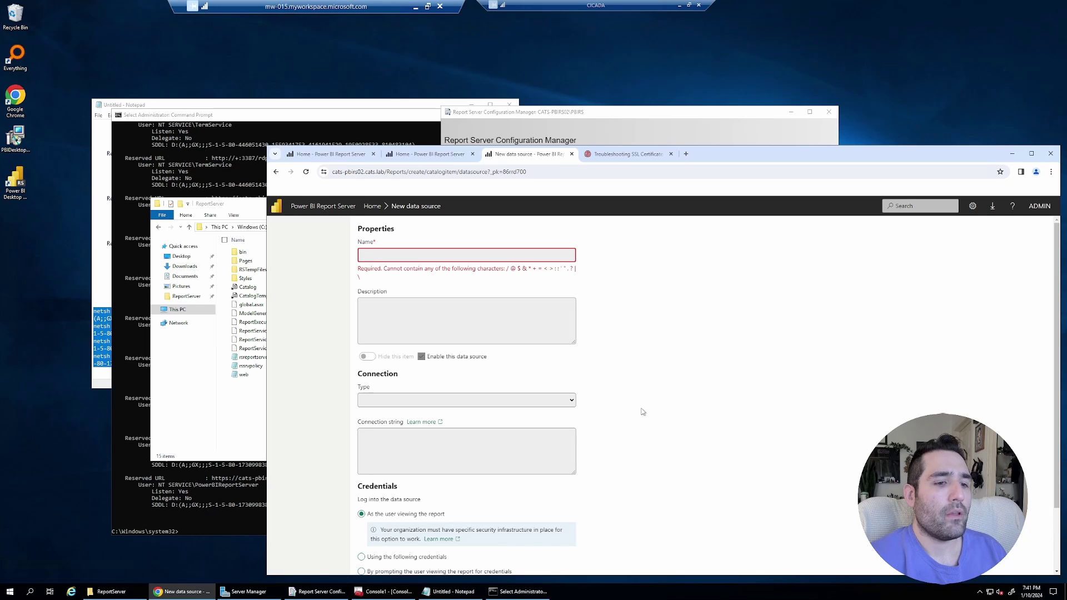
mouse_move(427, 560)
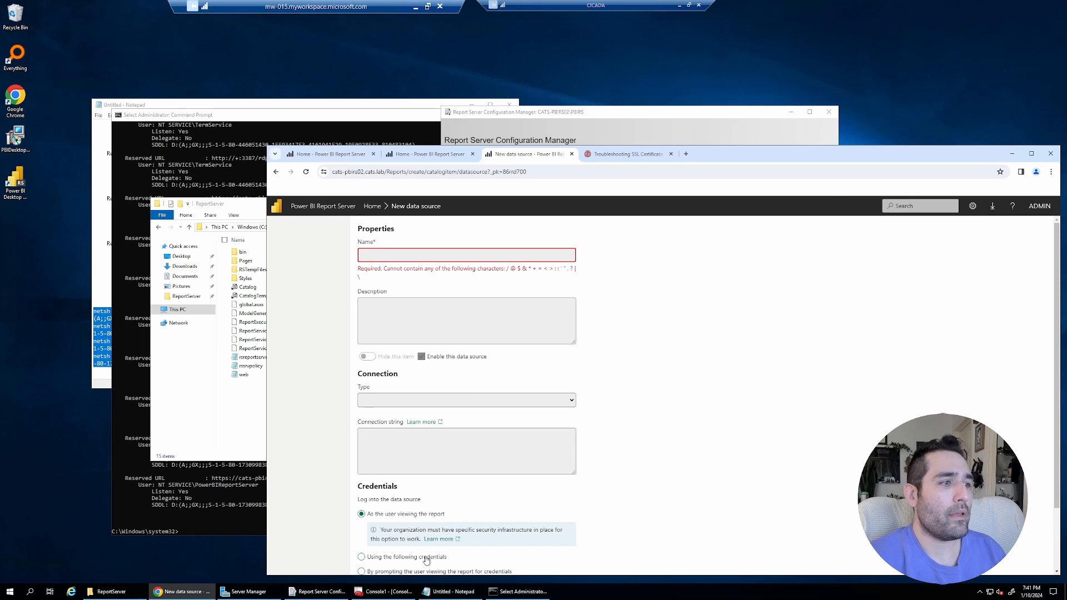
click(315, 591)
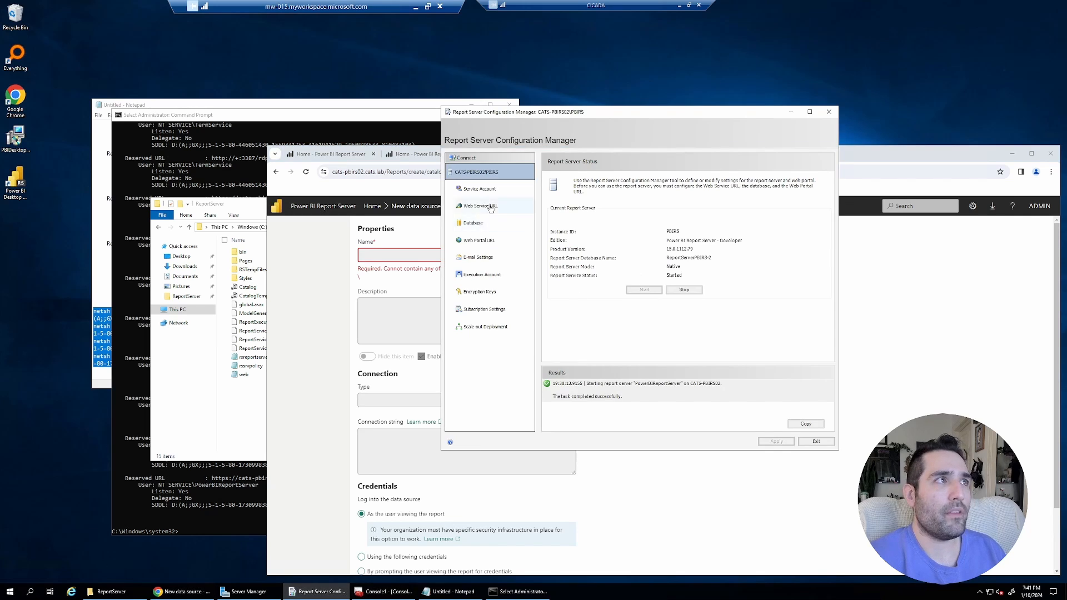
- Review the Web Service URL list and glance at the SSL troubleshooting article
click(480, 206)
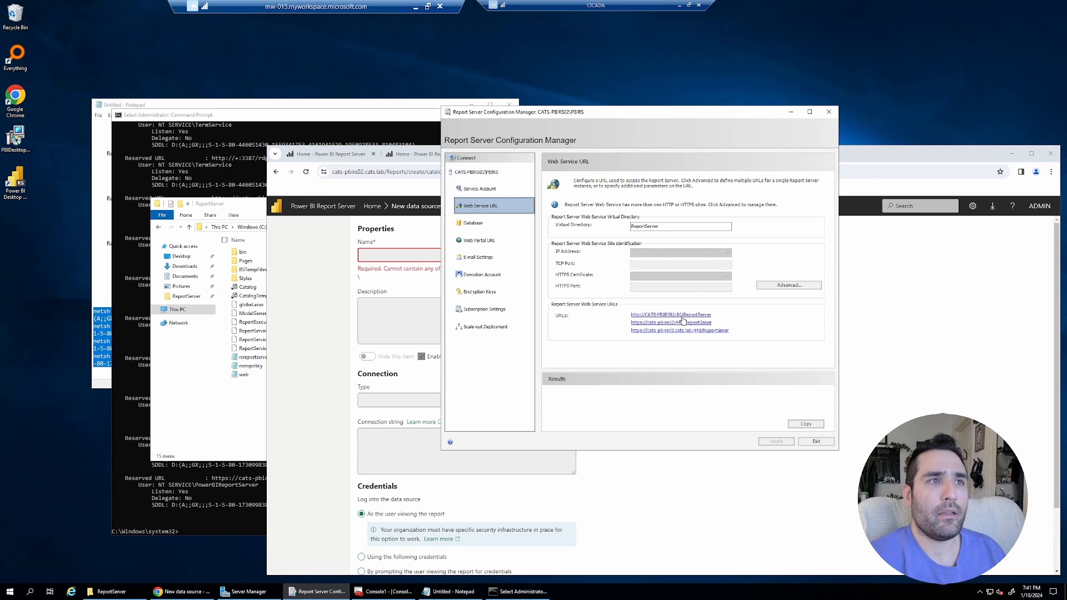
mouse_move(683, 320)
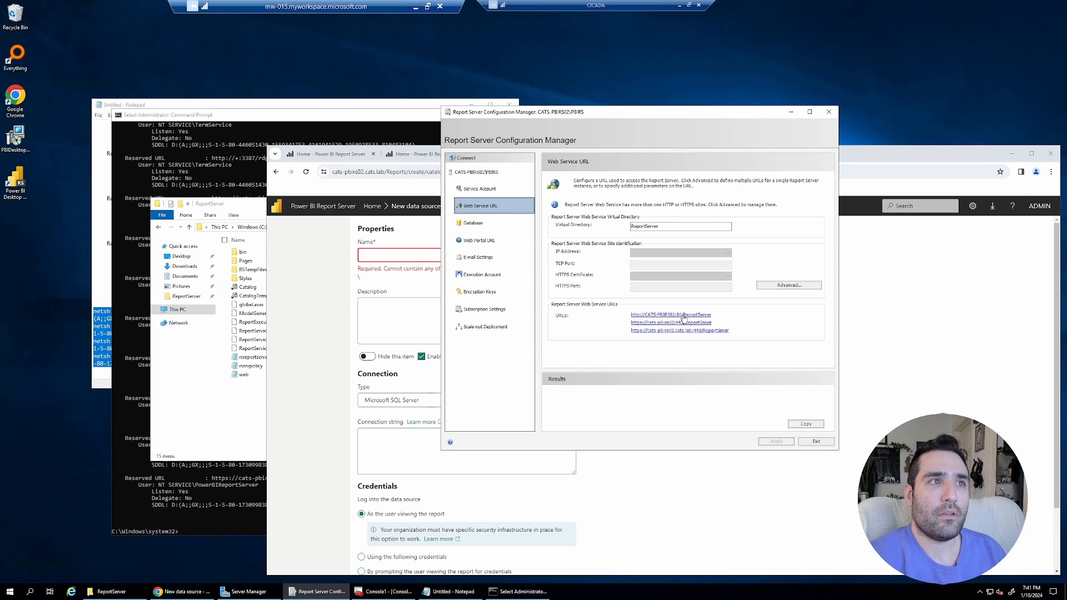
mouse_move(691, 313)
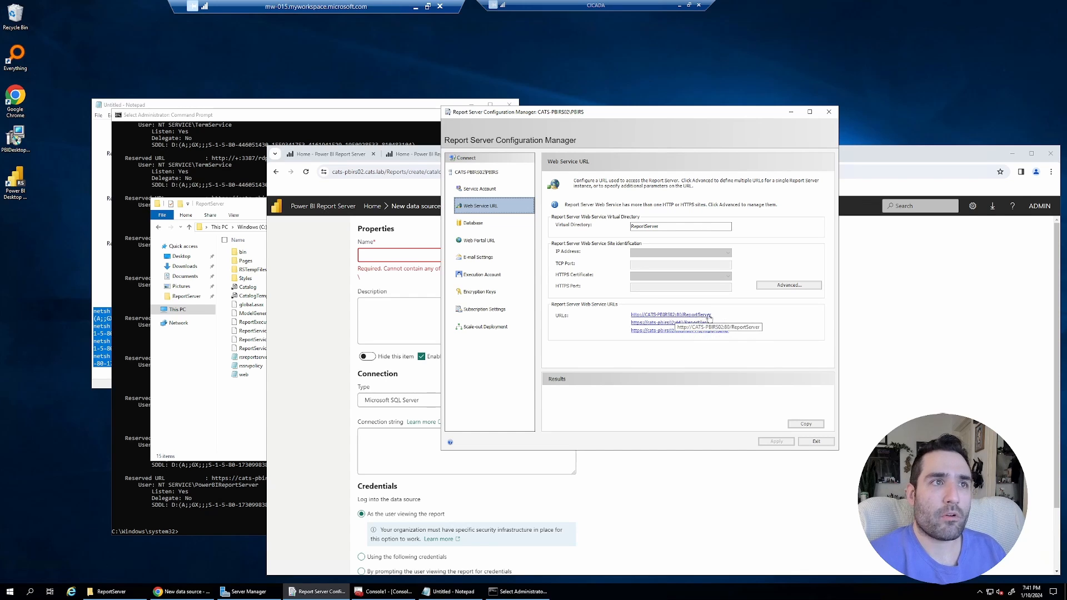
mouse_move(658, 322)
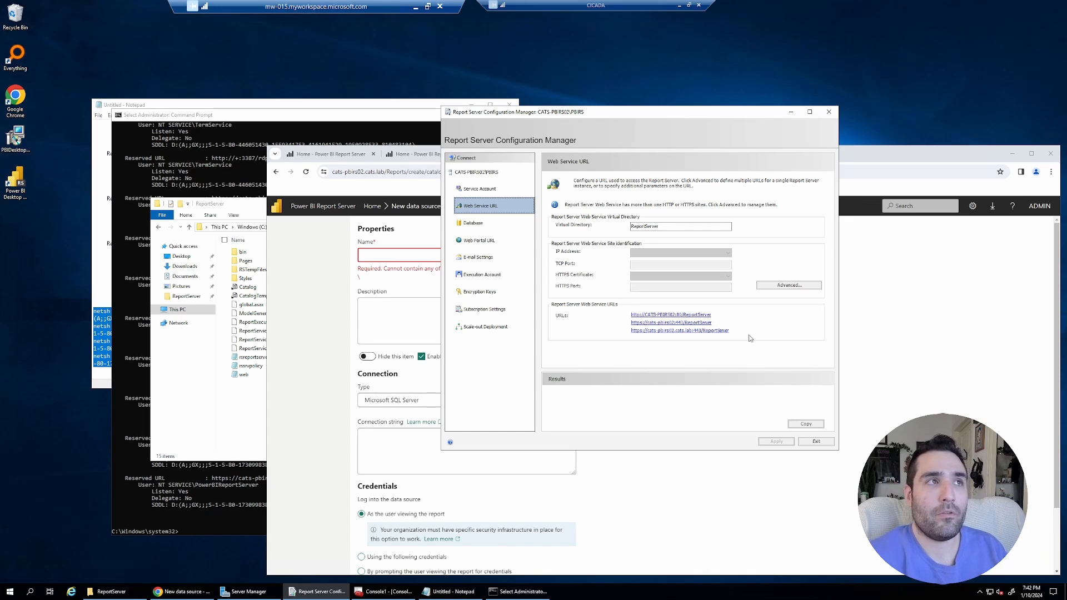
mouse_move(874, 307)
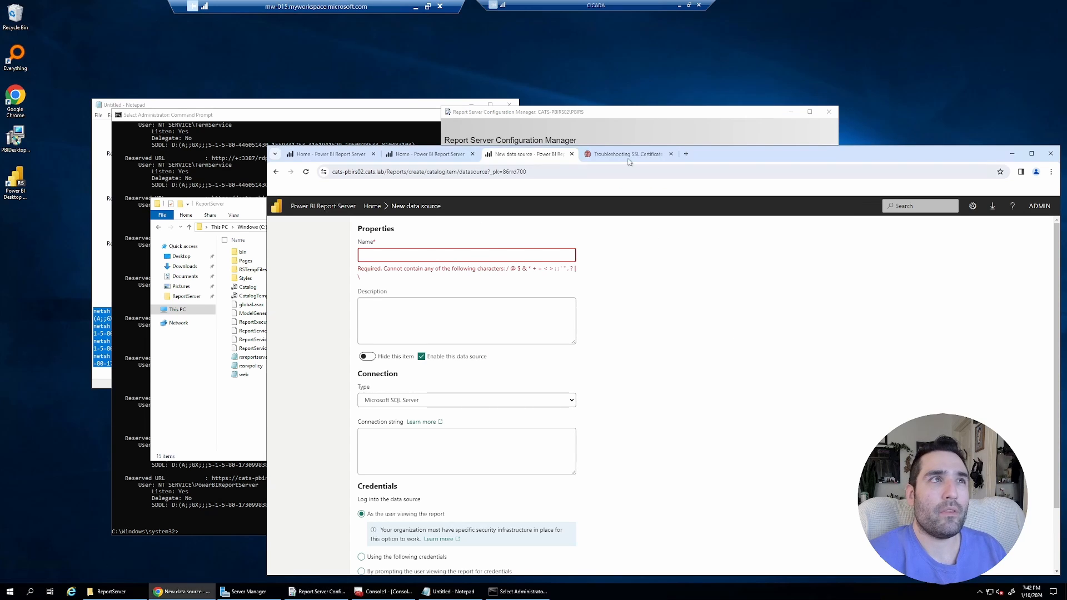
click(628, 154)
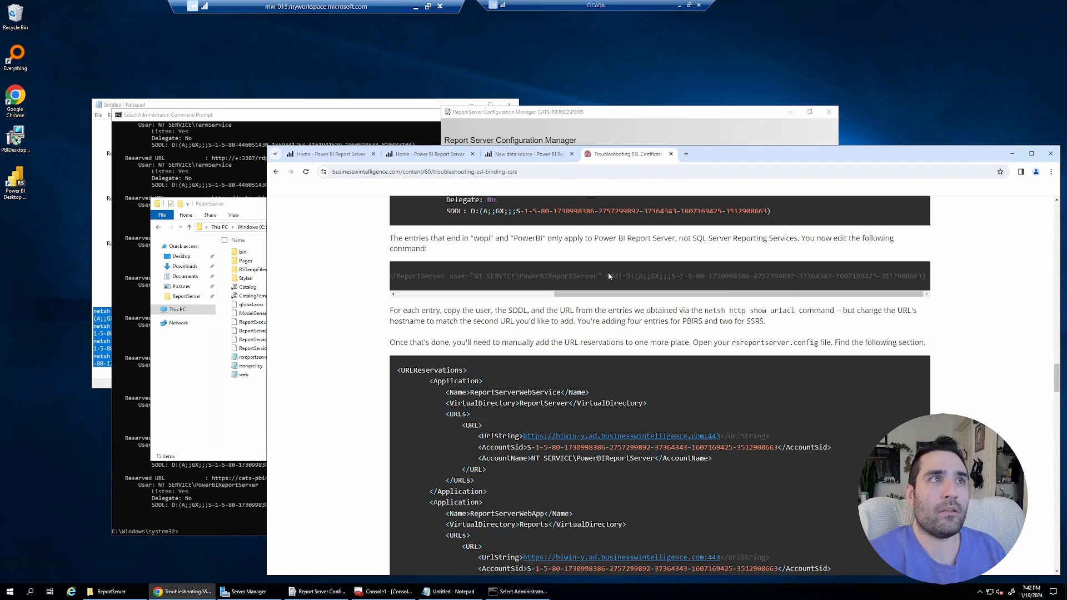
scroll(up, 3)
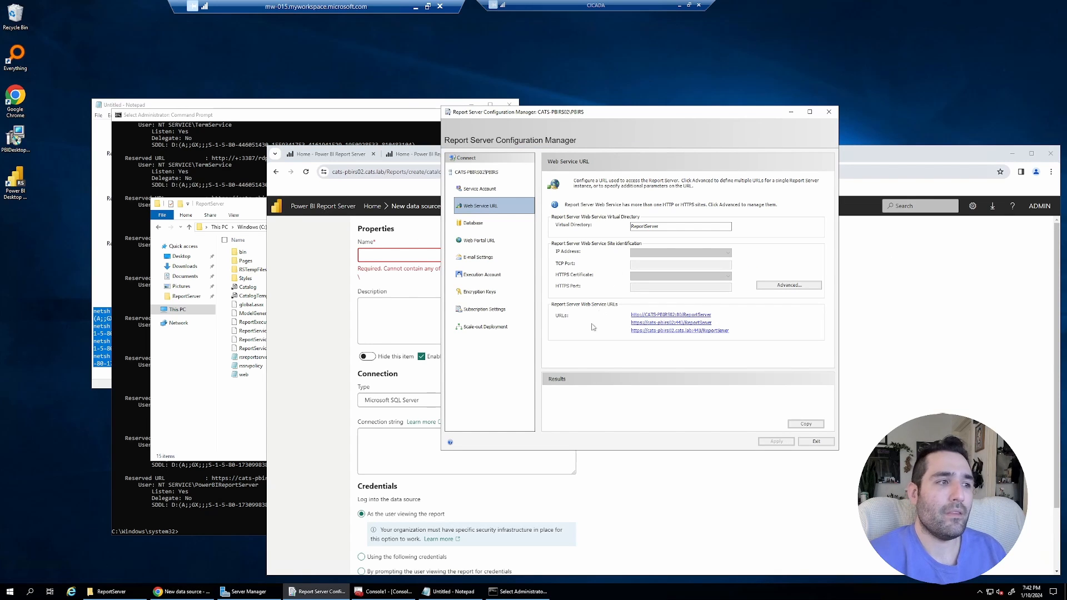
mouse_move(617, 375)
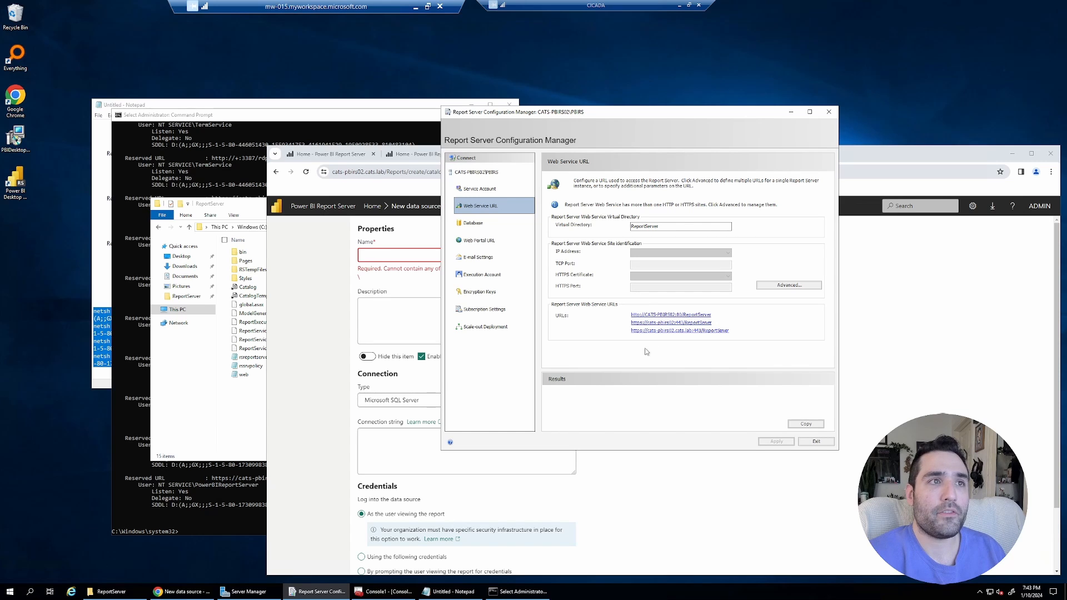
mouse_move(516, 227)
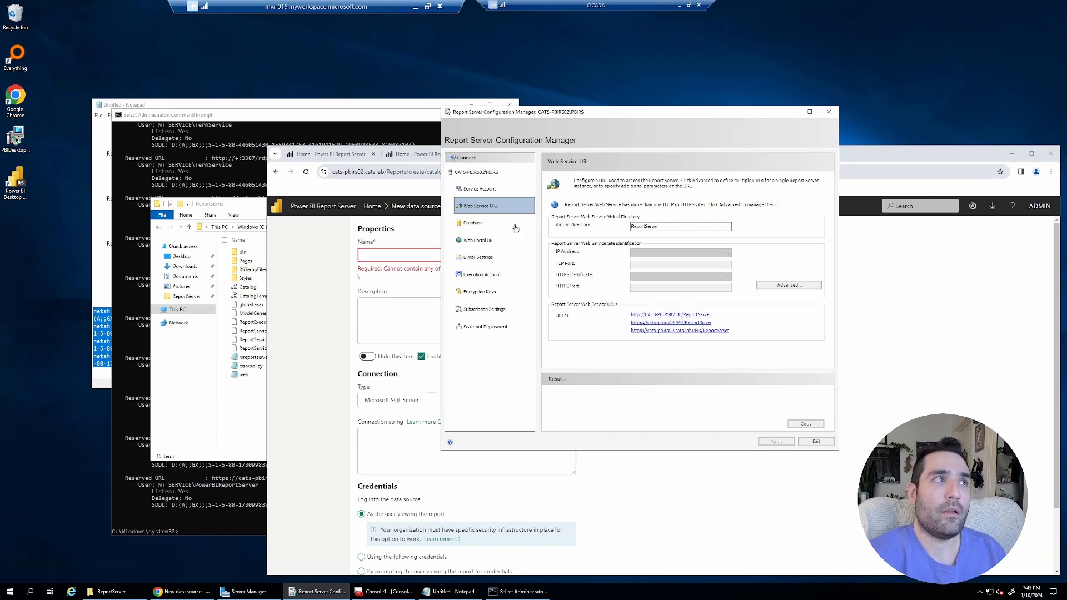
- Compare the Web Portal URL and Web Service URL lists in the configuration tool
click(479, 240)
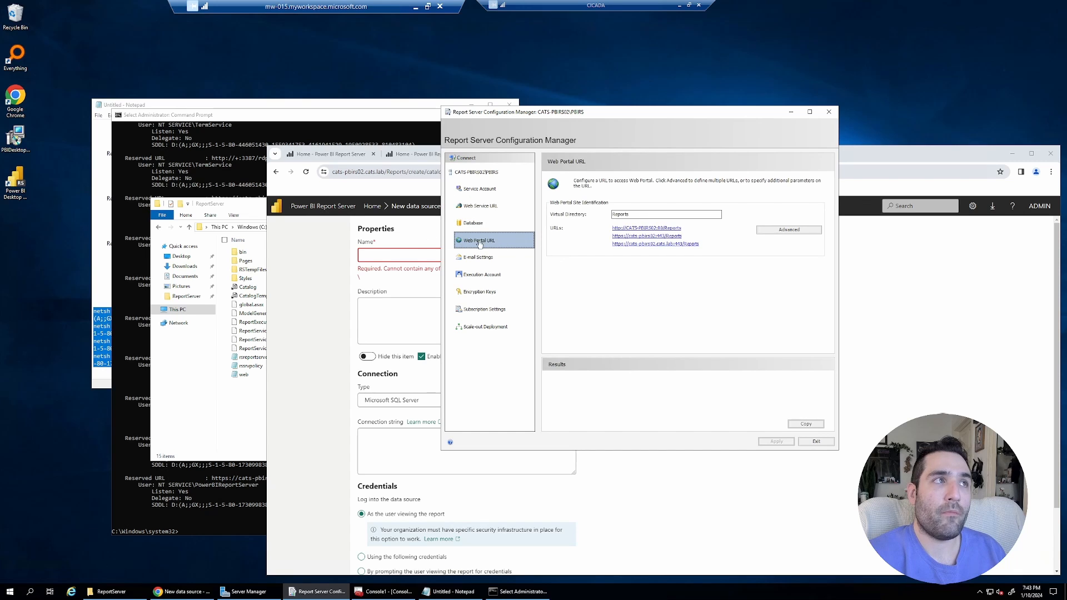
click(479, 206)
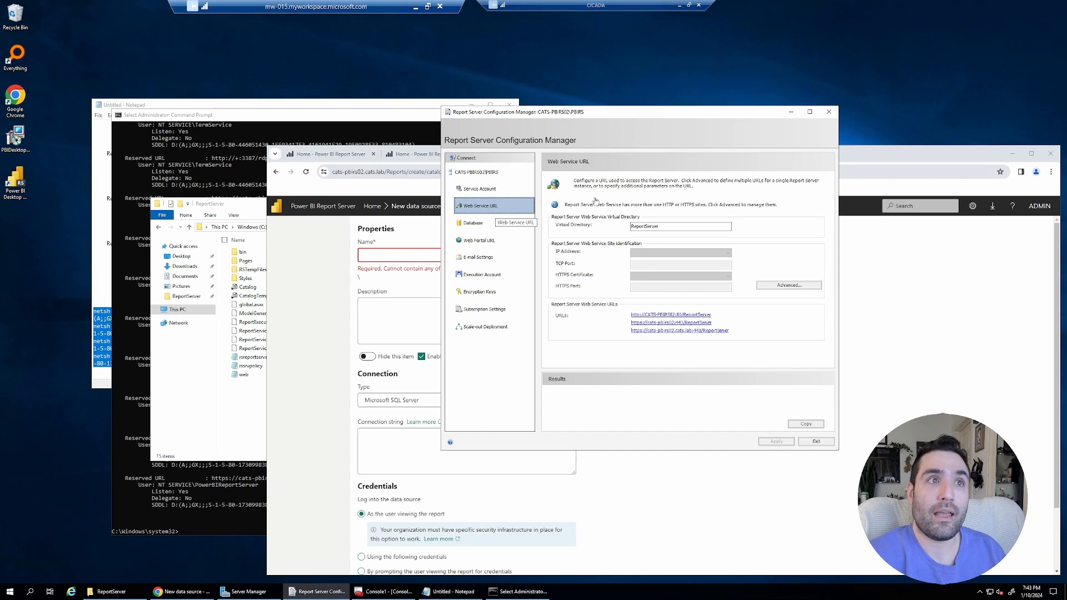
mouse_move(509, 212)
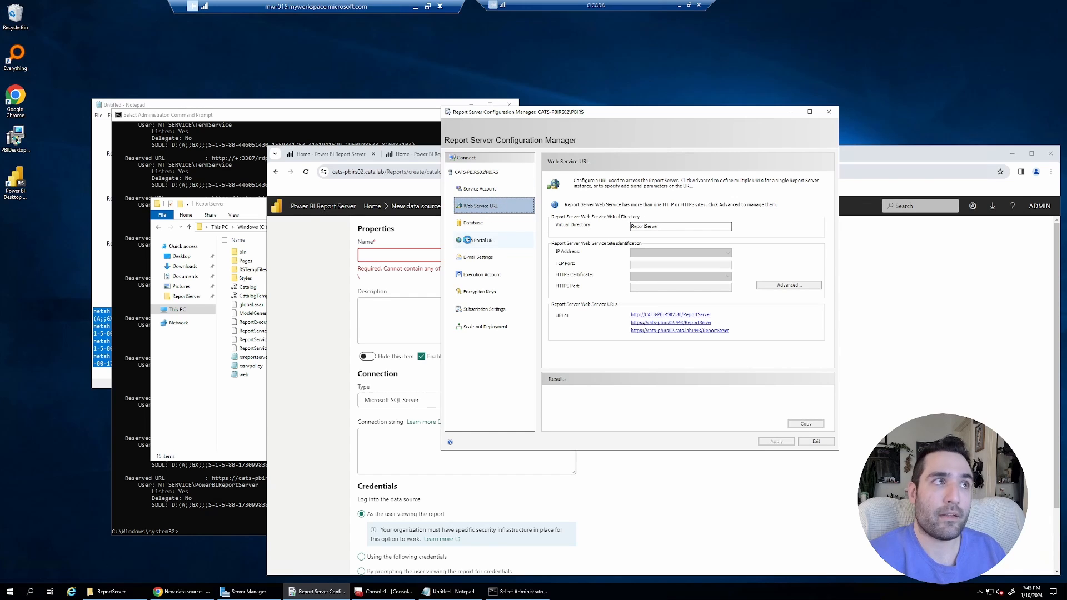
click(481, 241)
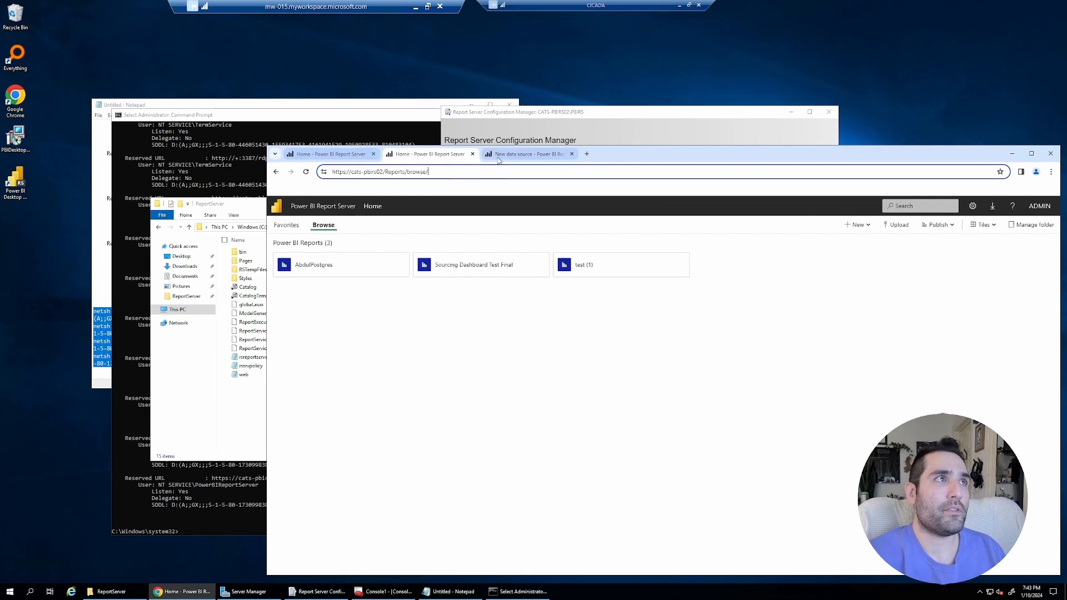
- Open the 'Troubleshooting SSL Certificate Binding on SSRS/PBIRS' article from the search results
click(587, 153)
text(businesswintelligence.com/search/ssl)
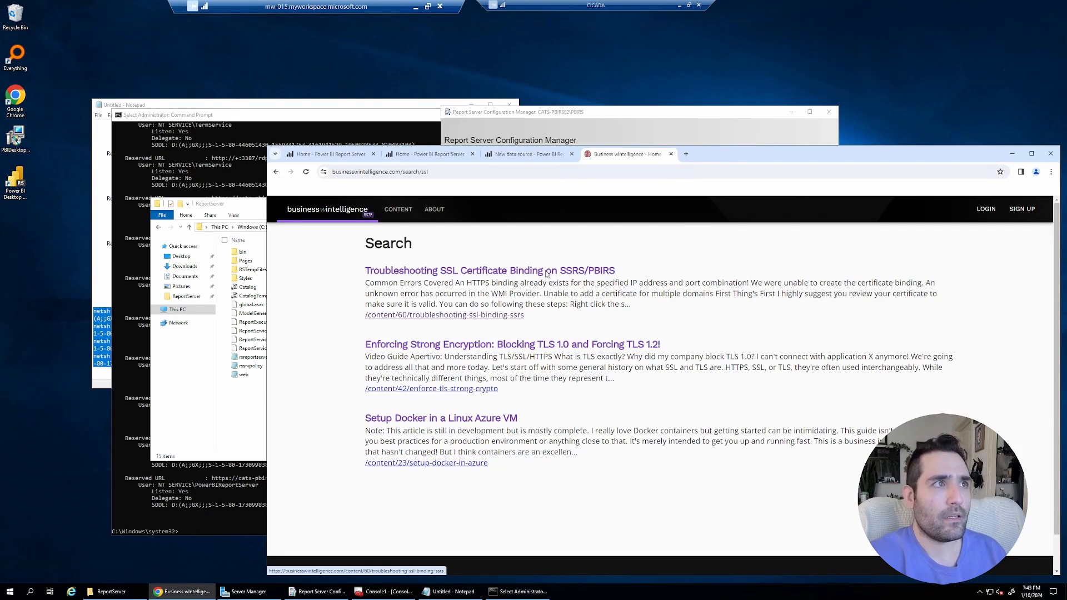
click(490, 270)
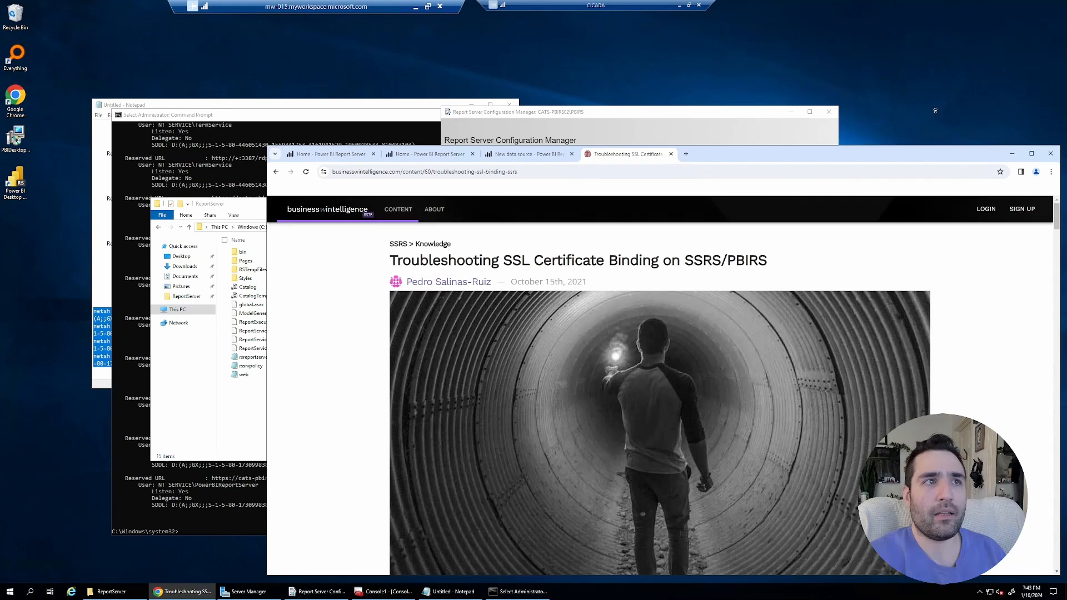
mouse_move(871, 286)
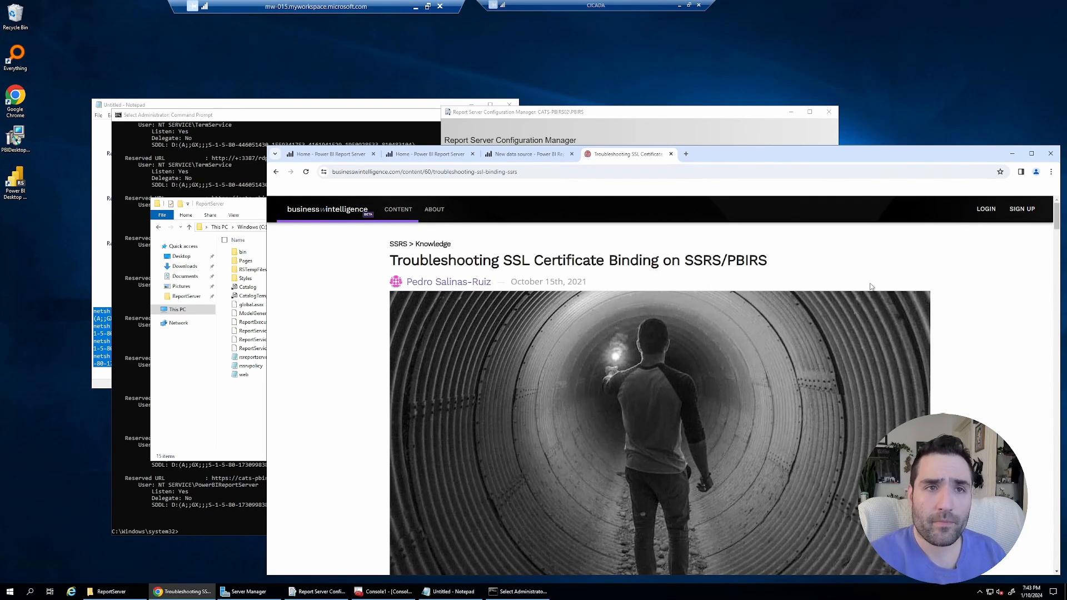